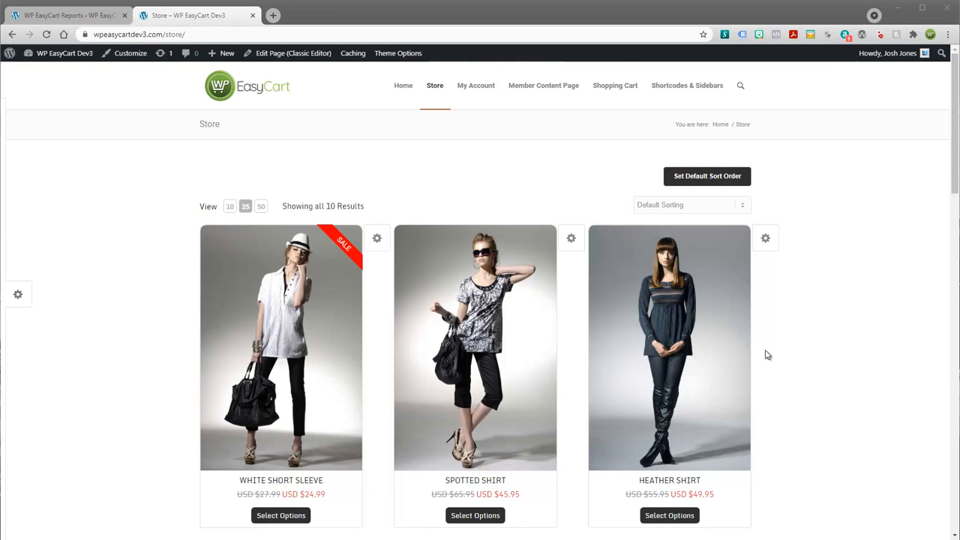
{"action": "mouse_move", "coordinate": [892, 382]}
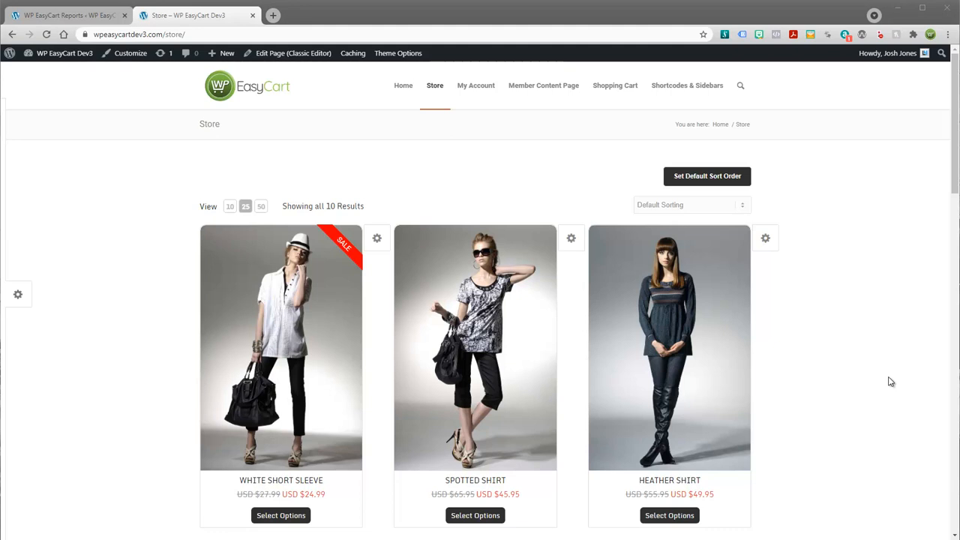
{"action": "mouse_move", "coordinate": [786, 327]}
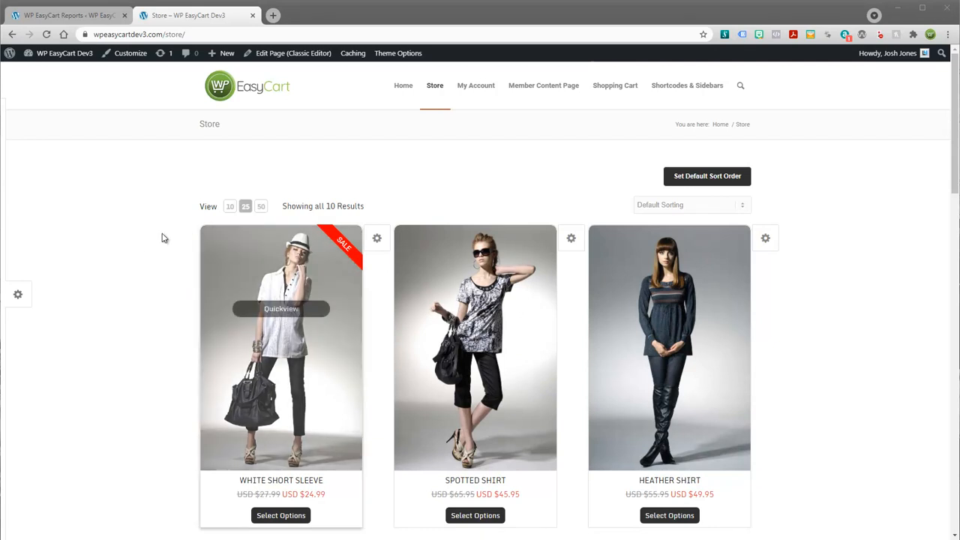
- From the admin Products list, open the Denim Coat product for editing and view its Shipping Options
{"action": "scroll", "scroll_direction": "down", "scroll_amount": 3}
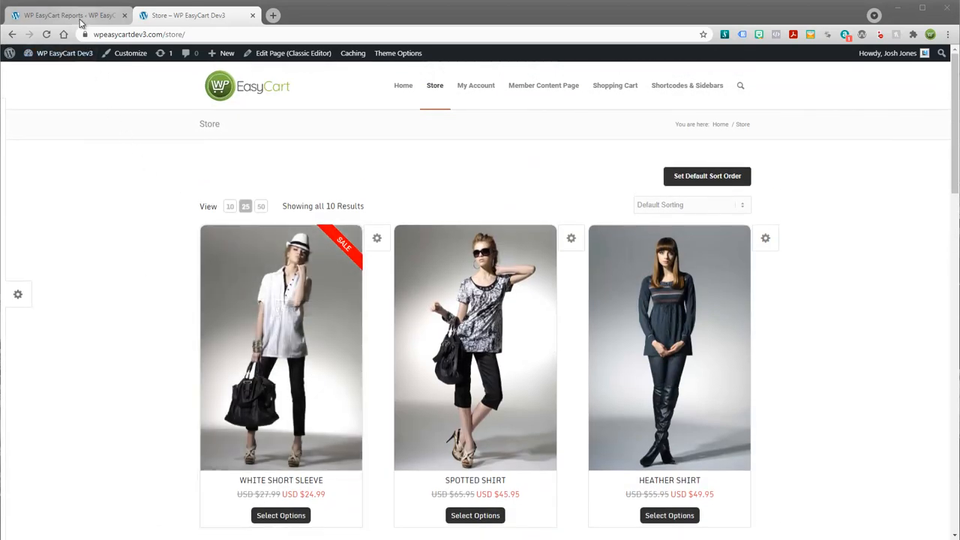
{"action": "left_click", "coordinate": [68, 15]}
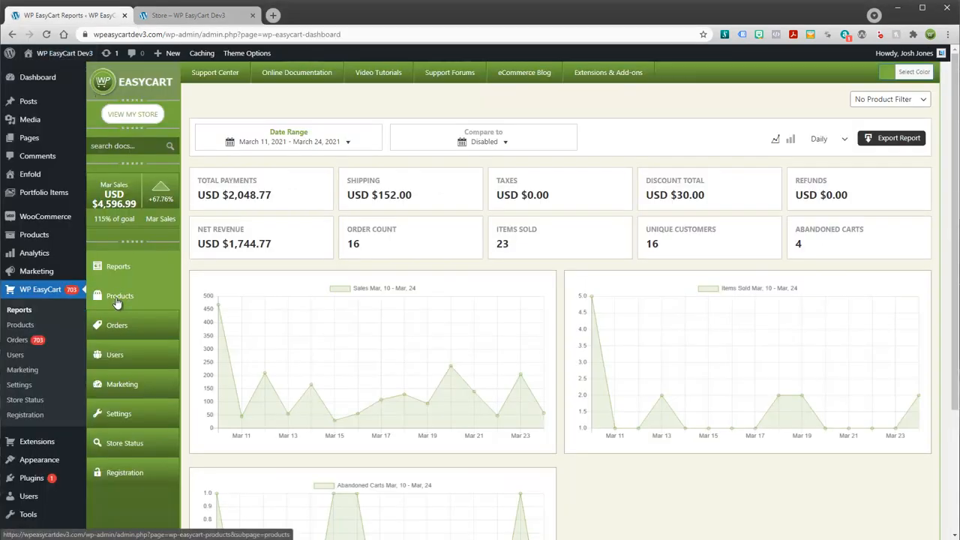
{"action": "left_click", "coordinate": [120, 295]}
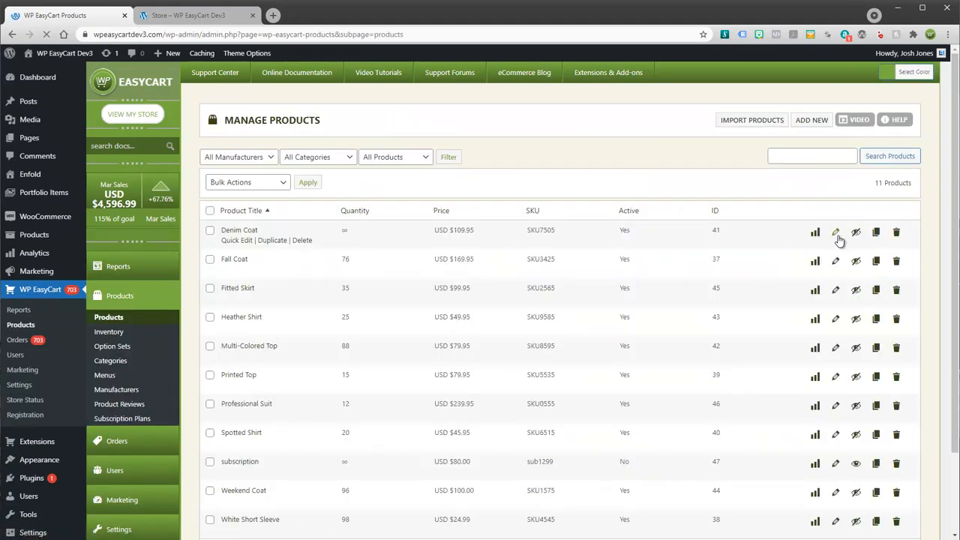
{"action": "left_click", "coordinate": [836, 231]}
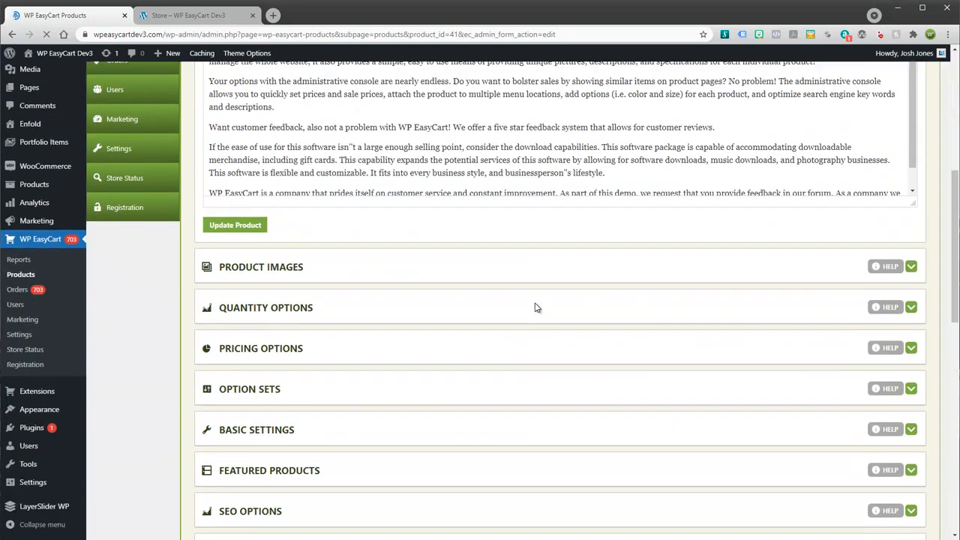
{"action": "scroll", "scroll_direction": "down", "scroll_amount": 3}
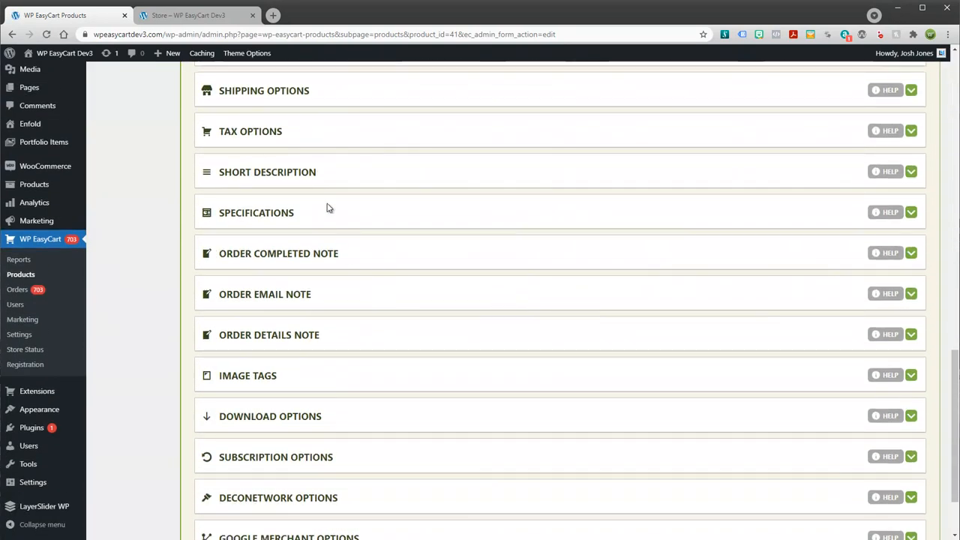
{"action": "scroll", "scroll_direction": "up", "scroll_amount": 3}
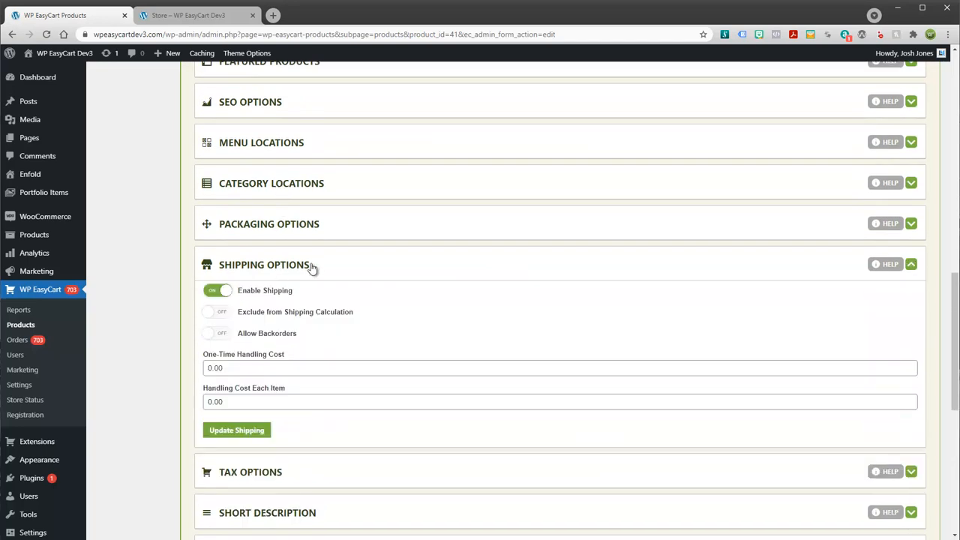
{"action": "mouse_move", "coordinate": [270, 300]}
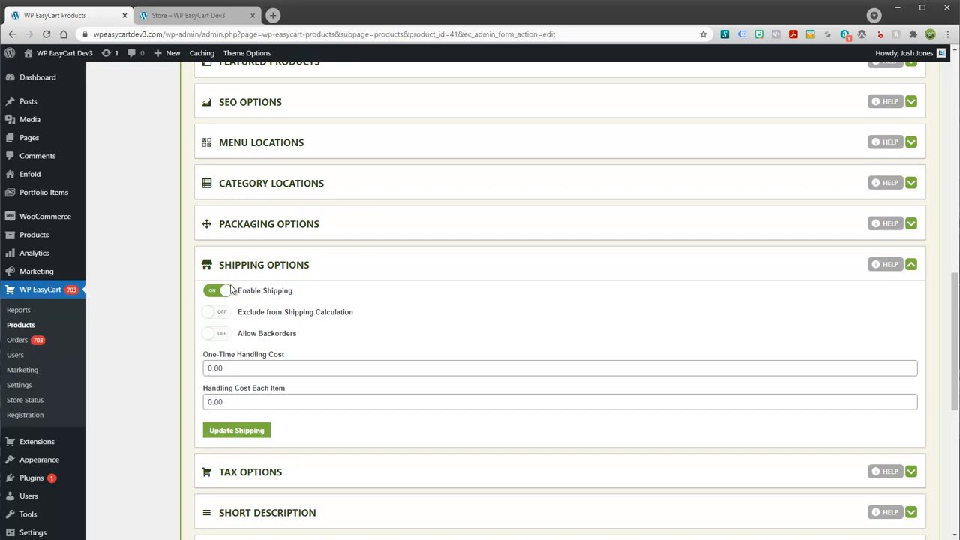
{"action": "mouse_move", "coordinate": [310, 293]}
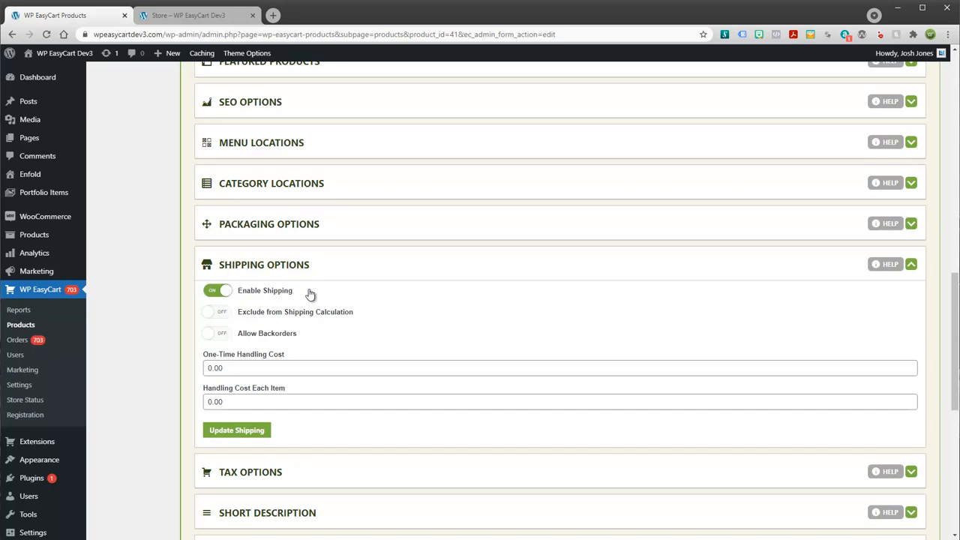
{"action": "mouse_move", "coordinate": [256, 306]}
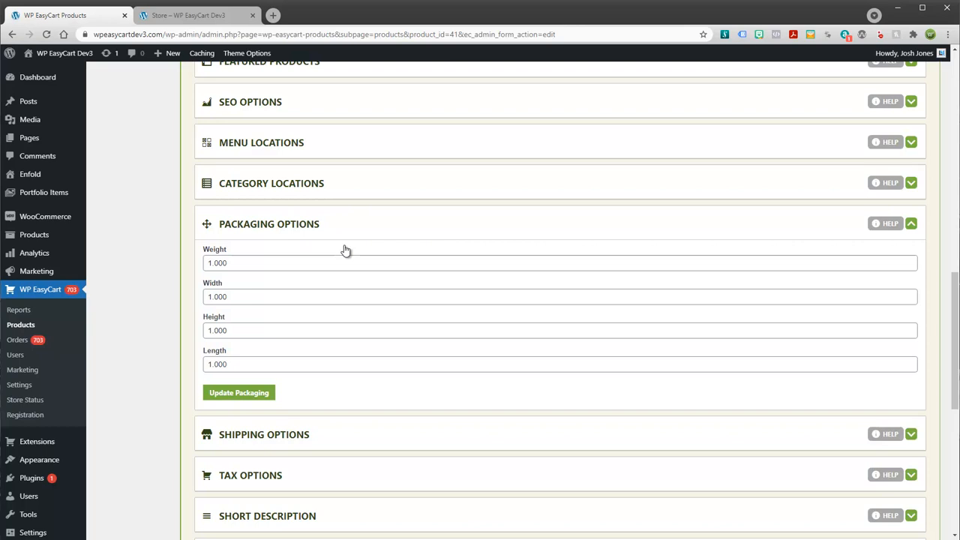
{"action": "mouse_move", "coordinate": [247, 255]}
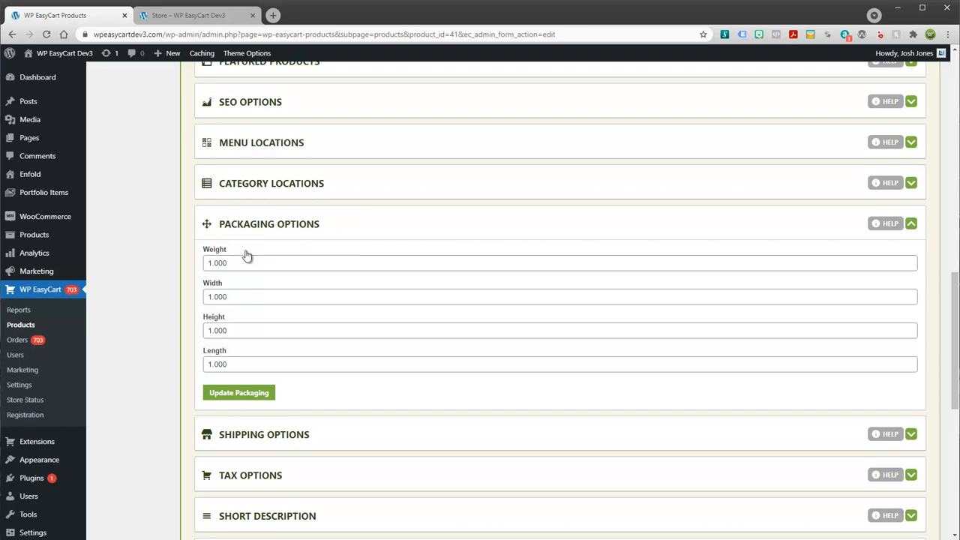
{"action": "mouse_move", "coordinate": [314, 327]}
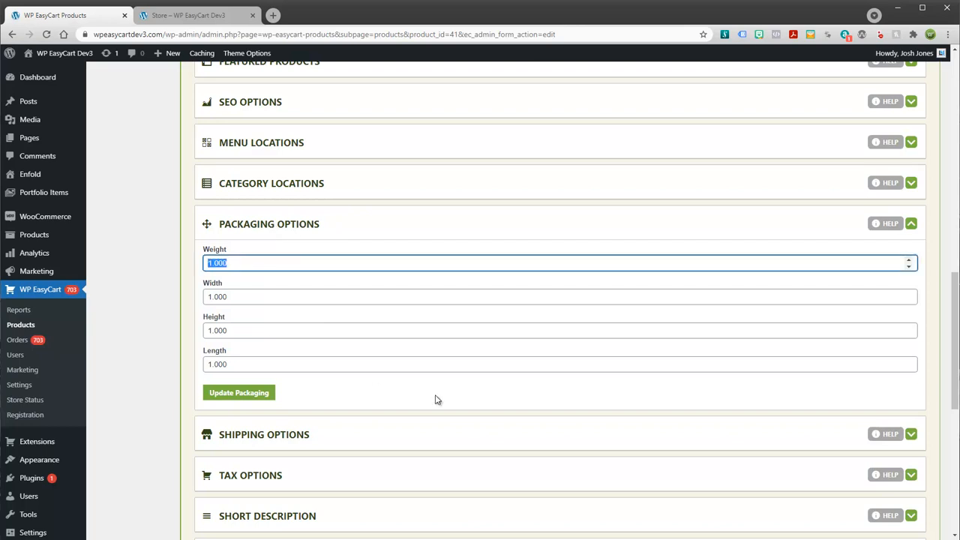
{"action": "mouse_move", "coordinate": [315, 348]}
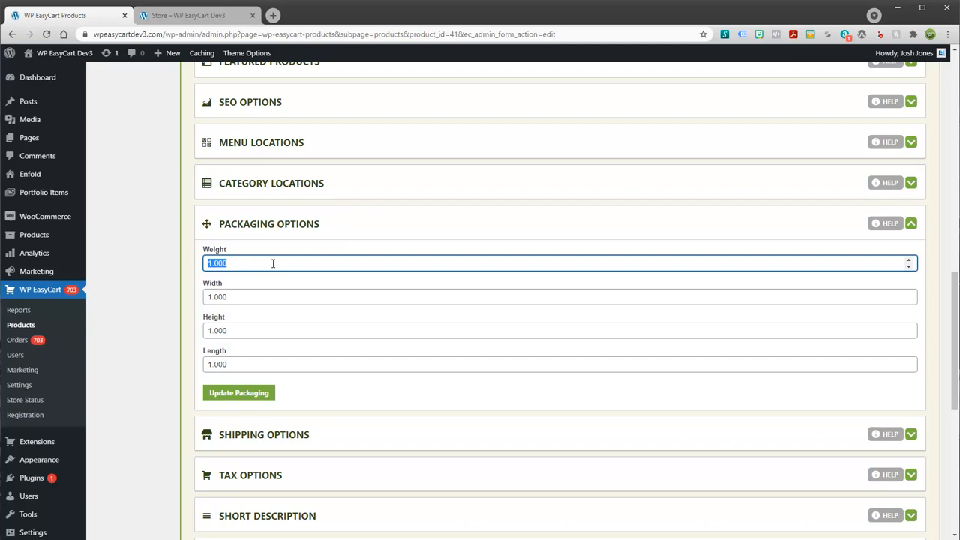
{"action": "mouse_move", "coordinate": [248, 250]}
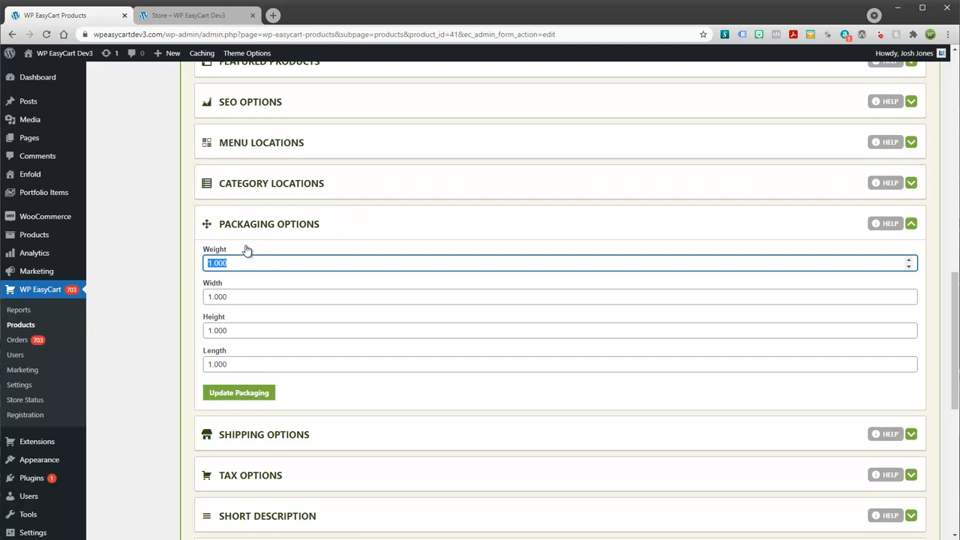
{"action": "mouse_move", "coordinate": [231, 247]}
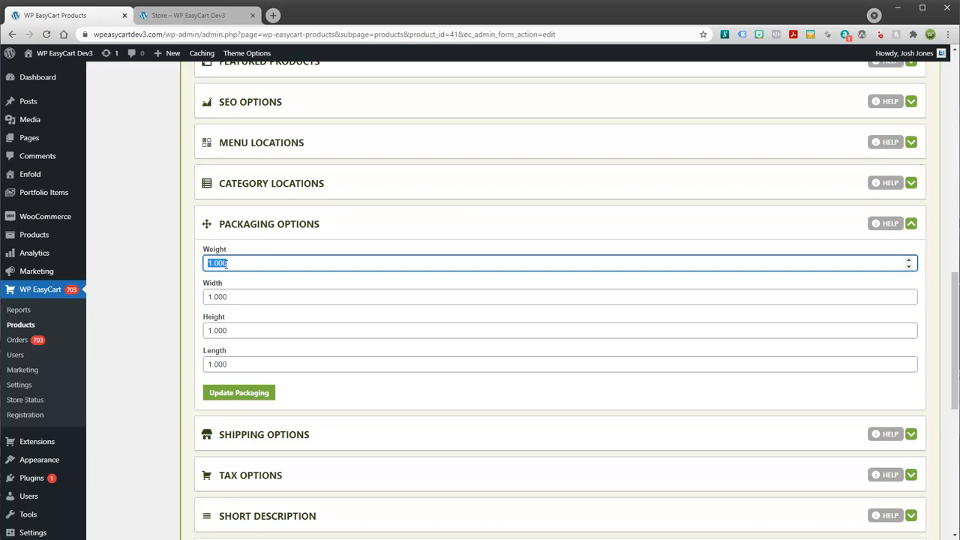
{"action": "mouse_move", "coordinate": [327, 267]}
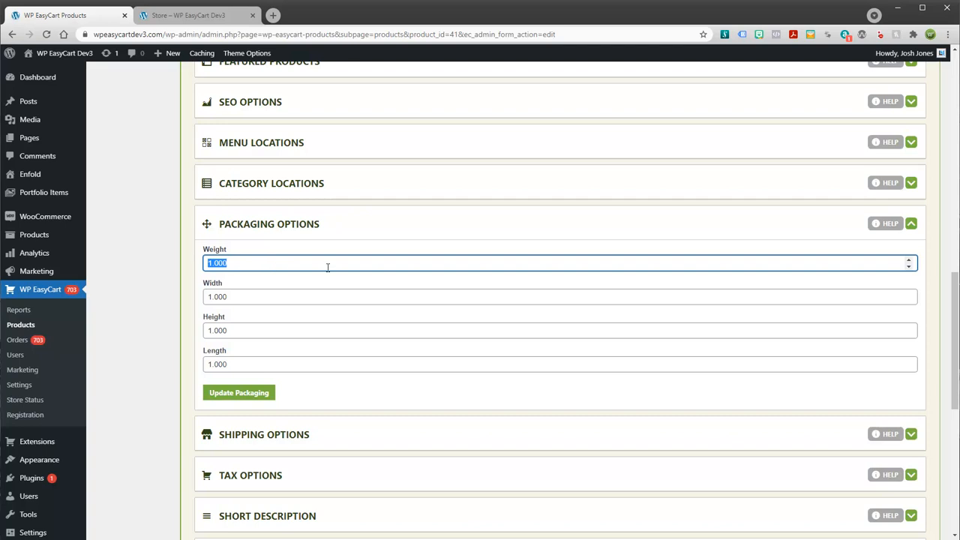
- Enter the Denim Coat's package weight and 10-unit dimensions and save with Update Packaging
{"action": "type", "text": "5"}
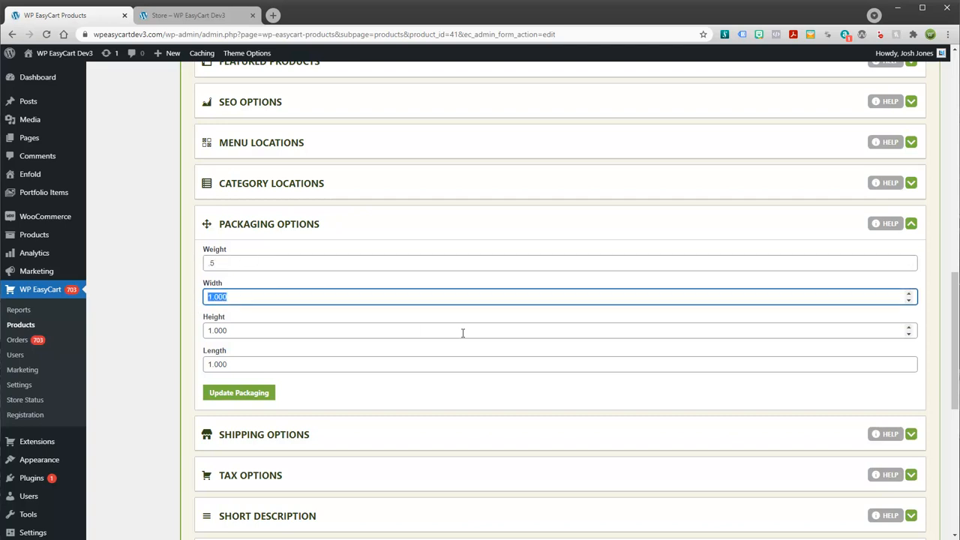
{"action": "type", "text": "10"}
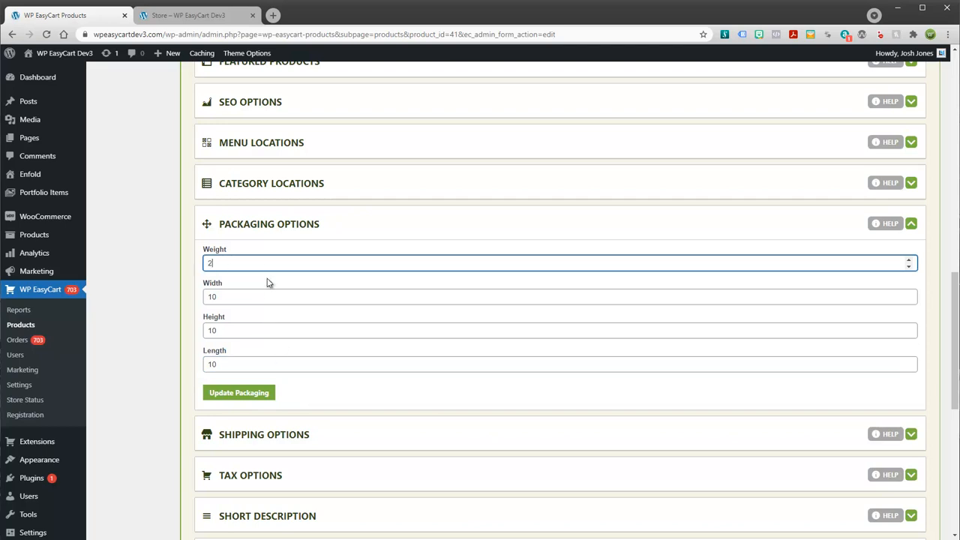
{"action": "mouse_move", "coordinate": [239, 394]}
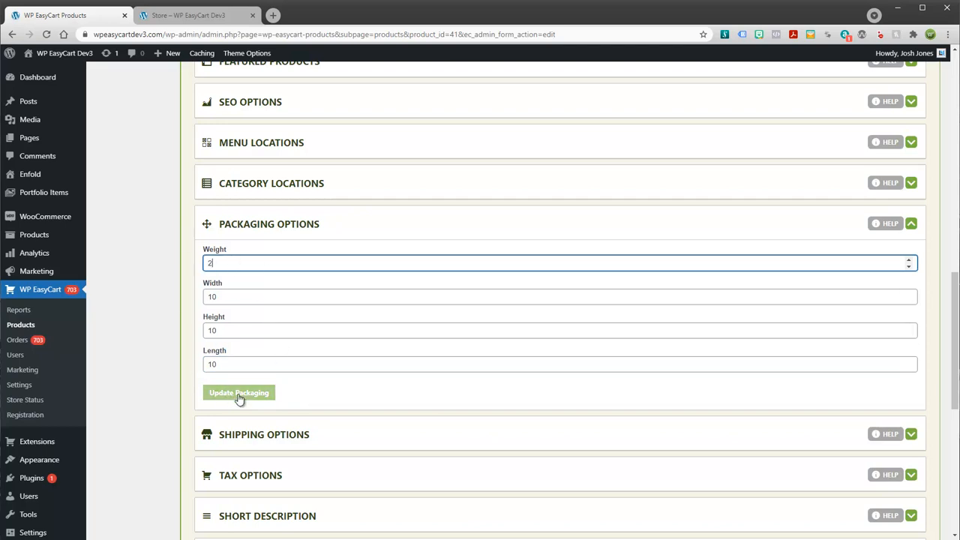
{"action": "left_click", "coordinate": [238, 393]}
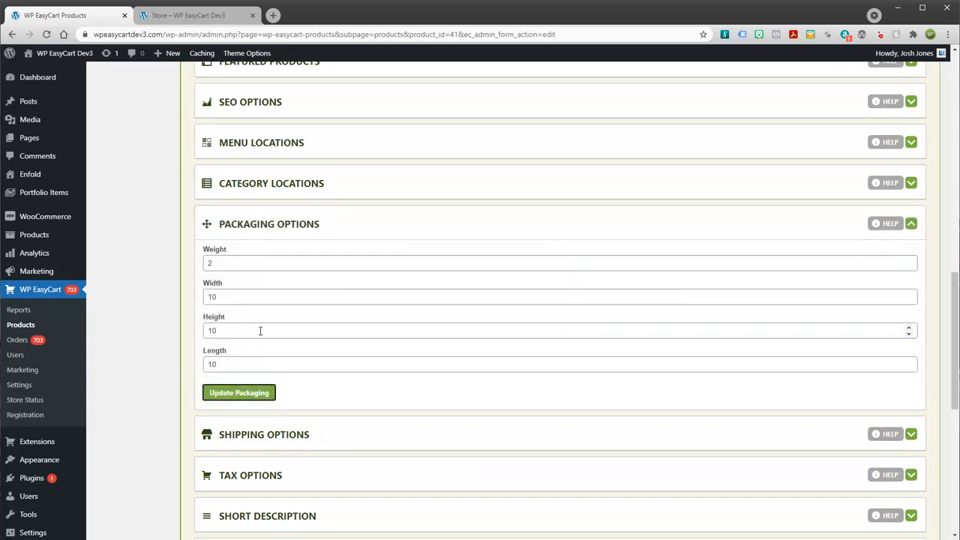
{"action": "mouse_move", "coordinate": [275, 444]}
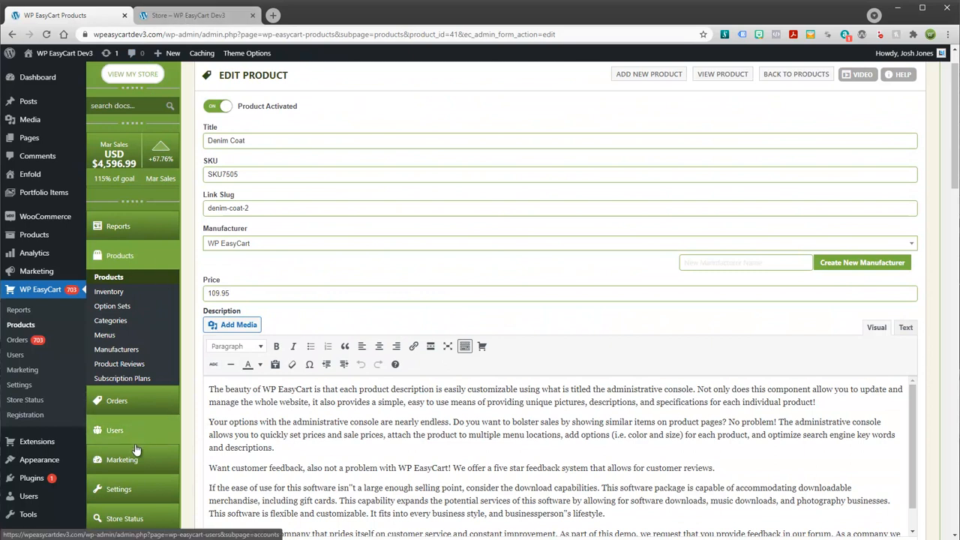
- Go from the product editor to the store Settings and into Shipping Settings
{"action": "left_click", "coordinate": [119, 489]}
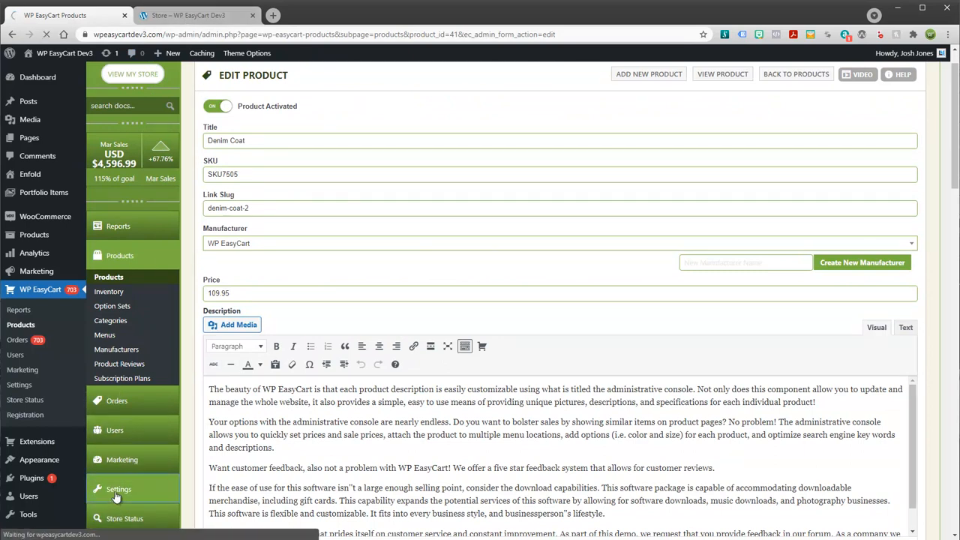
{"action": "left_click", "coordinate": [119, 490]}
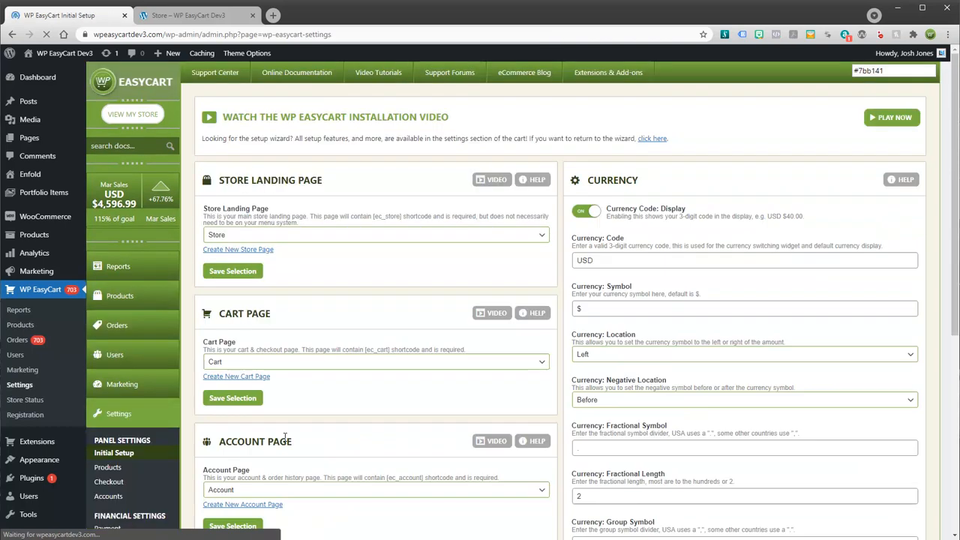
{"action": "scroll", "scroll_direction": "down", "scroll_amount": 3}
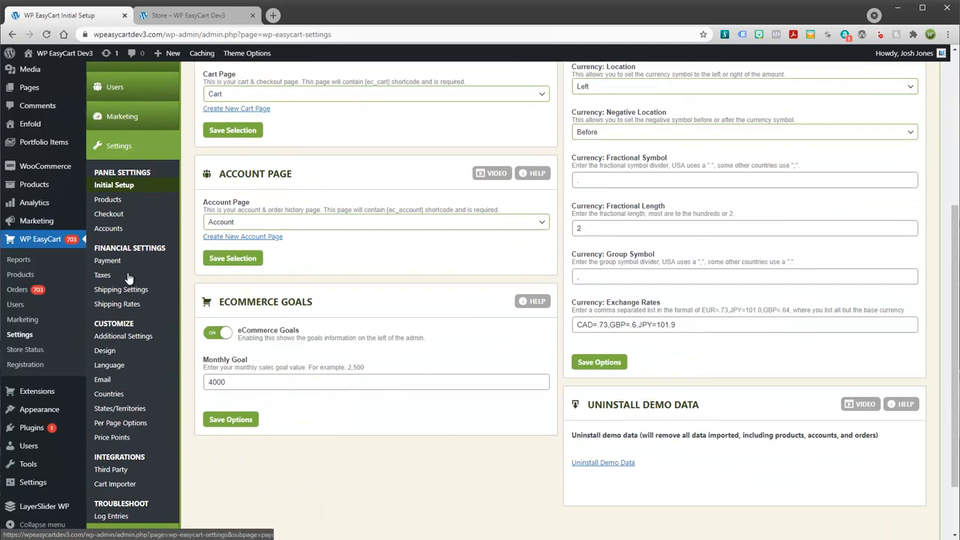
{"action": "mouse_move", "coordinate": [117, 303]}
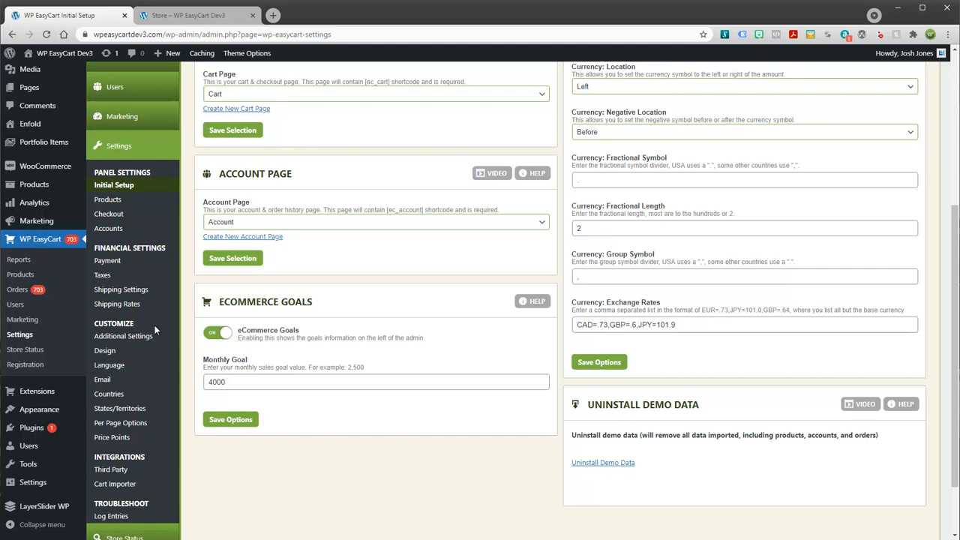
{"action": "mouse_move", "coordinate": [121, 288]}
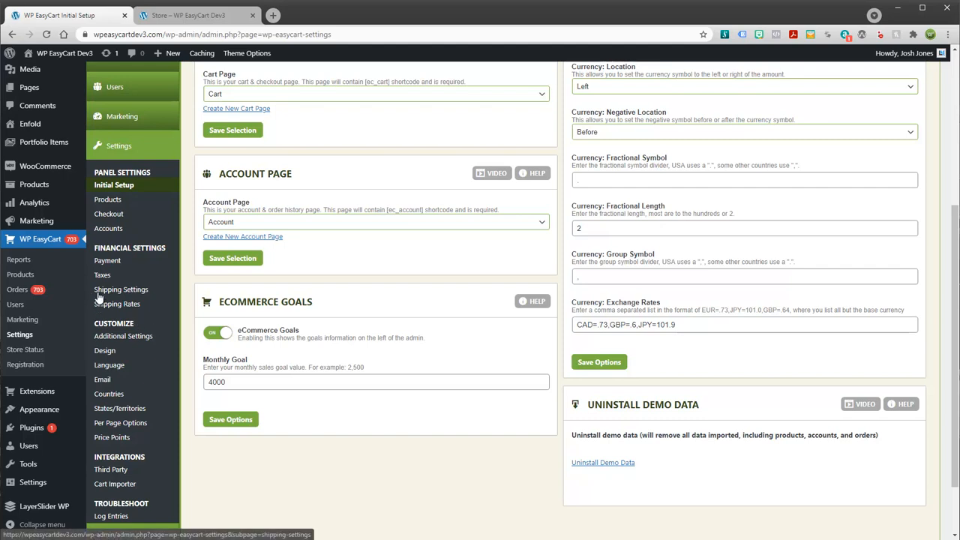
{"action": "left_click", "coordinate": [120, 288]}
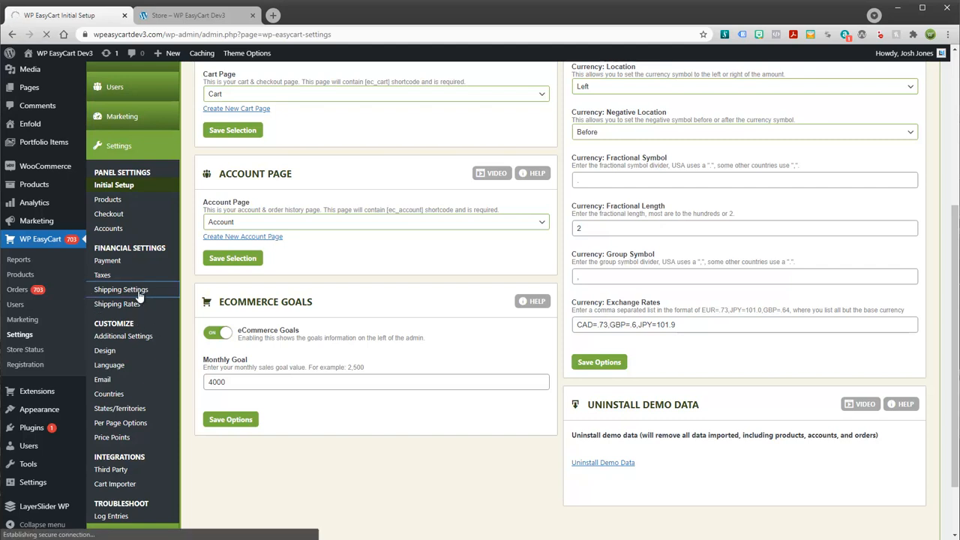
{"action": "left_click", "coordinate": [120, 288]}
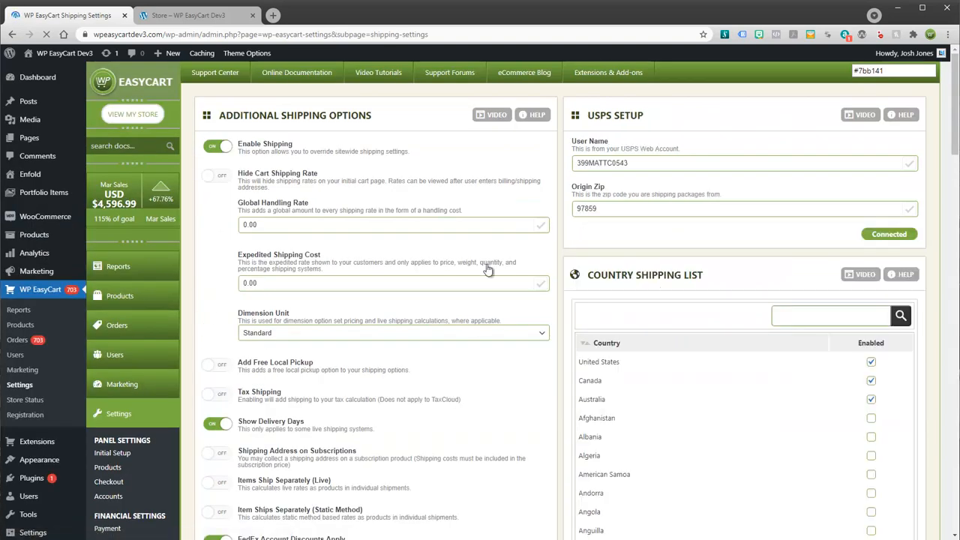
{"action": "scroll", "scroll_direction": "down", "scroll_amount": 3}
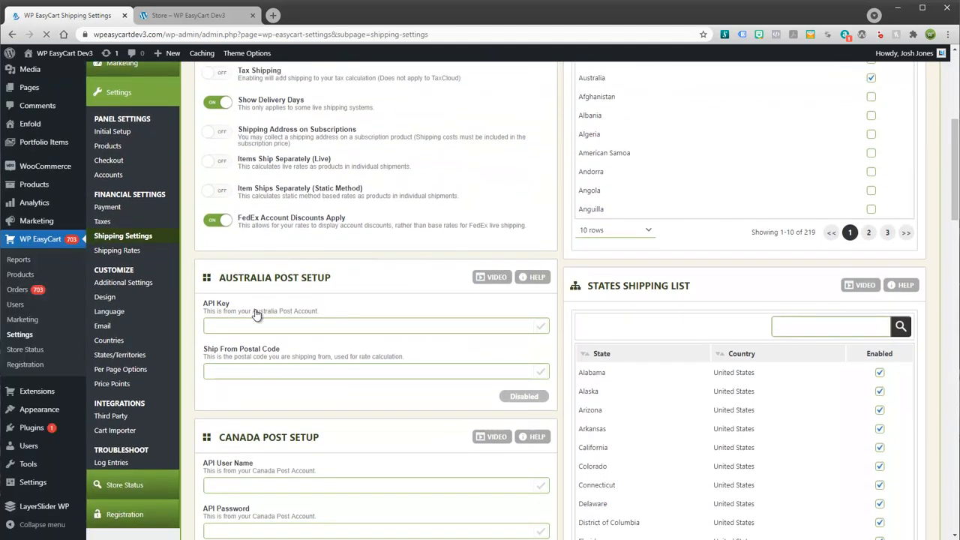
{"action": "scroll", "scroll_direction": "down", "scroll_amount": 3}
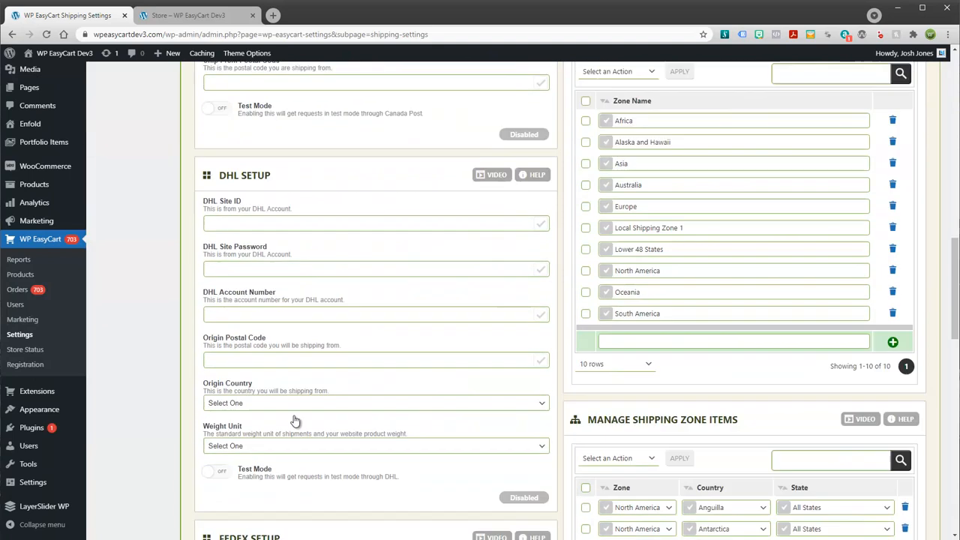
{"action": "scroll", "scroll_direction": "down", "scroll_amount": 3}
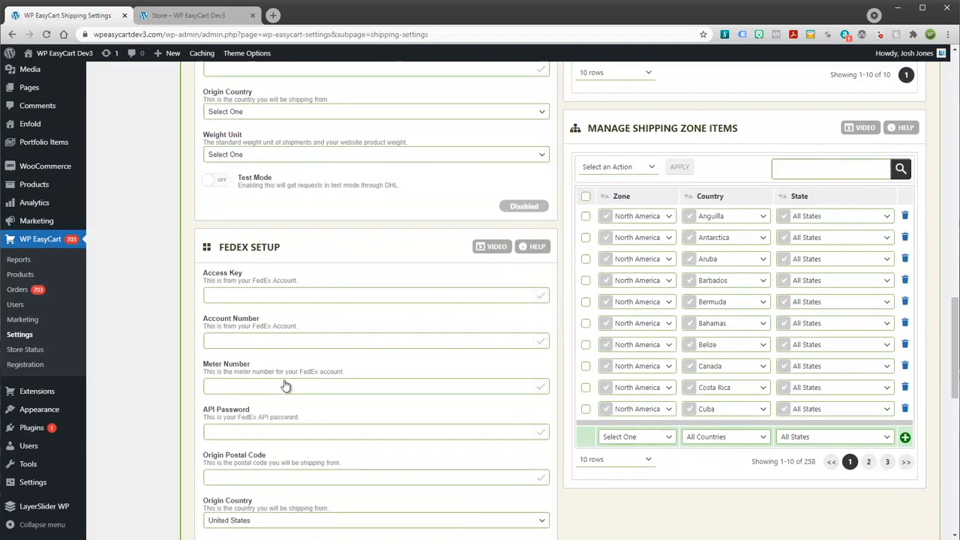
{"action": "scroll", "scroll_direction": "down", "scroll_amount": 3}
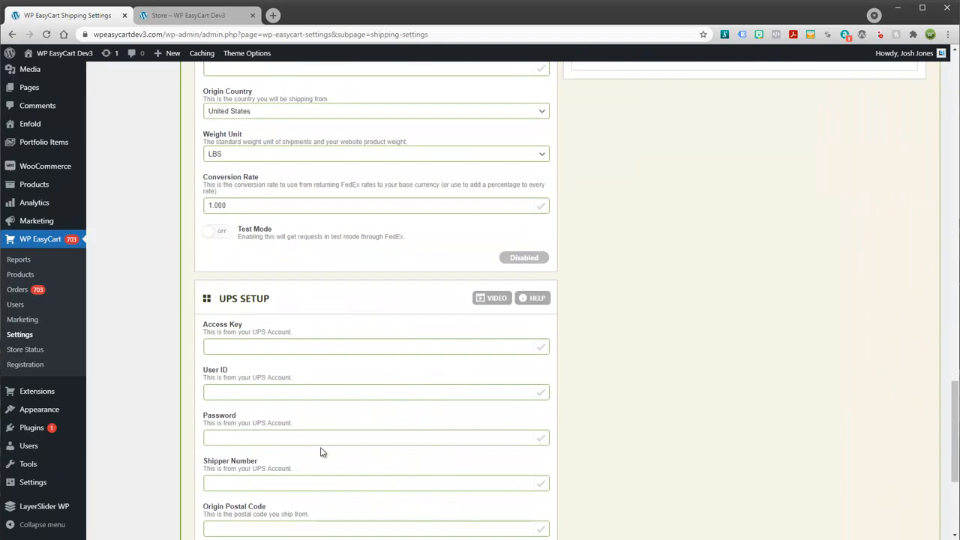
{"action": "scroll", "scroll_direction": "down", "scroll_amount": 3}
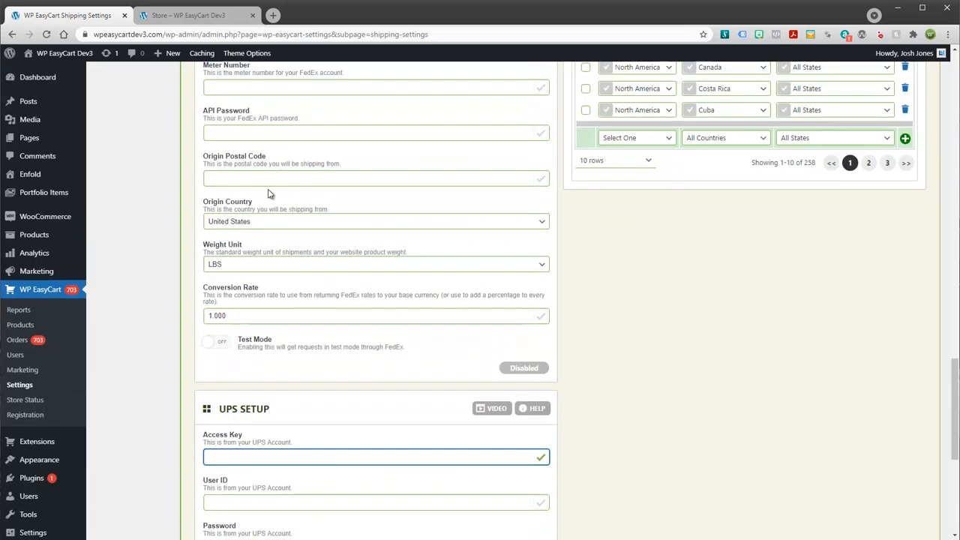
{"action": "scroll", "scroll_direction": "down", "scroll_amount": 3}
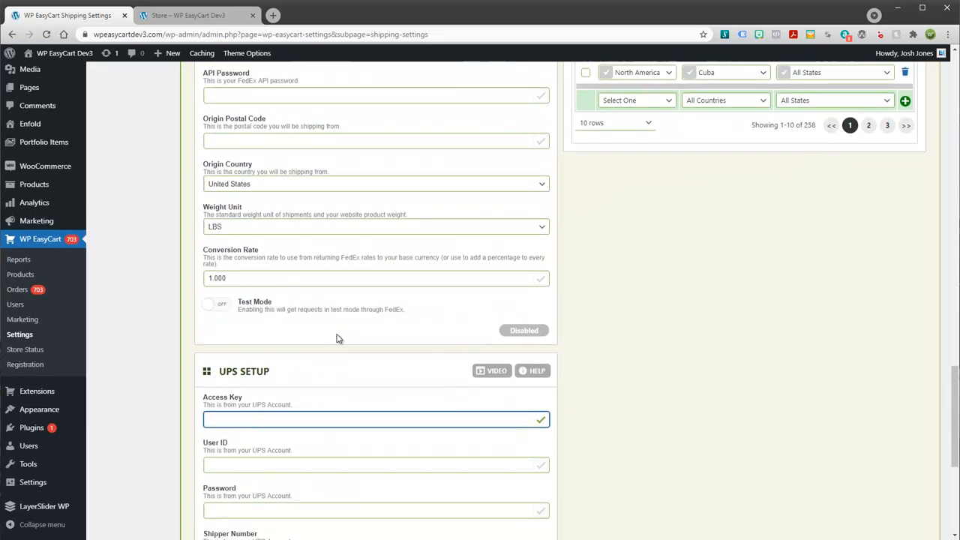
{"action": "scroll", "scroll_direction": "down", "scroll_amount": 3}
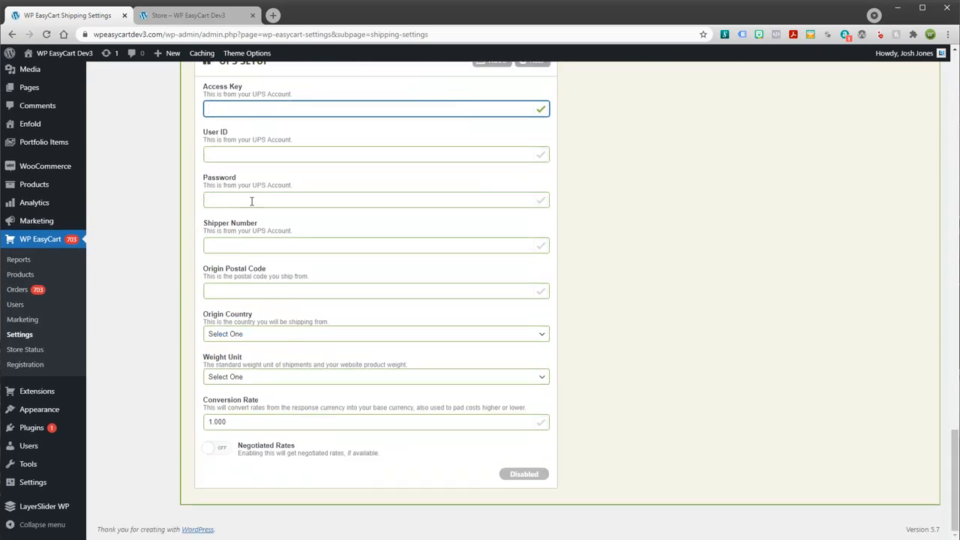
{"action": "mouse_move", "coordinate": [255, 166]}
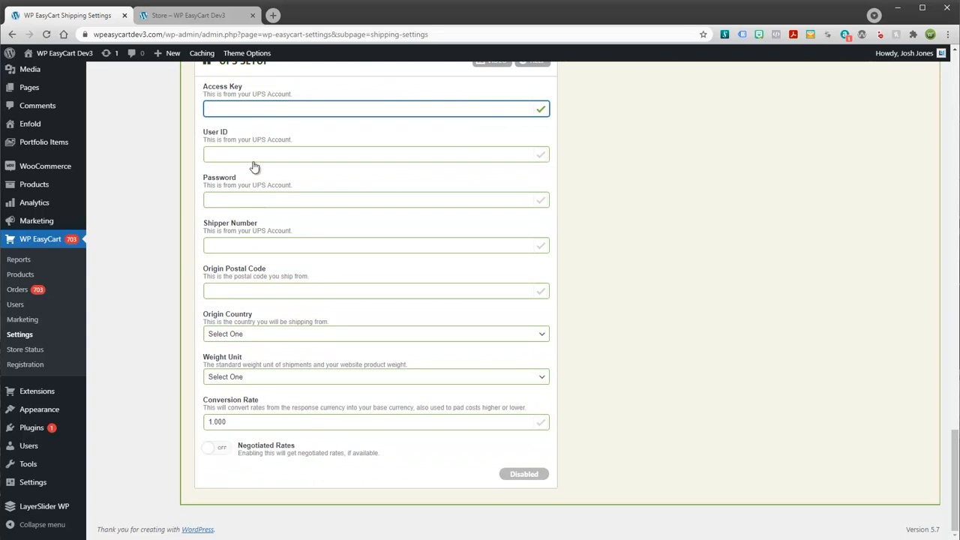
{"action": "left_click", "coordinate": [375, 108]}
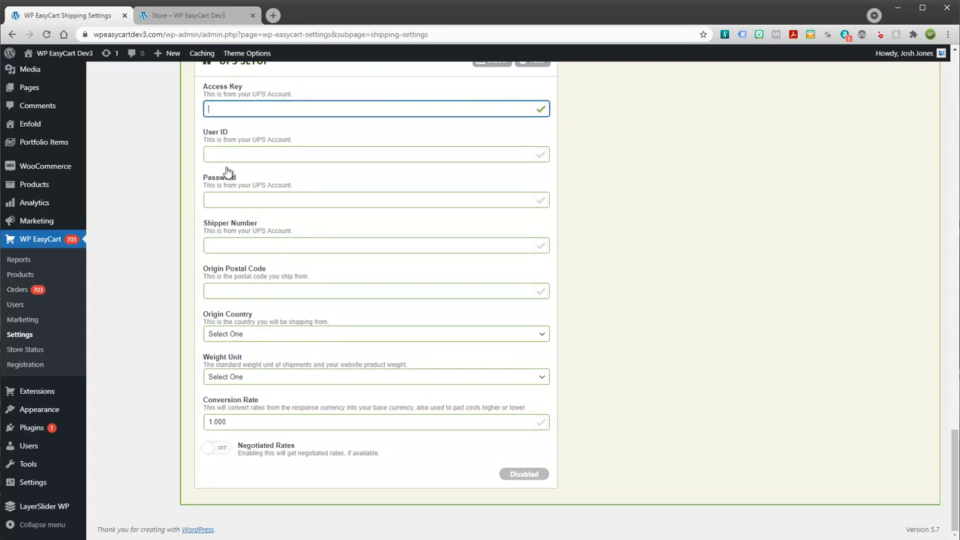
{"action": "scroll", "scroll_direction": "up", "scroll_amount": 3}
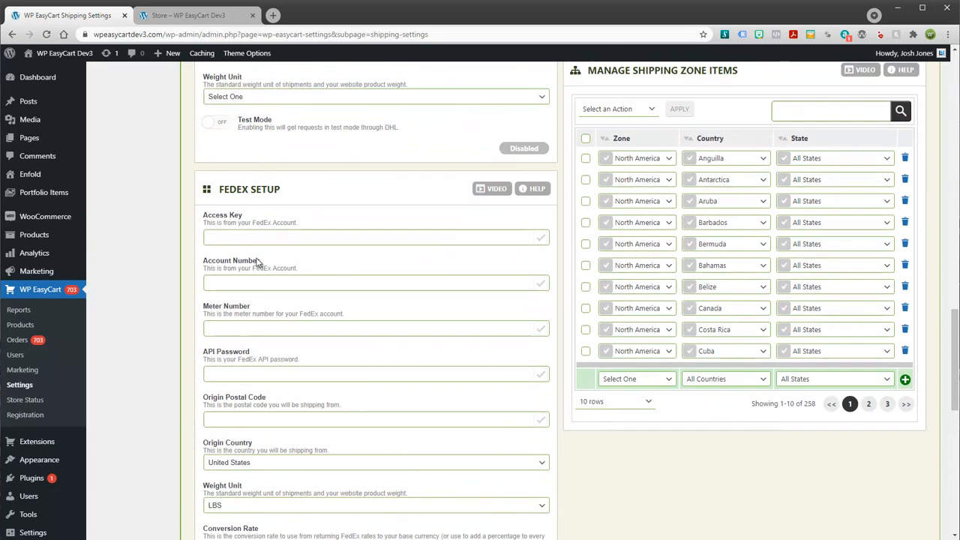
{"action": "mouse_move", "coordinate": [303, 186]}
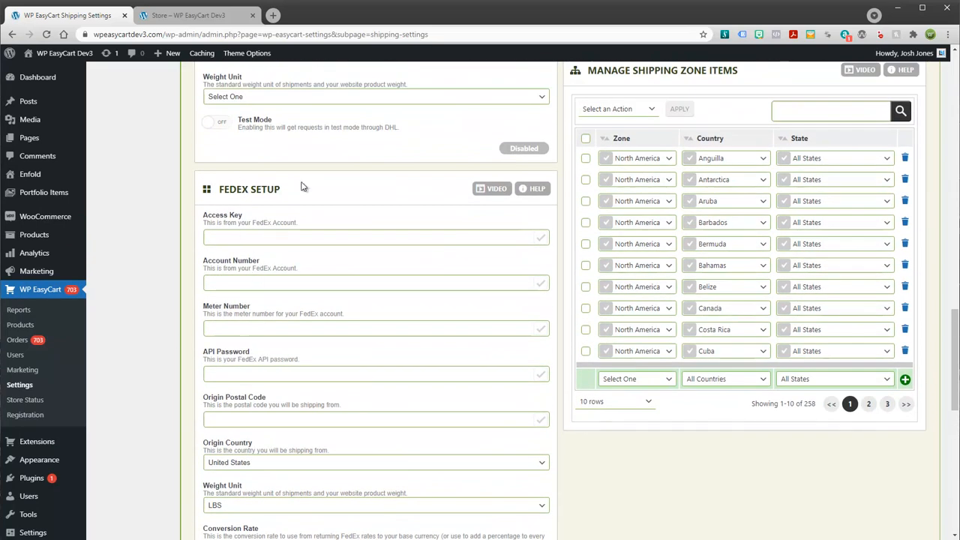
{"action": "scroll", "scroll_direction": "down", "scroll_amount": 3}
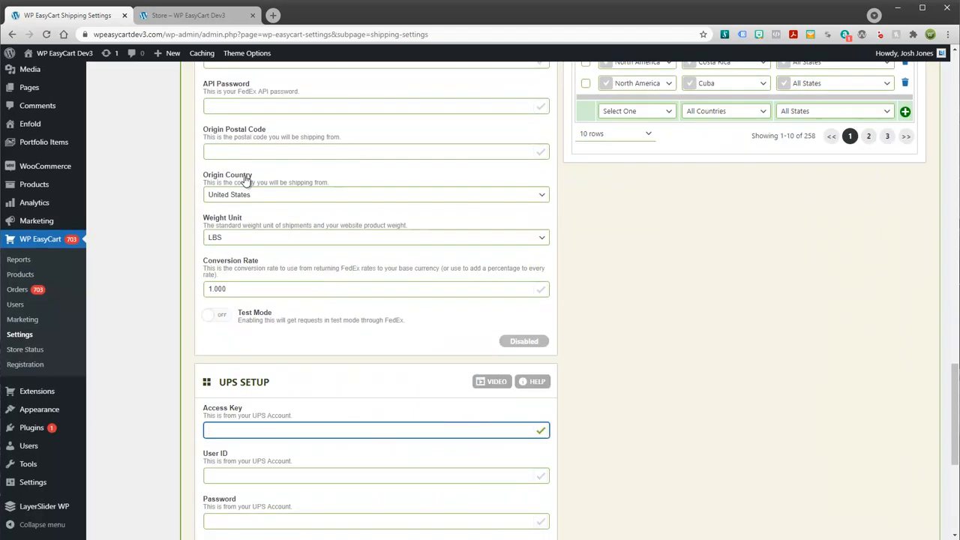
{"action": "scroll", "scroll_direction": "down", "scroll_amount": 3}
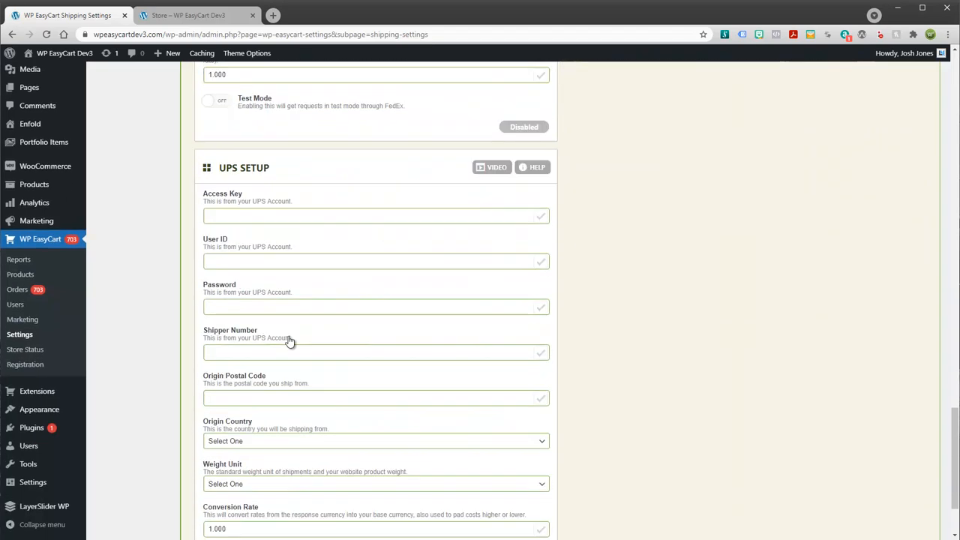
{"action": "left_click", "coordinate": [375, 397]}
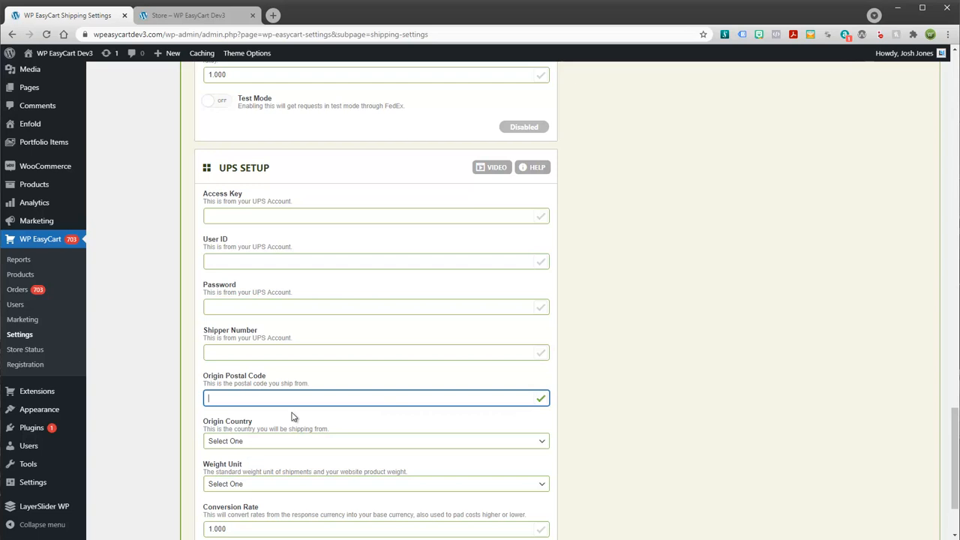
{"action": "scroll", "scroll_direction": "down", "scroll_amount": 3}
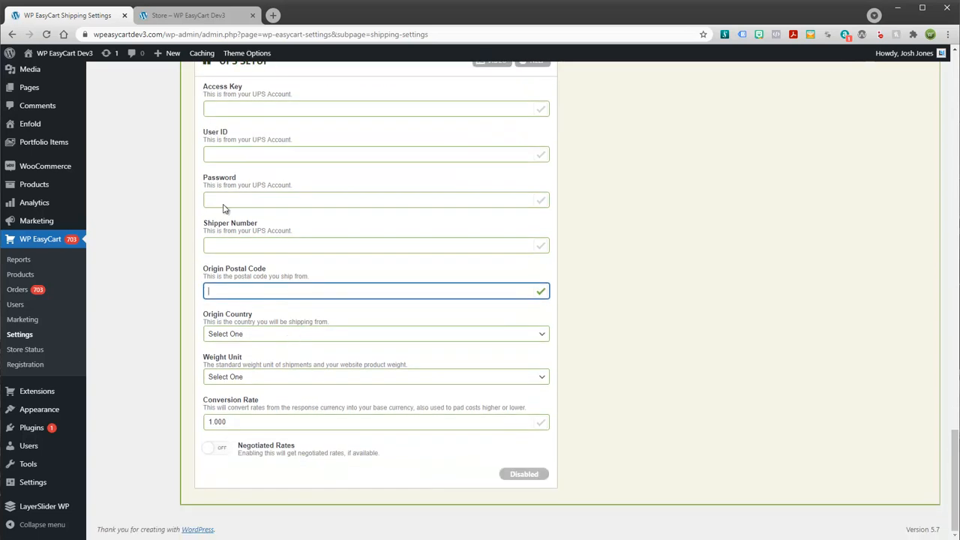
{"action": "mouse_move", "coordinate": [228, 411]}
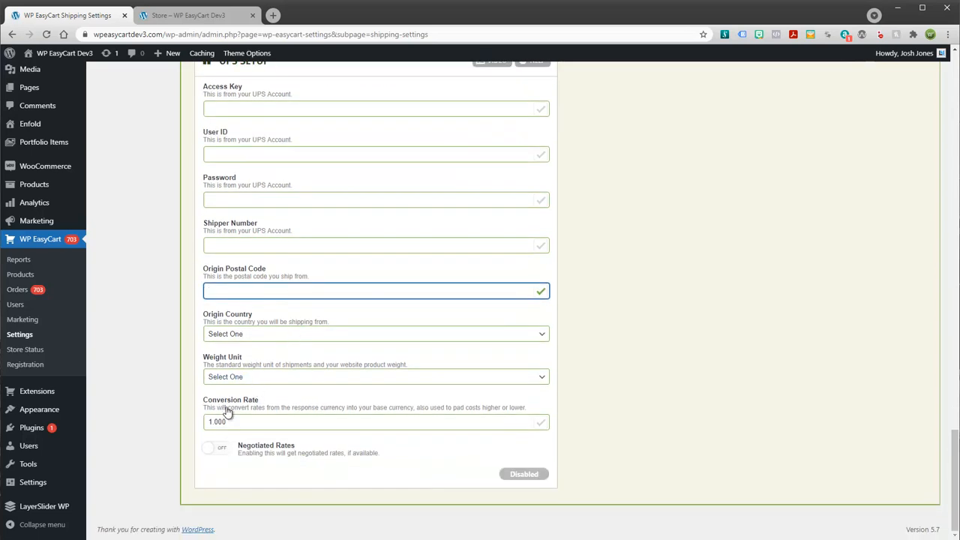
{"action": "scroll", "scroll_direction": "down", "scroll_amount": 3}
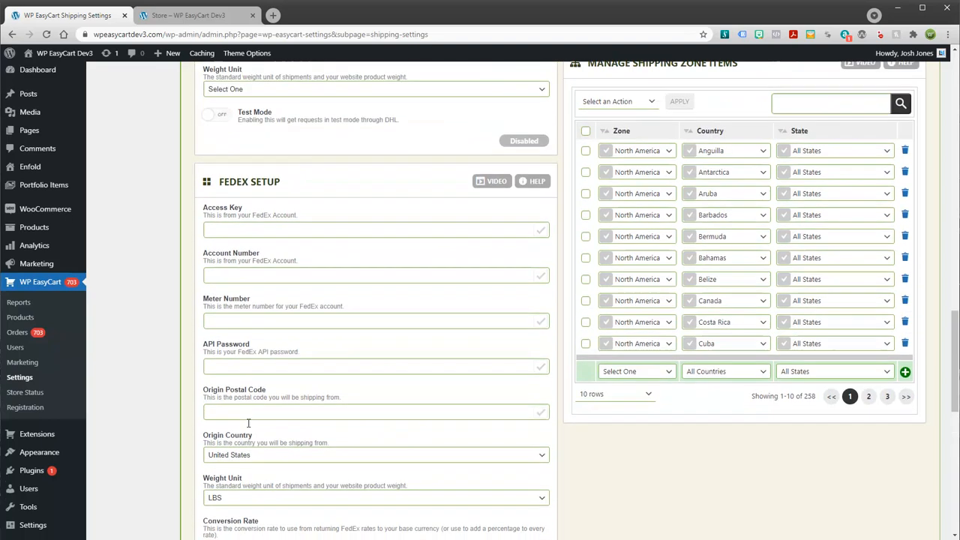
{"action": "scroll", "scroll_direction": "down", "scroll_amount": 3}
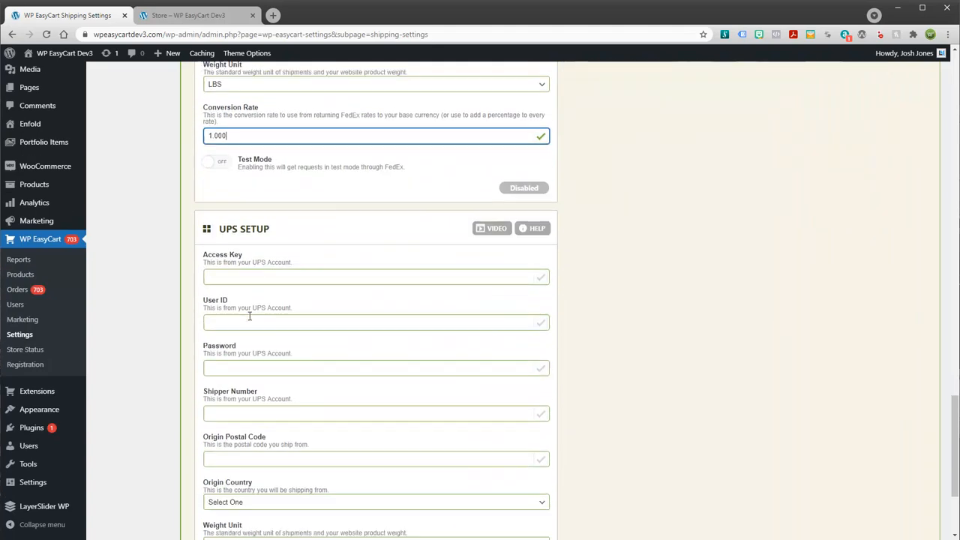
{"action": "scroll", "scroll_direction": "down", "scroll_amount": 3}
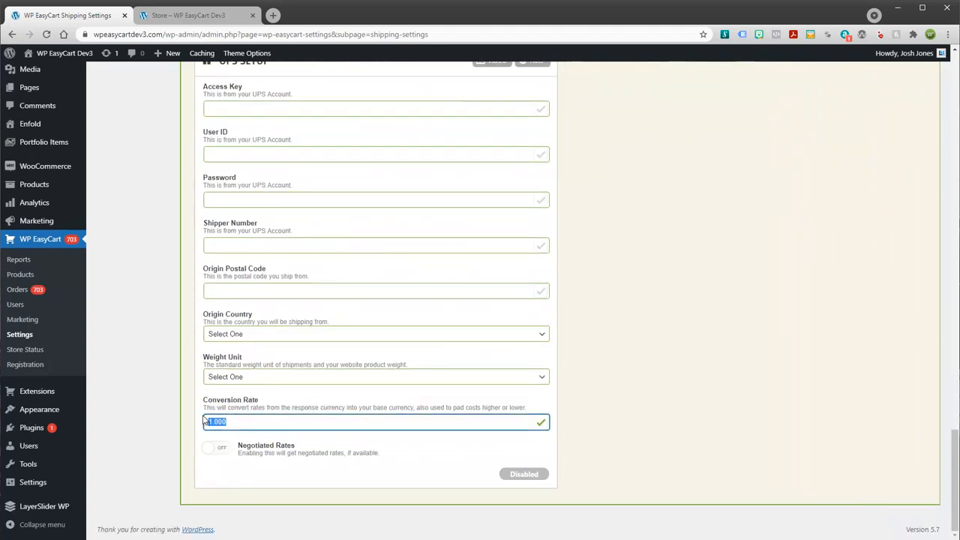
{"action": "type", "text": "1.2"}
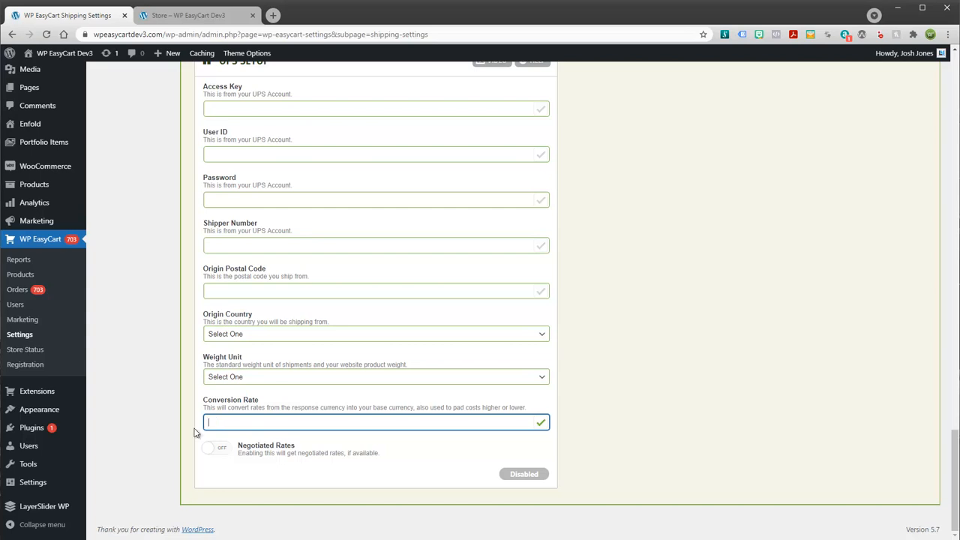
{"action": "scroll", "scroll_direction": "up", "scroll_amount": 3}
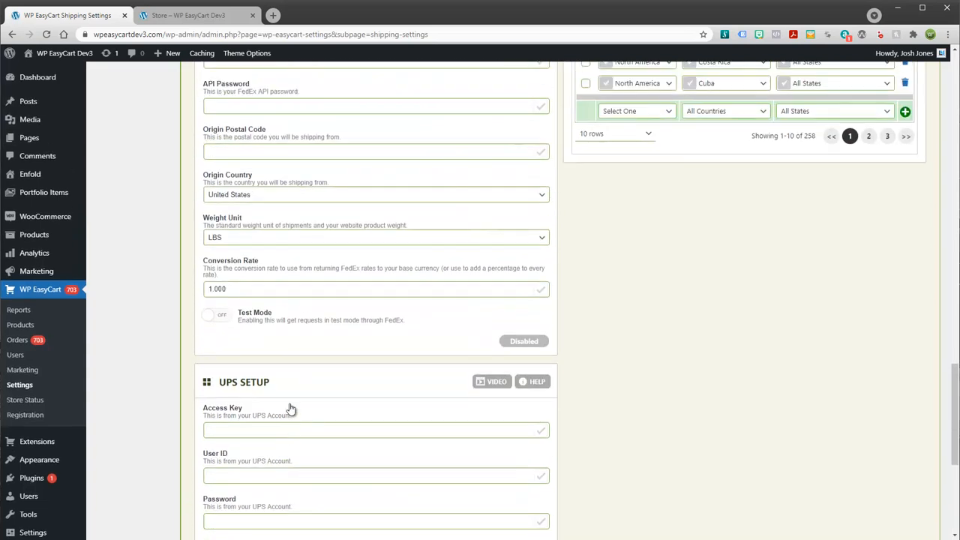
{"action": "mouse_move", "coordinate": [270, 264]}
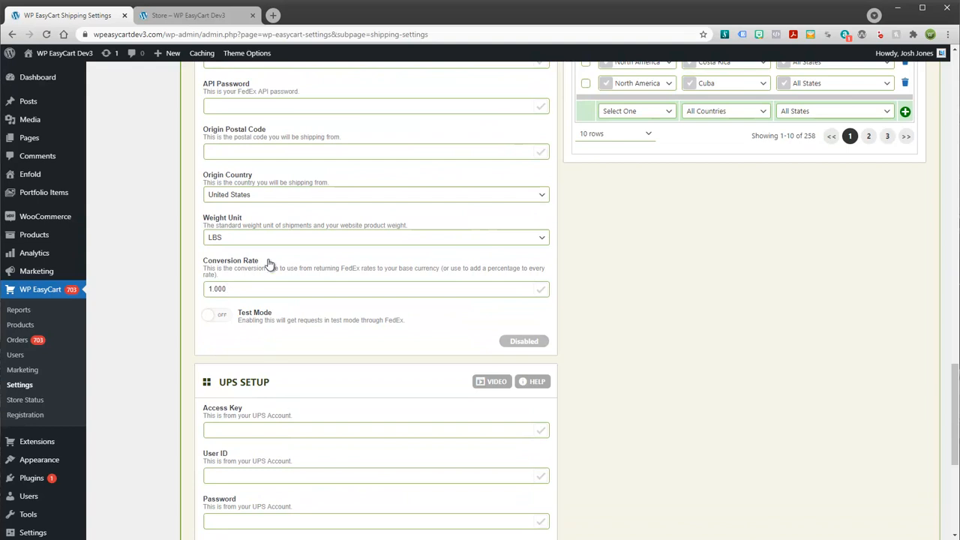
{"action": "scroll", "scroll_direction": "up", "scroll_amount": 3}
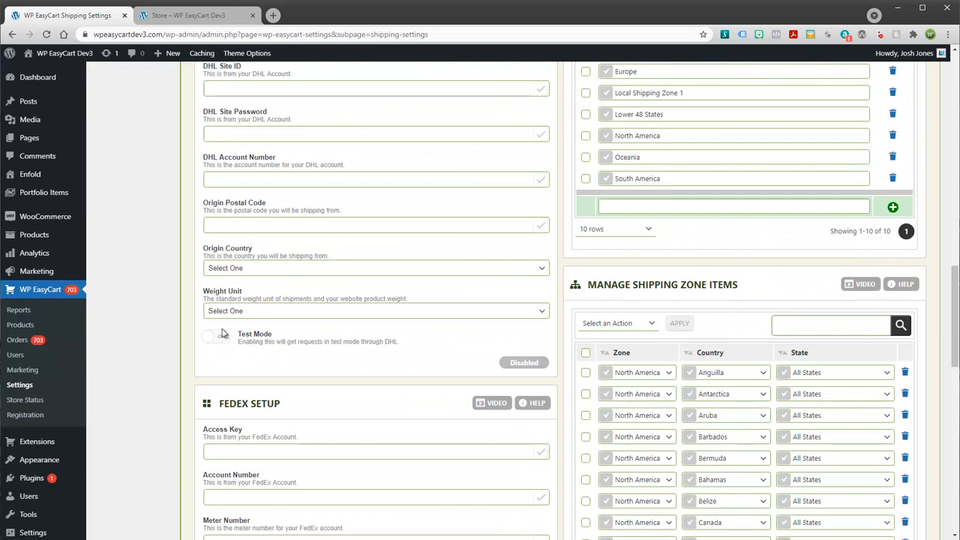
{"action": "mouse_move", "coordinate": [338, 323]}
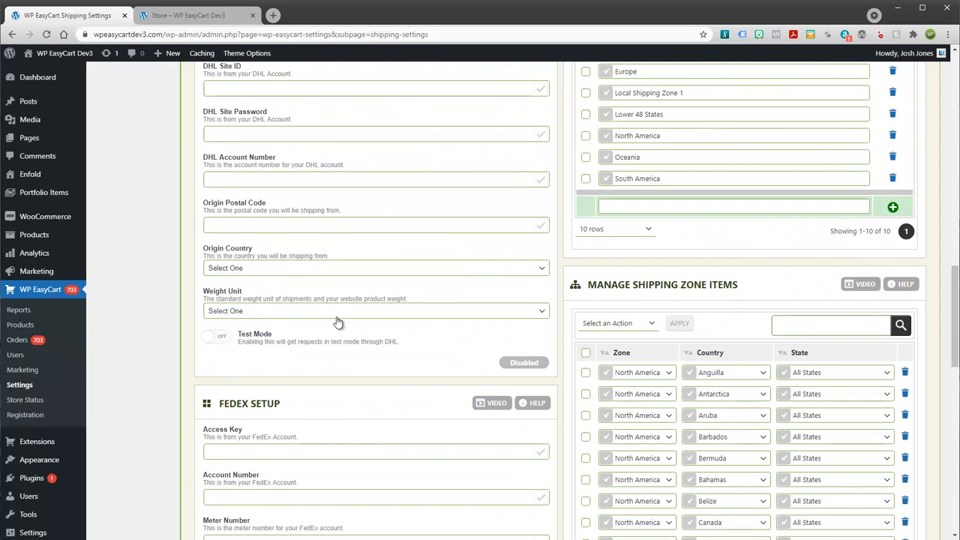
{"action": "scroll", "scroll_direction": "up", "scroll_amount": 3}
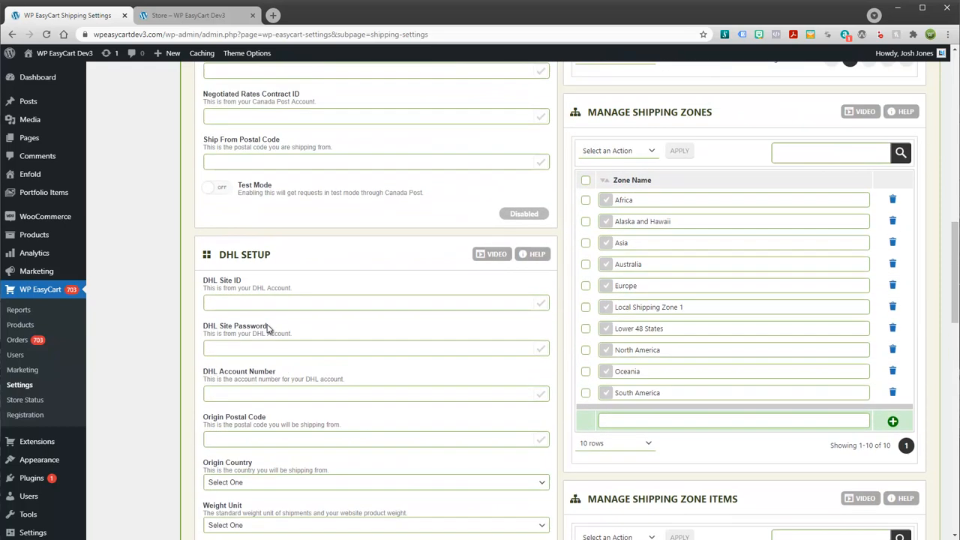
{"action": "scroll", "scroll_direction": "up", "scroll_amount": 3}
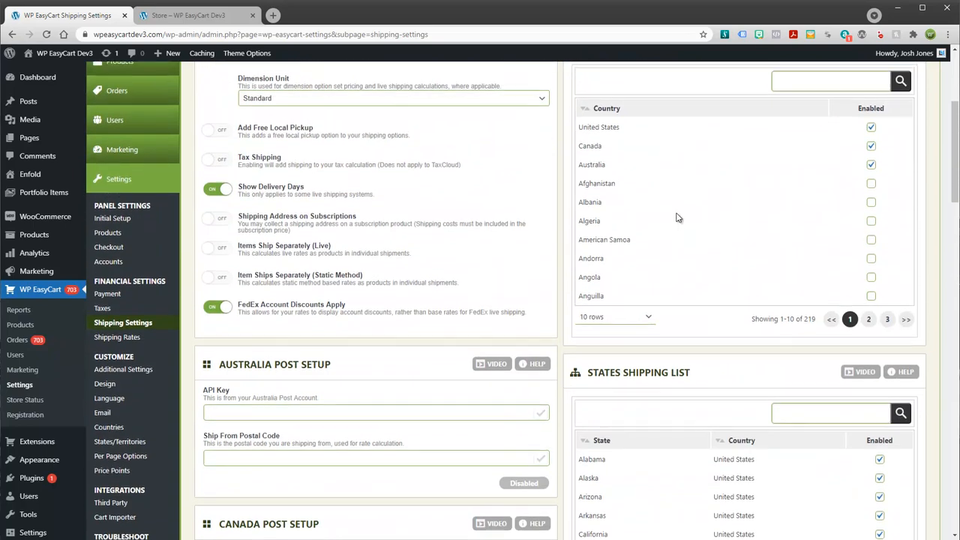
{"action": "scroll", "scroll_direction": "up", "scroll_amount": 3}
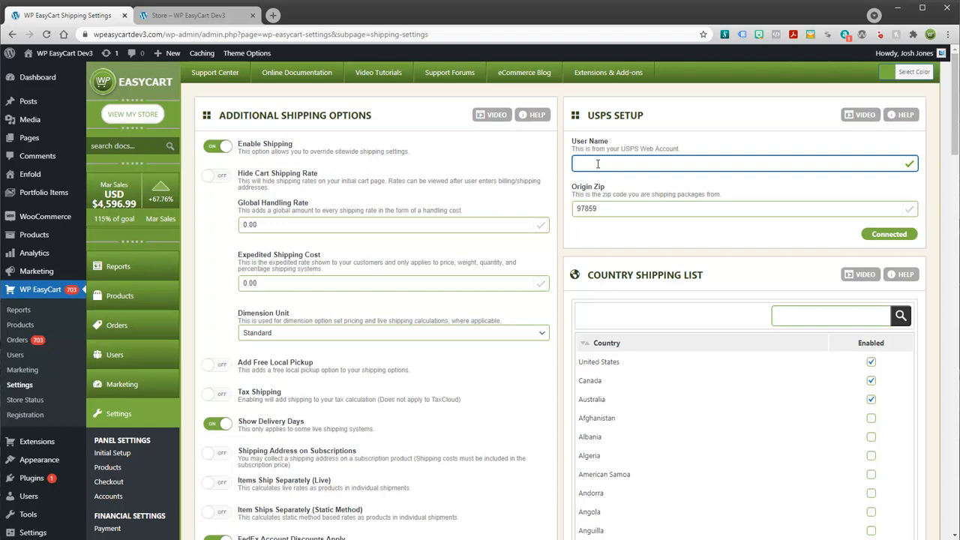
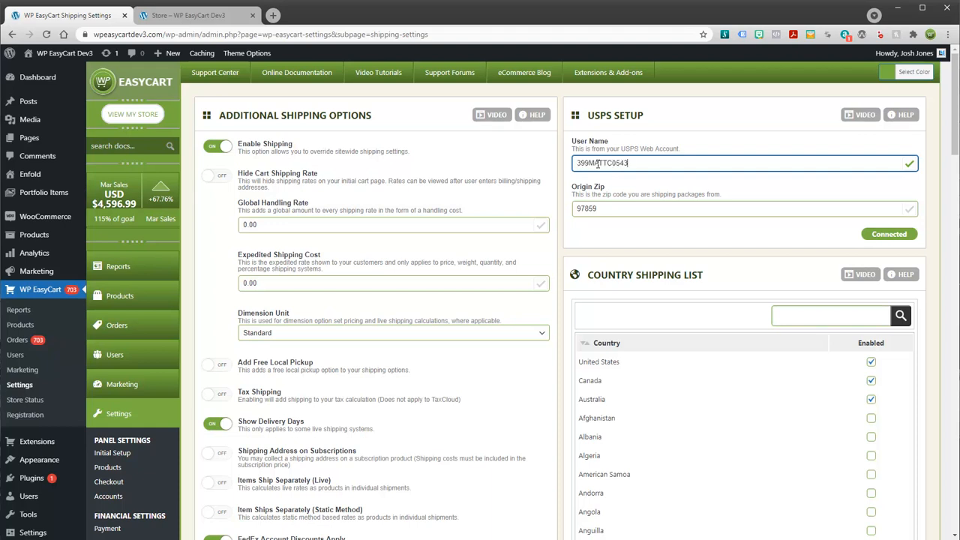
{"action": "mouse_move", "coordinate": [621, 198]}
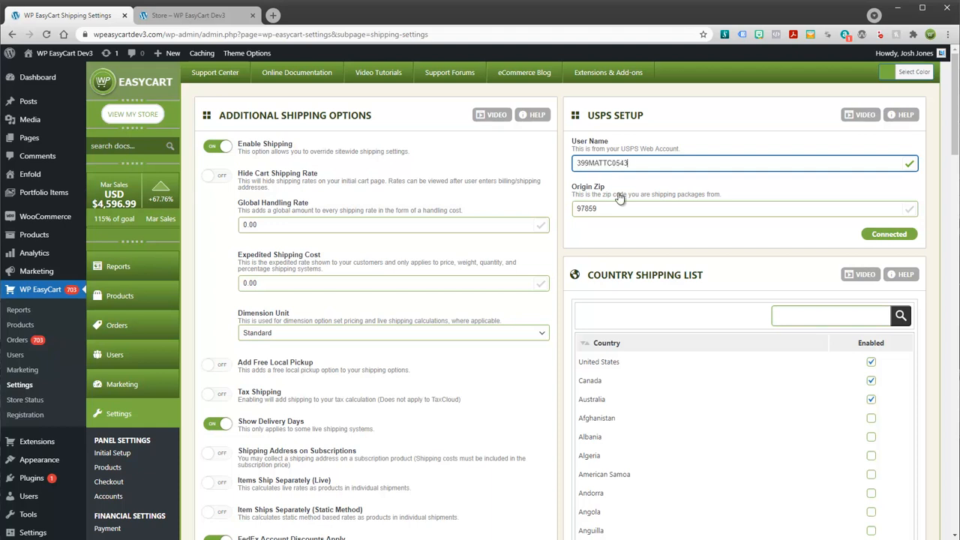
{"action": "scroll", "scroll_direction": "down", "scroll_amount": 3}
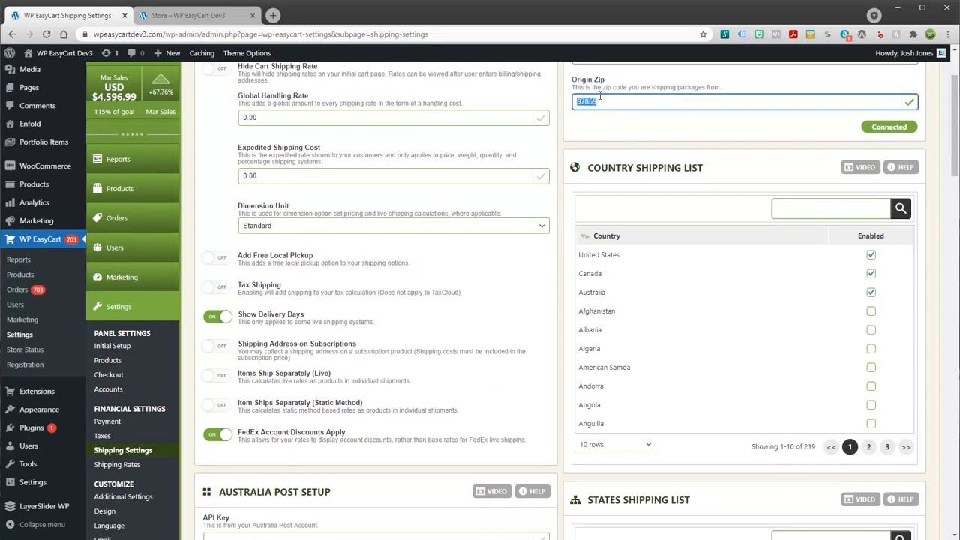
{"action": "mouse_move", "coordinate": [927, 135]}
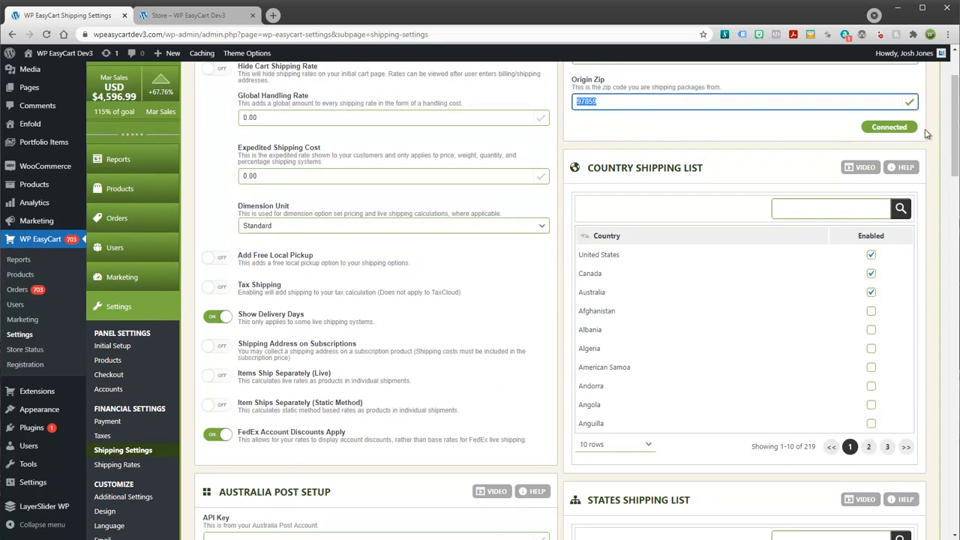
{"action": "scroll", "scroll_direction": "down", "scroll_amount": 3}
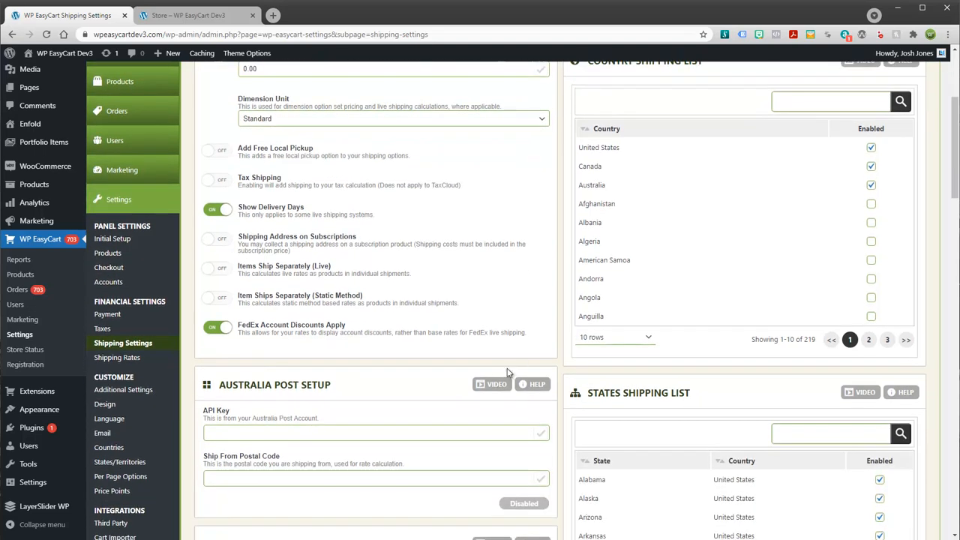
{"action": "scroll", "scroll_direction": "down", "scroll_amount": 3}
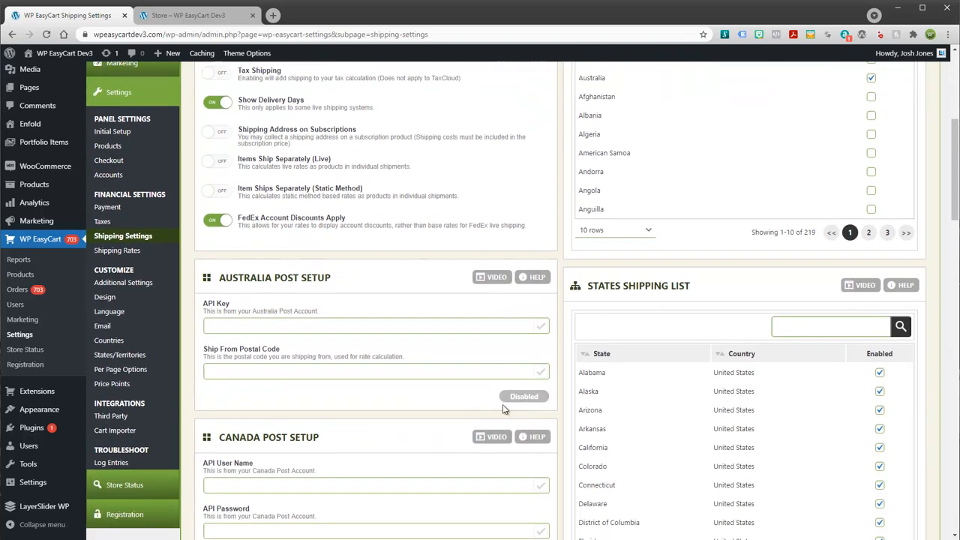
{"action": "scroll", "scroll_direction": "up", "scroll_amount": 3}
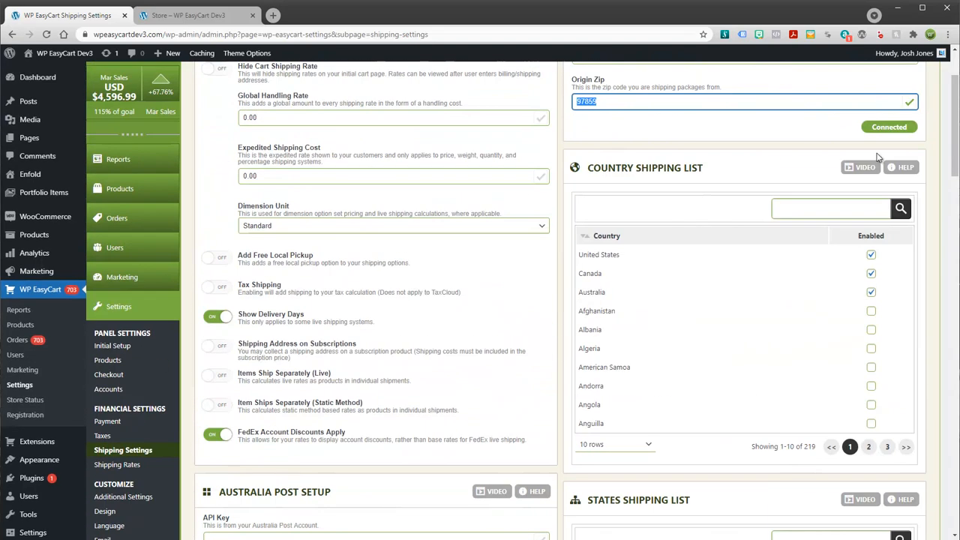
{"action": "scroll", "scroll_direction": "up", "scroll_amount": 3}
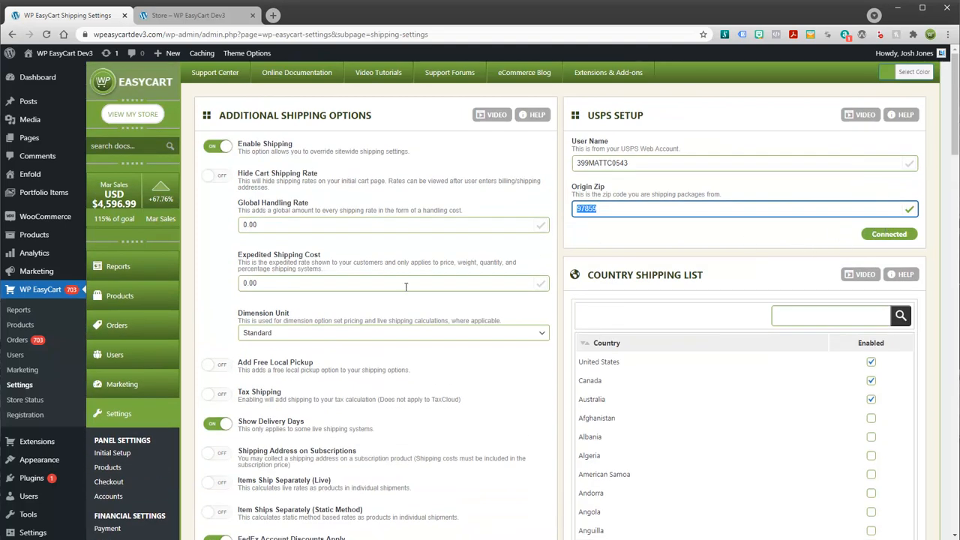
{"action": "scroll", "scroll_direction": "down", "scroll_amount": 3}
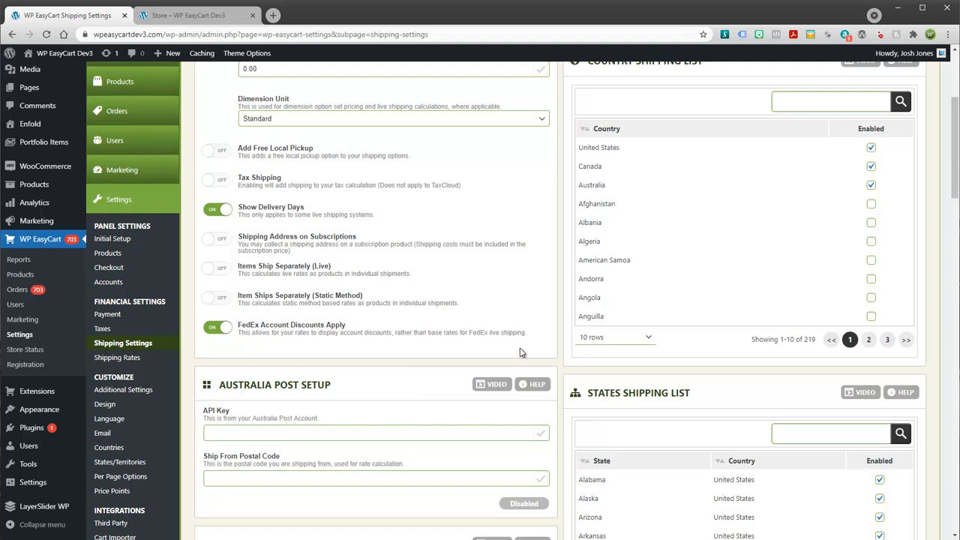
{"action": "scroll", "scroll_direction": "up", "scroll_amount": 3}
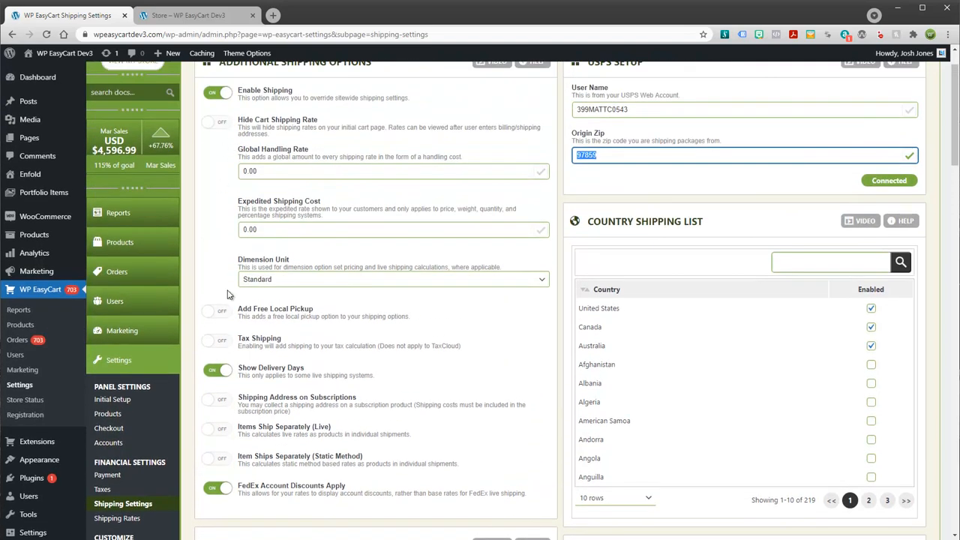
{"action": "scroll", "scroll_direction": "down", "scroll_amount": 3}
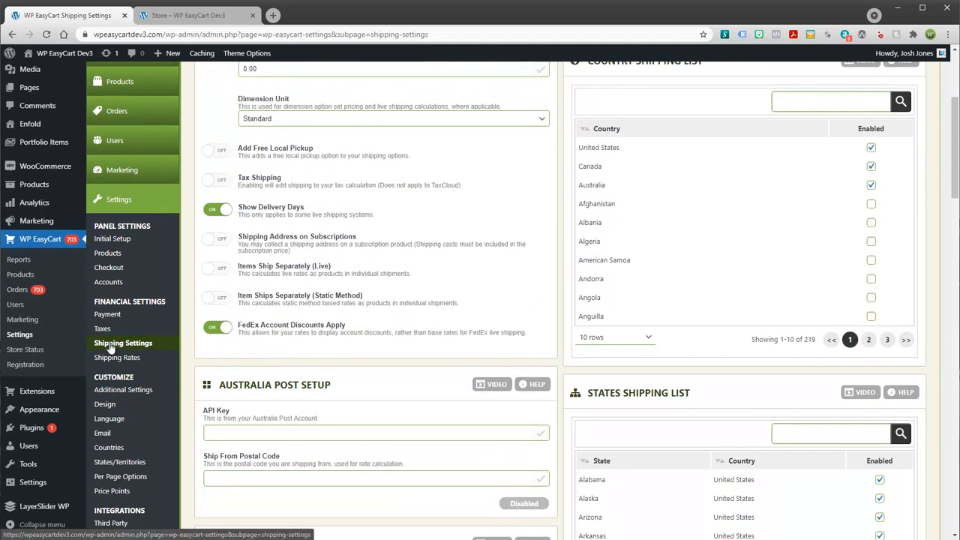
- On the Shipping Rates page, review the methods and keep Live Shipping Rates with USPS selected
{"action": "left_click", "coordinate": [117, 357]}
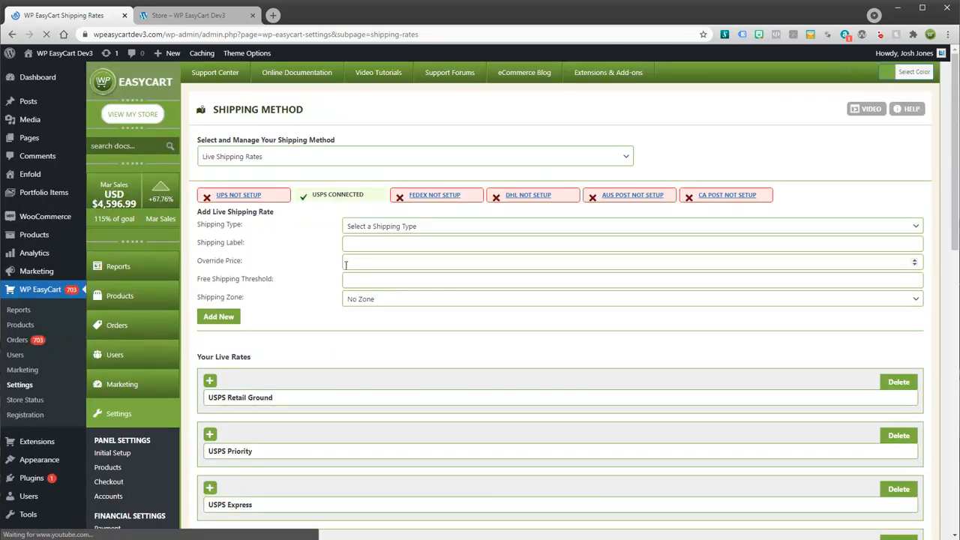
{"action": "scroll", "scroll_direction": "down", "scroll_amount": 3}
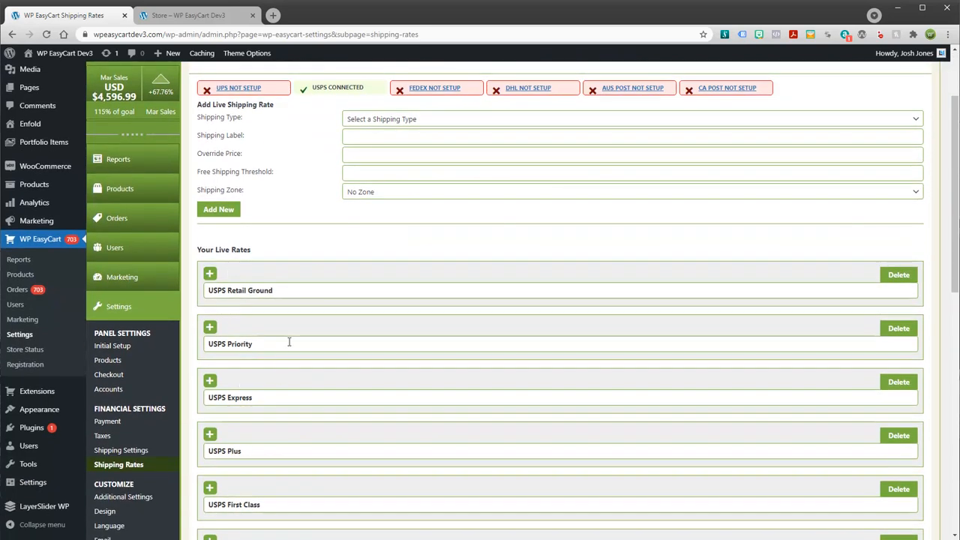
{"action": "mouse_move", "coordinate": [273, 331]}
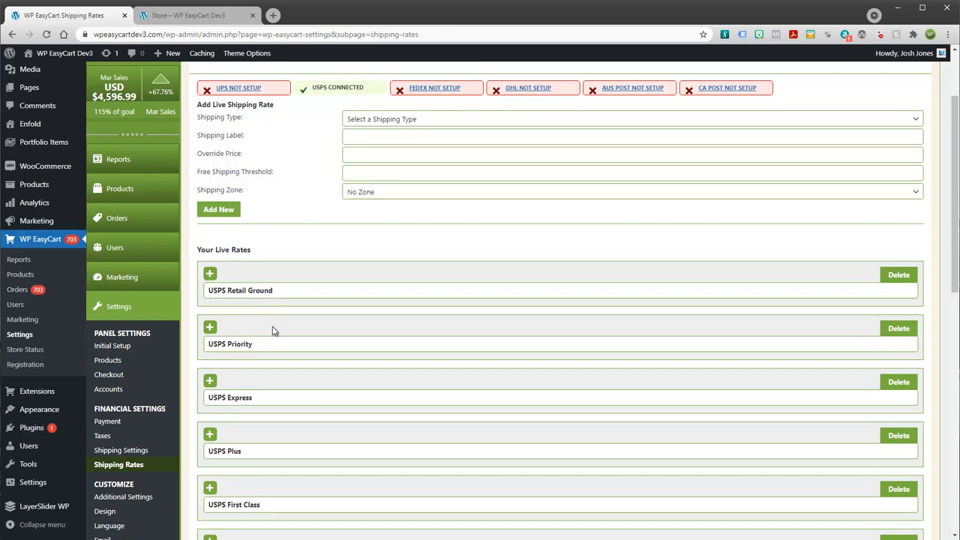
{"action": "mouse_move", "coordinate": [314, 308]}
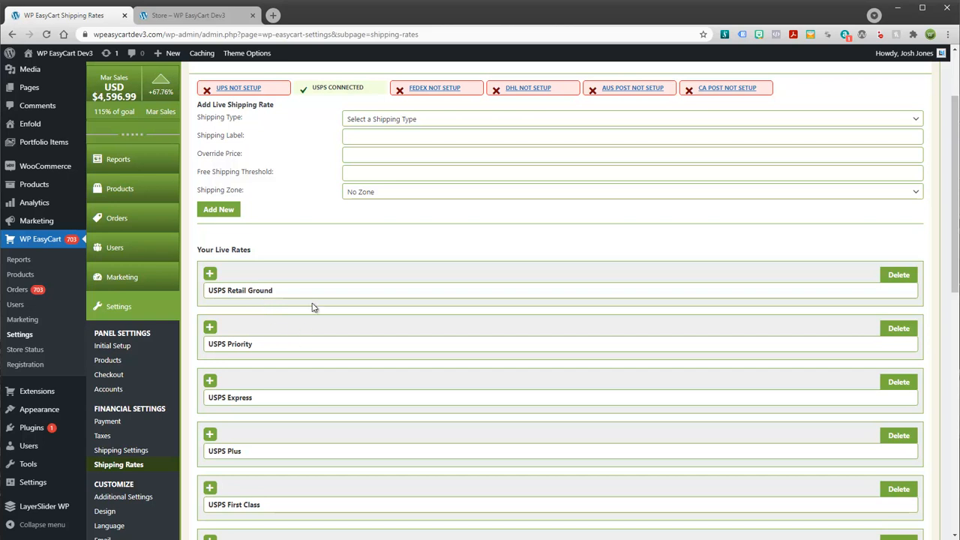
{"action": "mouse_move", "coordinate": [243, 277]}
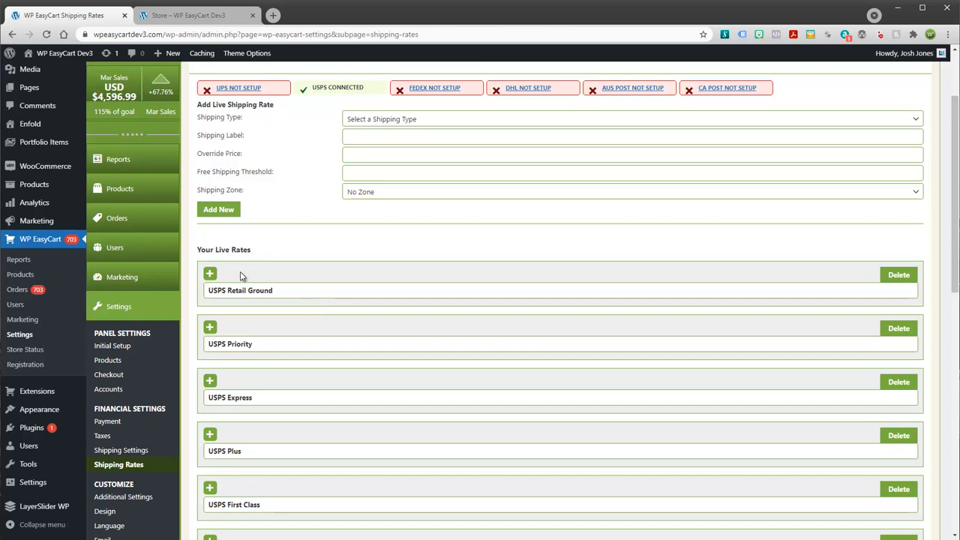
{"action": "scroll", "scroll_direction": "up", "scroll_amount": 3}
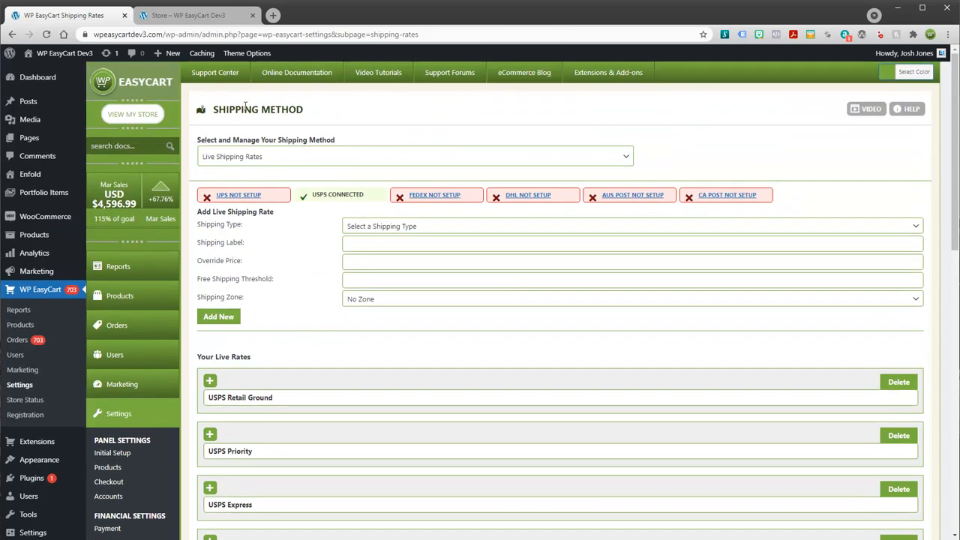
{"action": "left_click", "coordinate": [414, 156]}
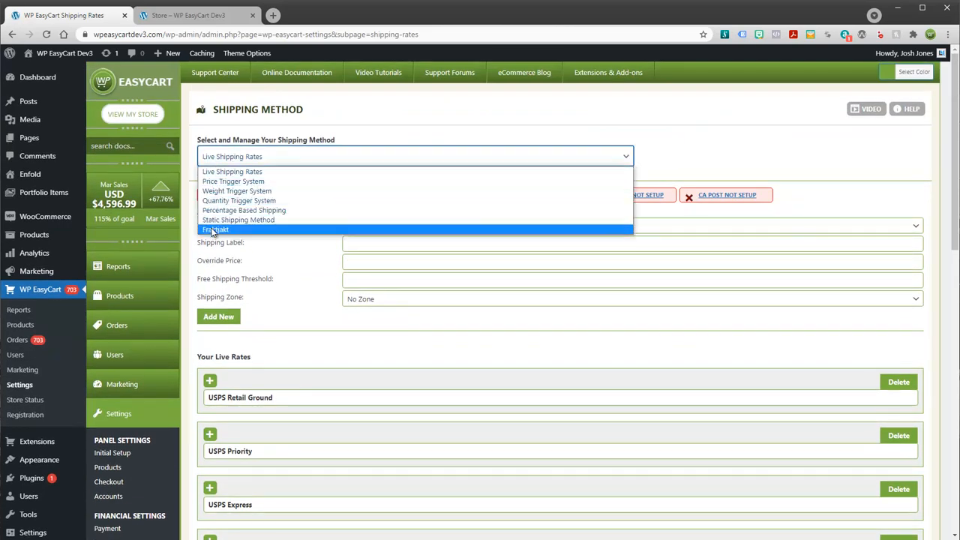
{"action": "mouse_move", "coordinate": [247, 175]}
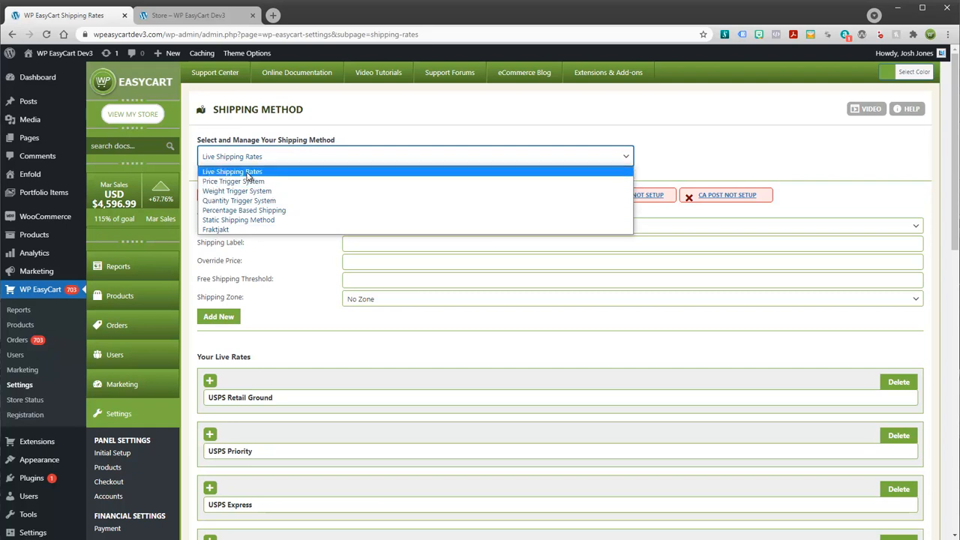
{"action": "left_click", "coordinate": [231, 171]}
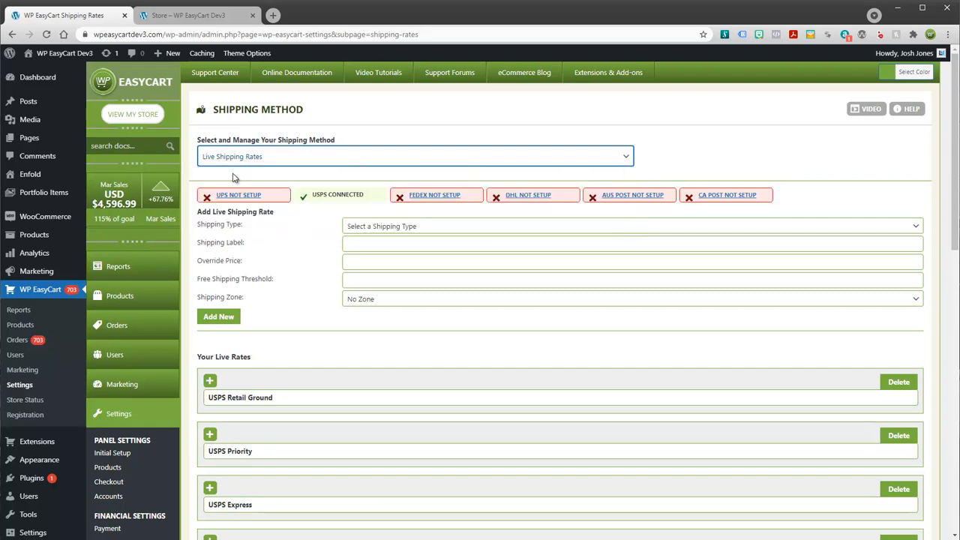
{"action": "mouse_move", "coordinate": [297, 209]}
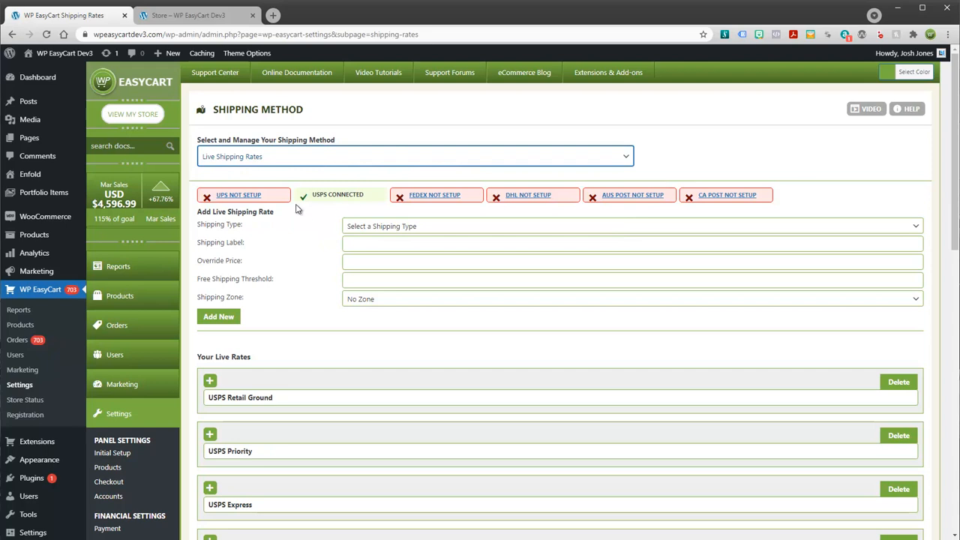
{"action": "mouse_move", "coordinate": [484, 204]}
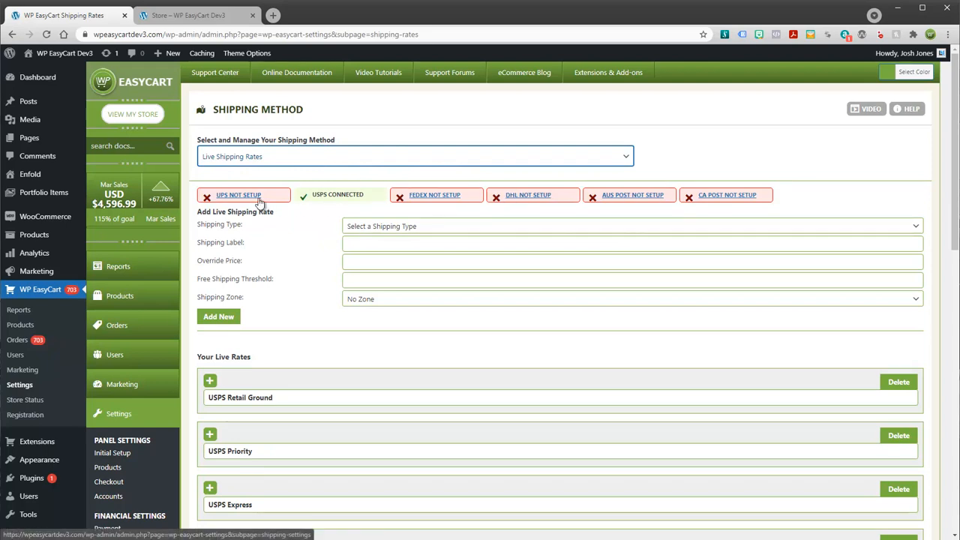
{"action": "mouse_move", "coordinate": [298, 234]}
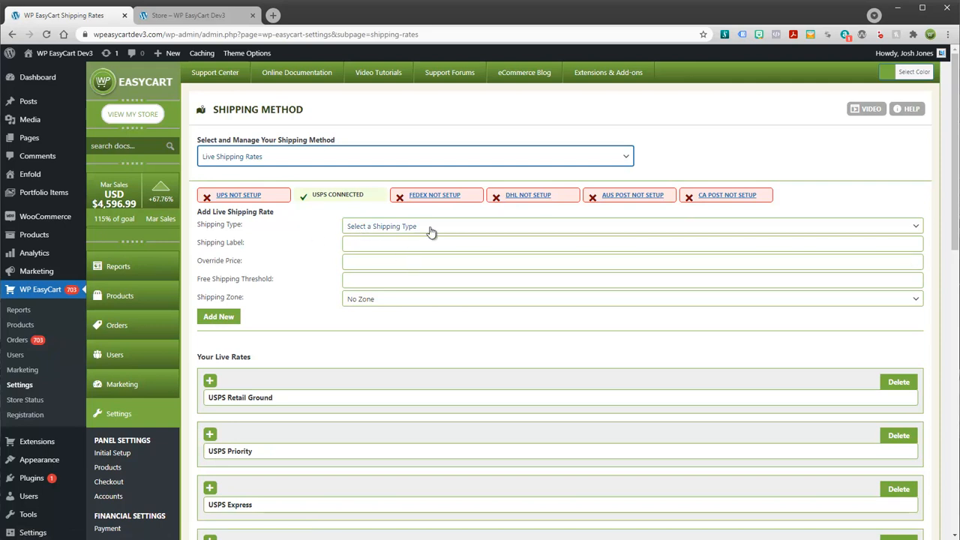
{"action": "mouse_move", "coordinate": [457, 231]}
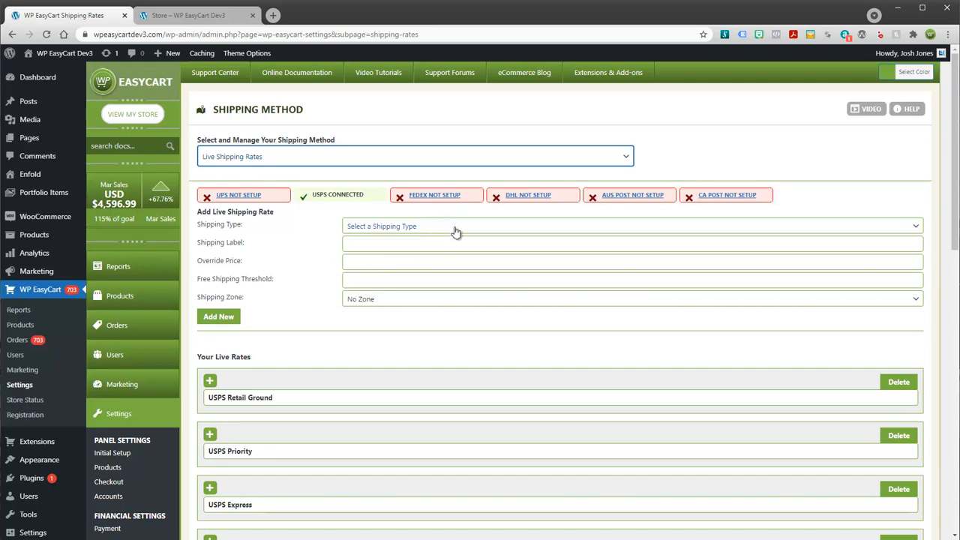
{"action": "mouse_move", "coordinate": [315, 217]}
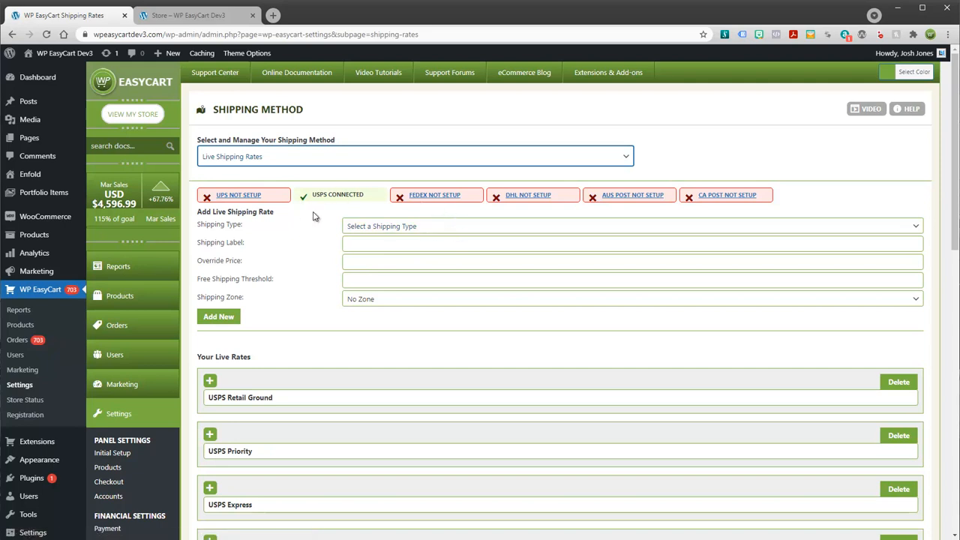
{"action": "mouse_move", "coordinate": [468, 237]}
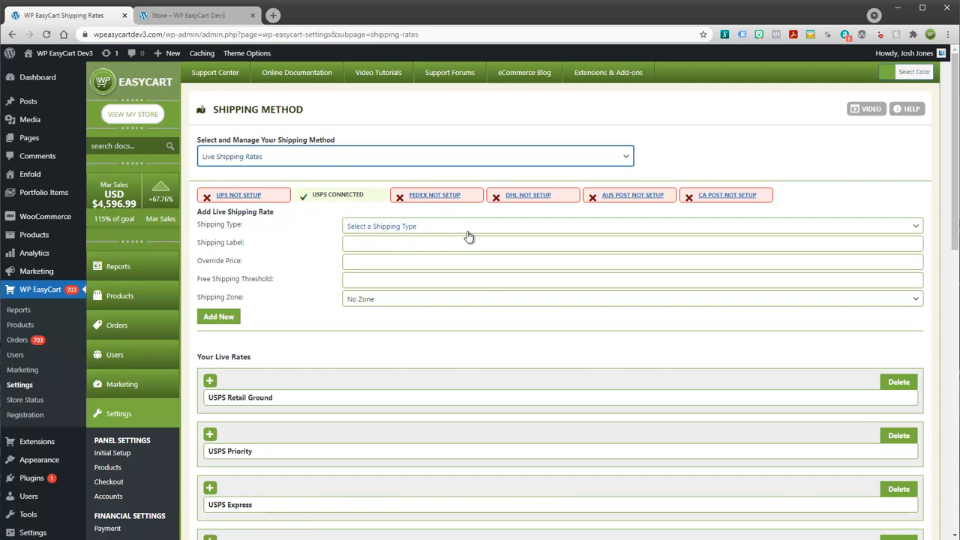
{"action": "mouse_move", "coordinate": [330, 413]}
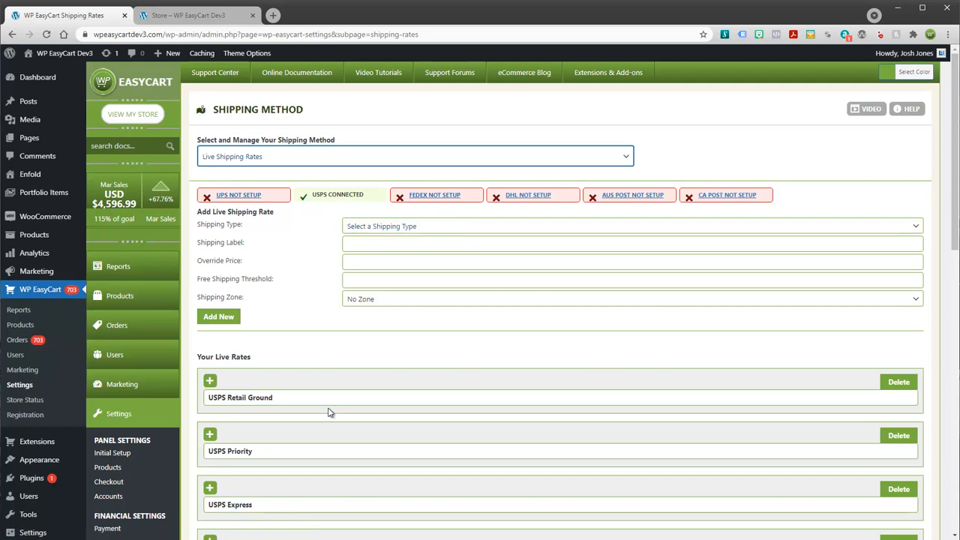
{"action": "scroll", "scroll_direction": "down", "scroll_amount": 3}
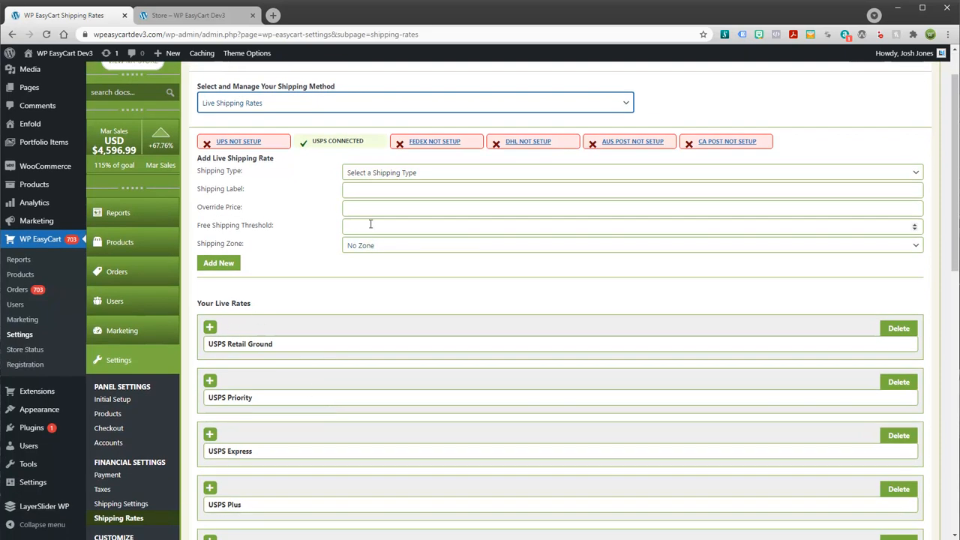
{"action": "left_click", "coordinate": [630, 173]}
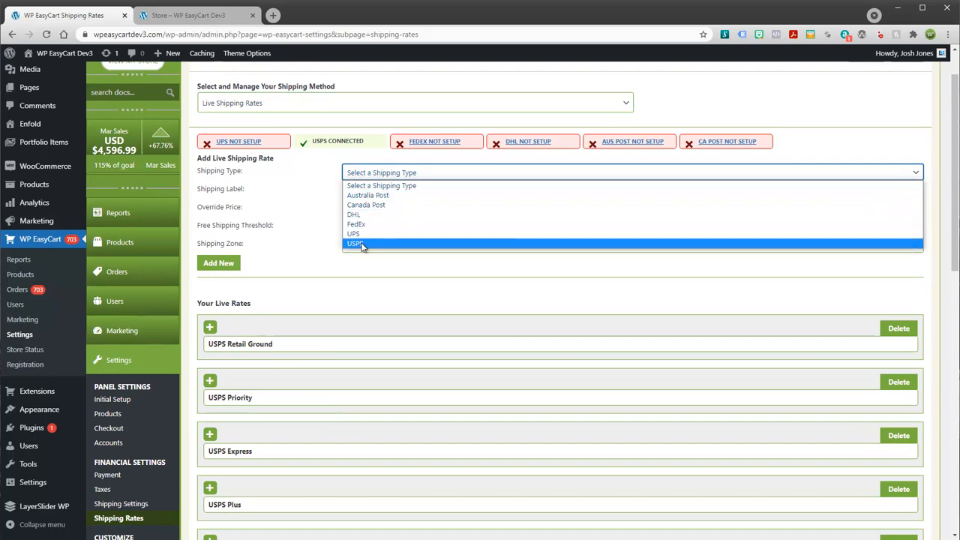
{"action": "left_click", "coordinate": [354, 243]}
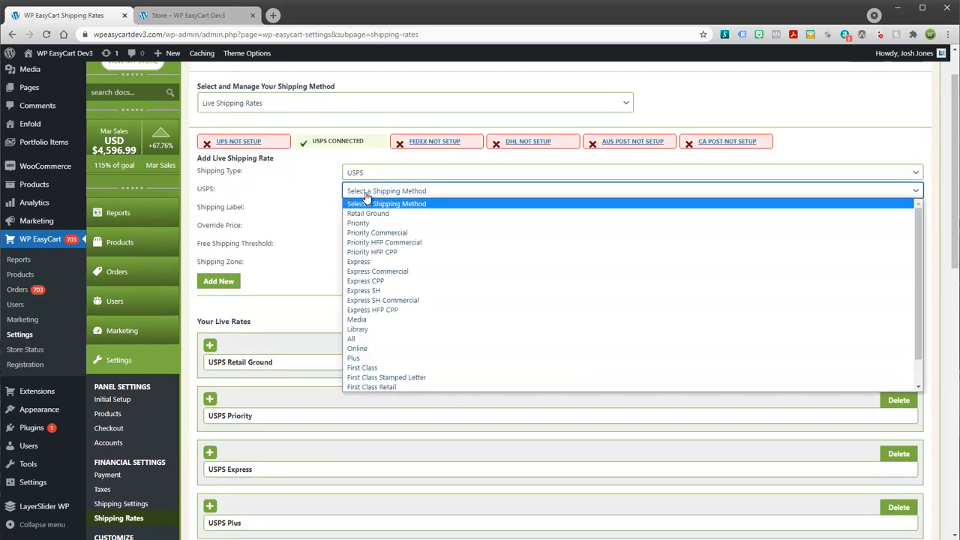
{"action": "mouse_move", "coordinate": [387, 378]}
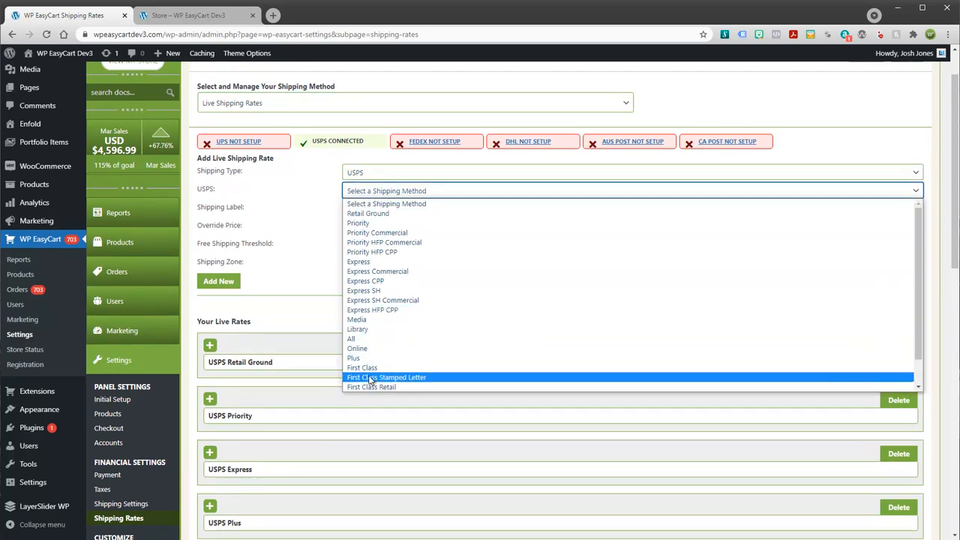
{"action": "mouse_move", "coordinate": [377, 233]}
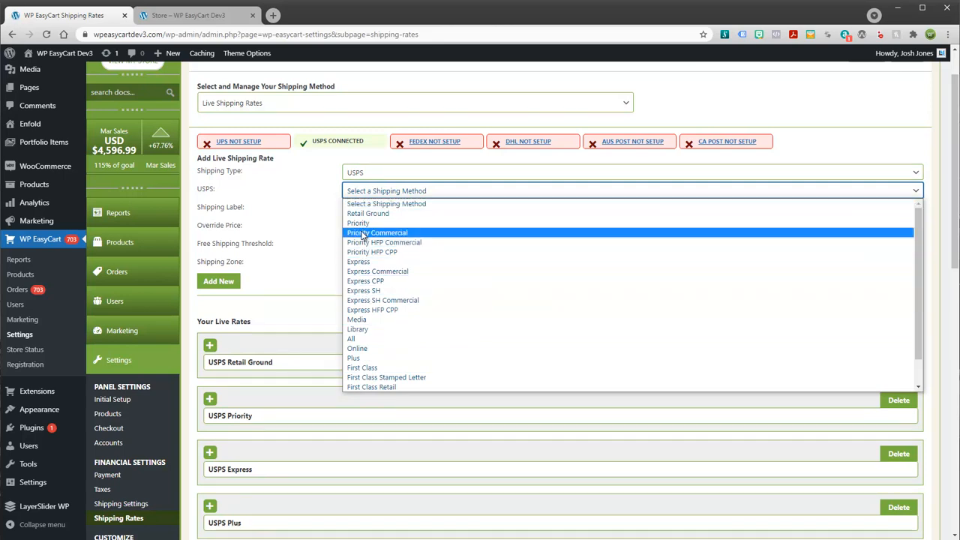
{"action": "left_click", "coordinate": [378, 233]}
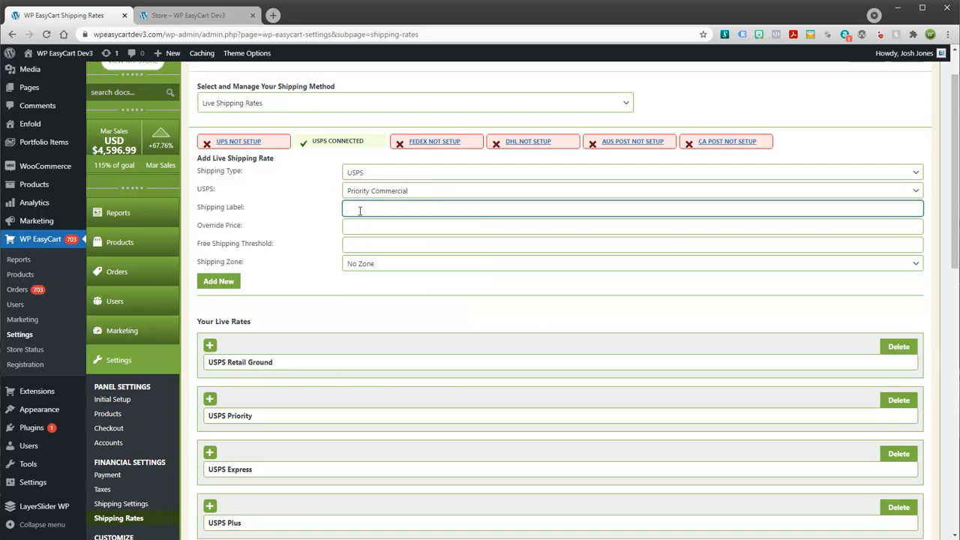
{"action": "type", "text": "USPS Priority Commercial"}
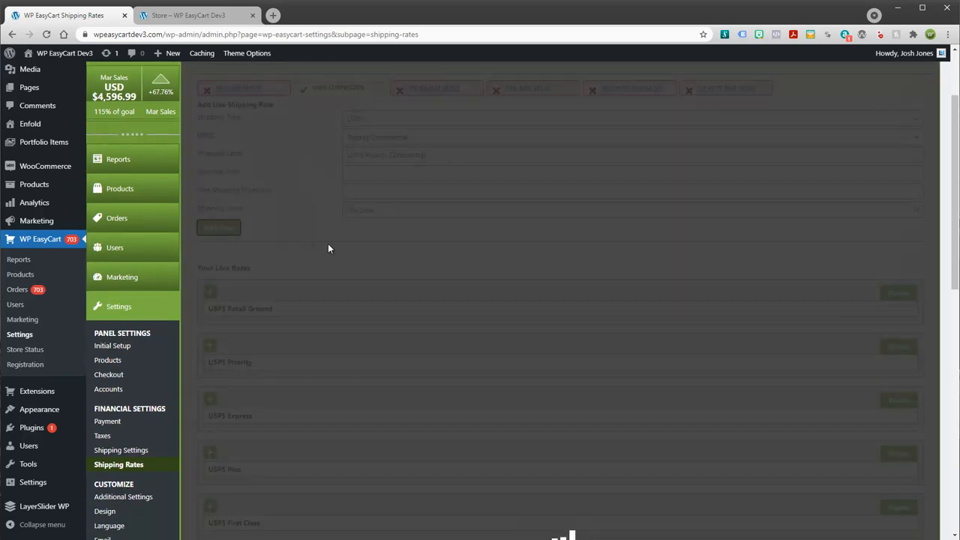
{"action": "scroll", "scroll_direction": "down", "scroll_amount": 3}
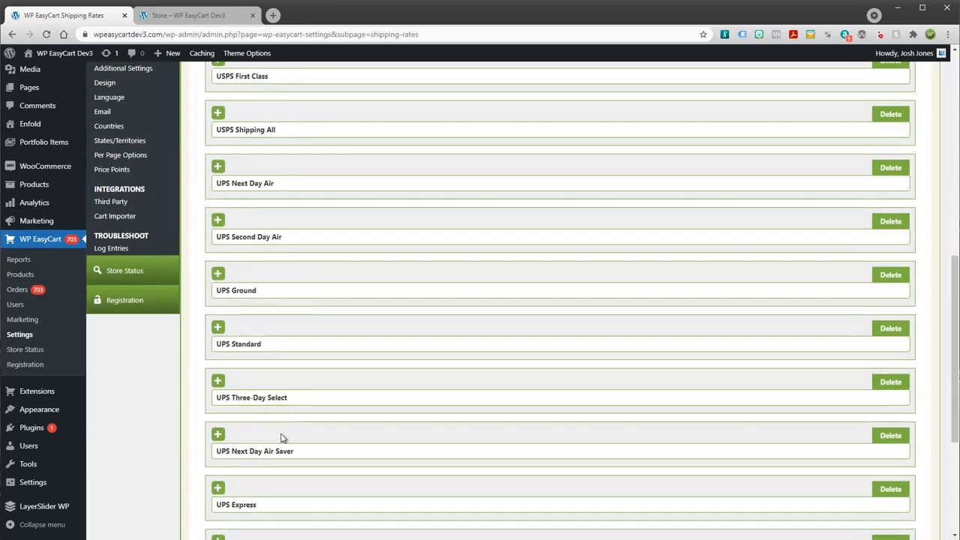
{"action": "scroll", "scroll_direction": "up", "scroll_amount": 3}
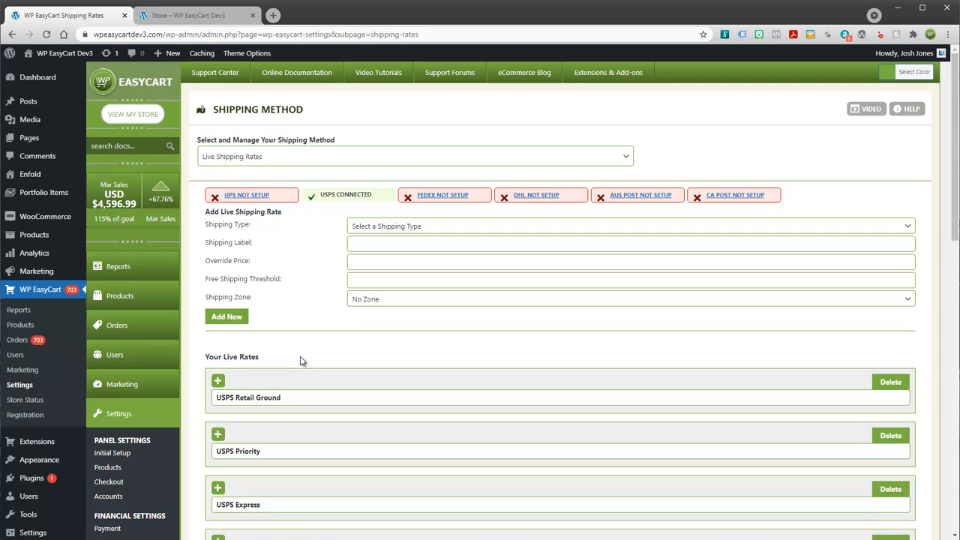
{"action": "scroll", "scroll_direction": "down", "scroll_amount": 3}
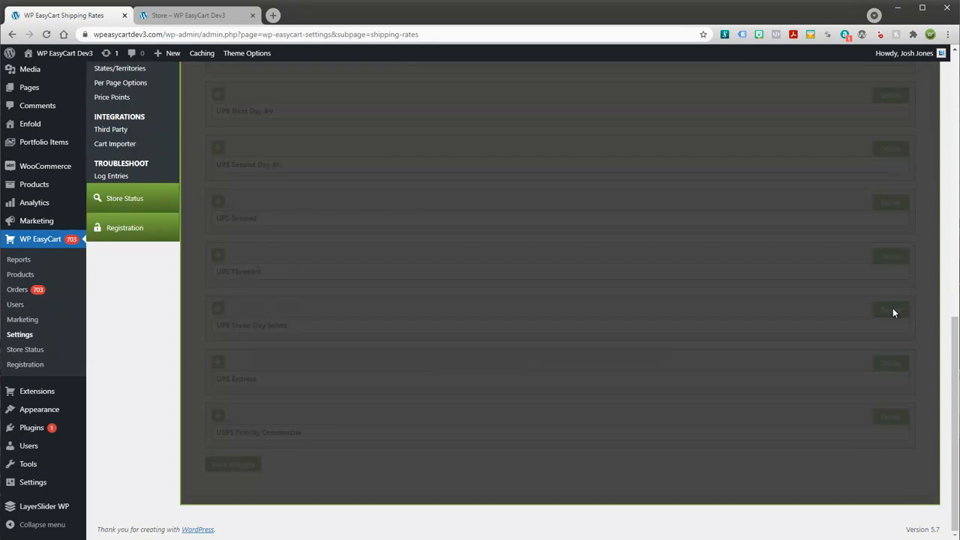
{"action": "scroll", "scroll_direction": "up", "scroll_amount": 3}
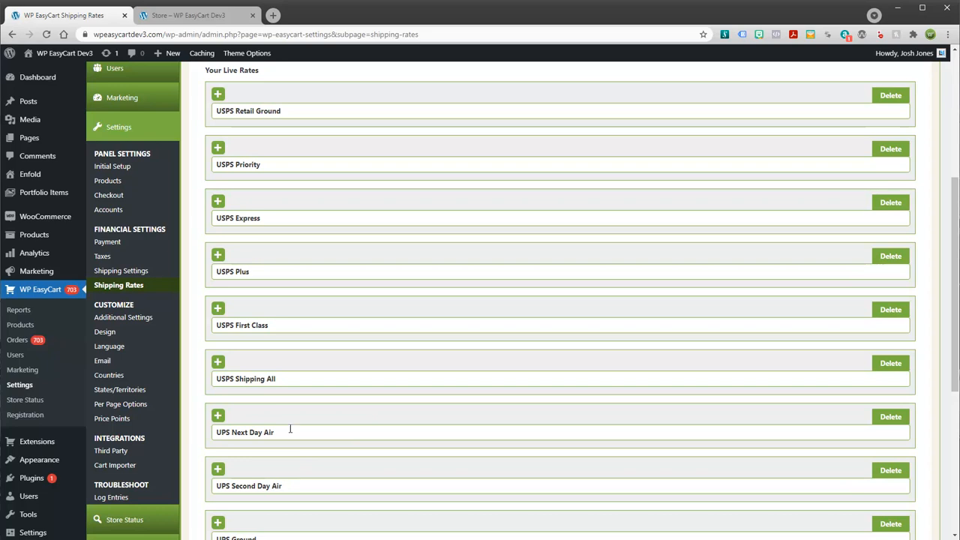
{"action": "scroll", "scroll_direction": "up", "scroll_amount": 3}
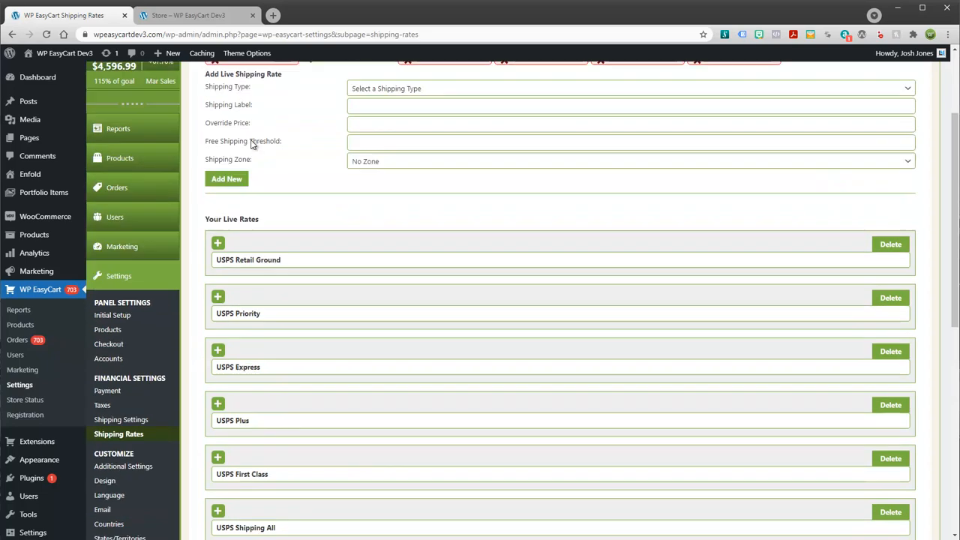
{"action": "scroll", "scroll_direction": "up", "scroll_amount": 3}
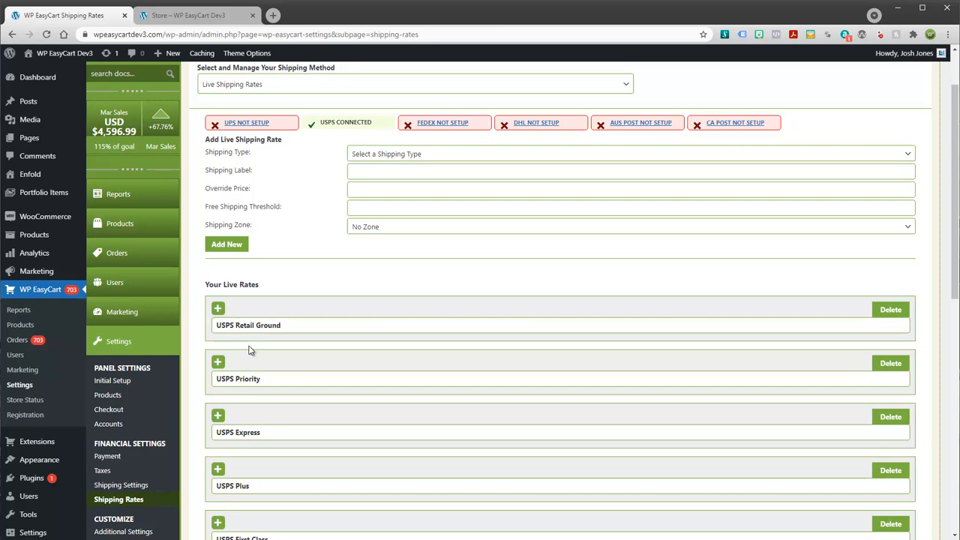
{"action": "scroll", "scroll_direction": "down", "scroll_amount": 3}
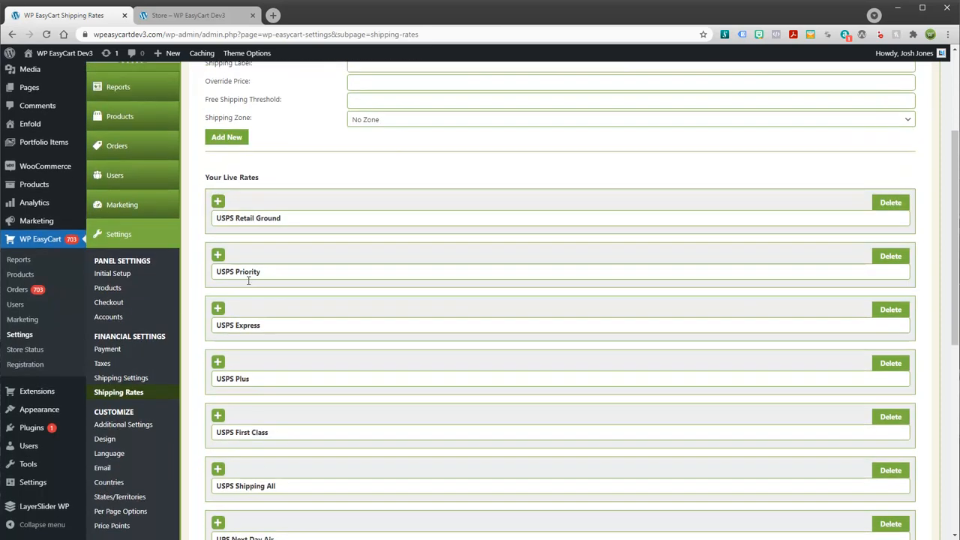
{"action": "mouse_move", "coordinate": [237, 368]}
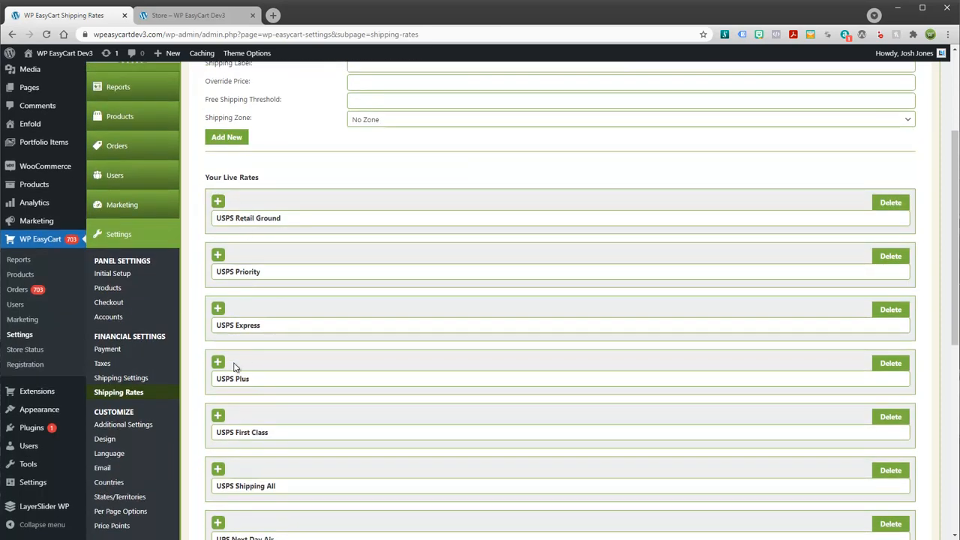
{"action": "mouse_move", "coordinate": [359, 414]}
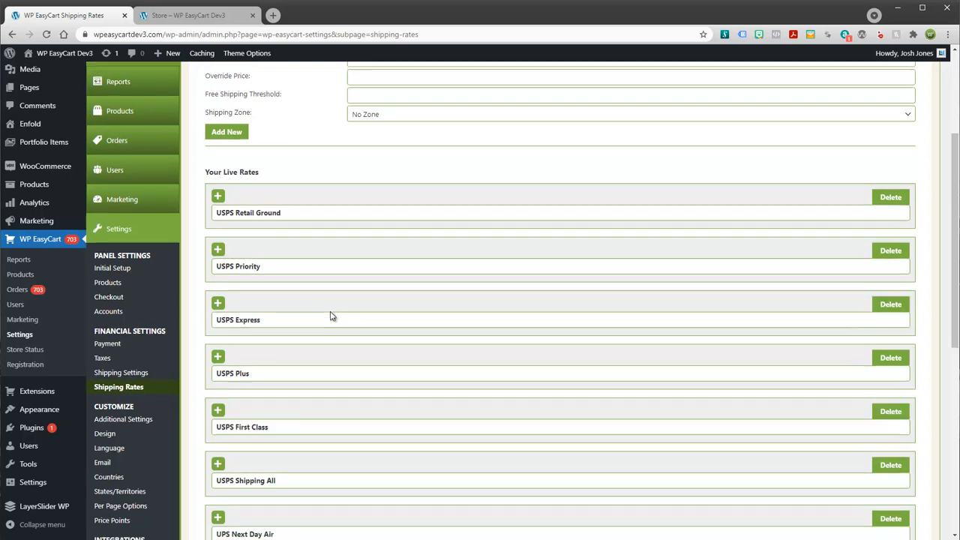
{"action": "scroll", "scroll_direction": "up", "scroll_amount": 3}
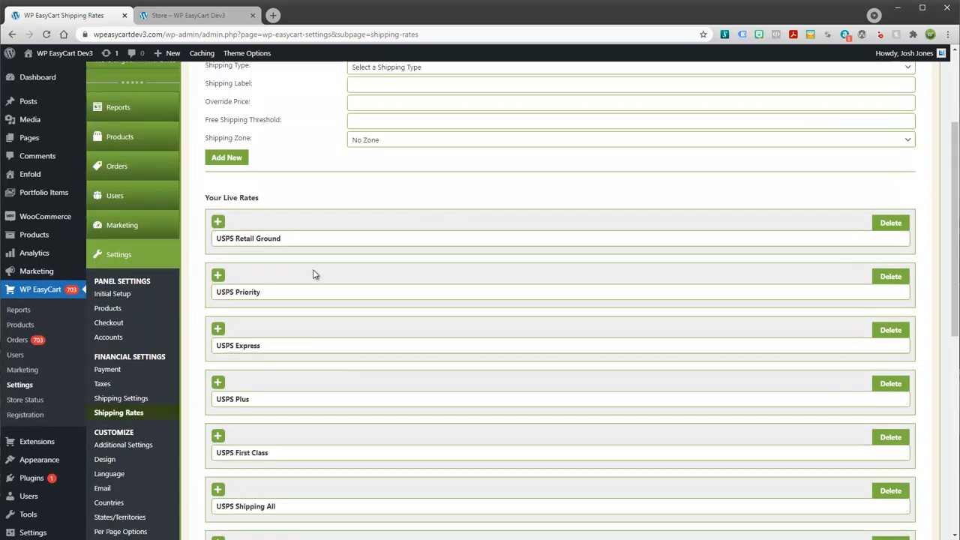
{"action": "scroll", "scroll_direction": "up", "scroll_amount": 3}
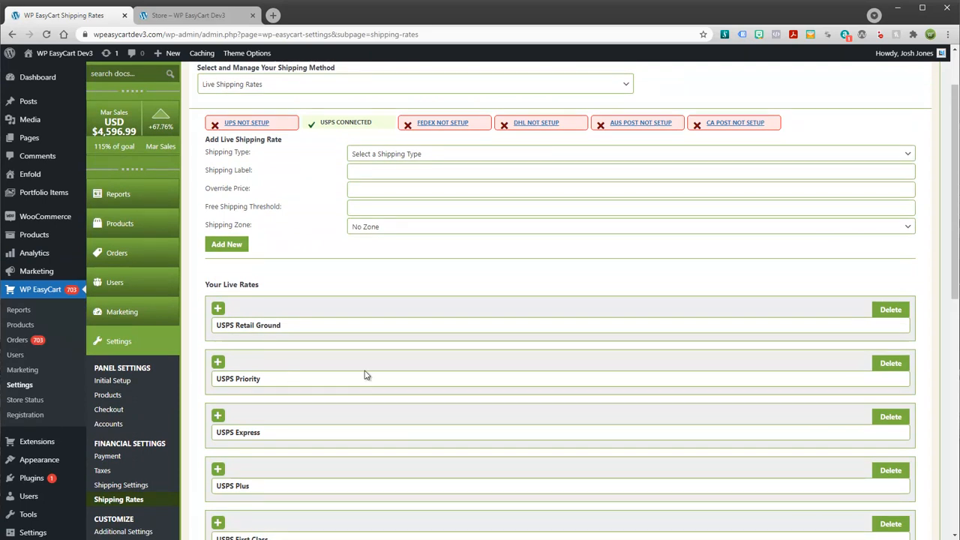
{"action": "mouse_move", "coordinate": [819, 260]}
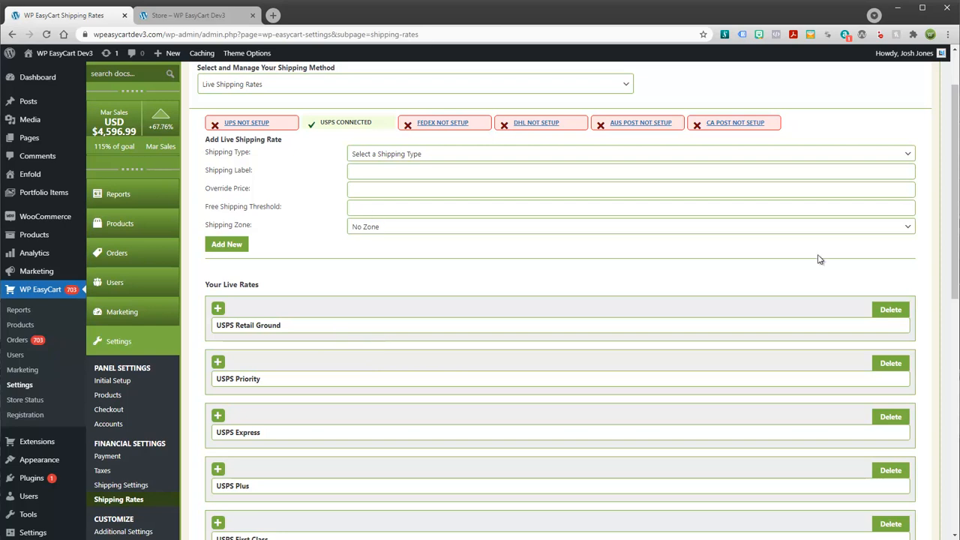
{"action": "scroll", "scroll_direction": "down", "scroll_amount": 3}
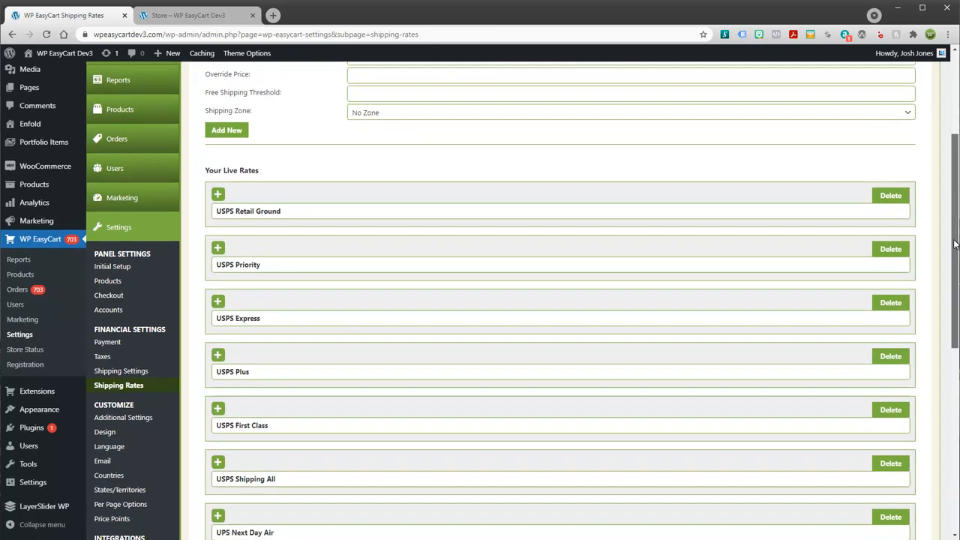
{"action": "scroll", "scroll_direction": "up", "scroll_amount": 3}
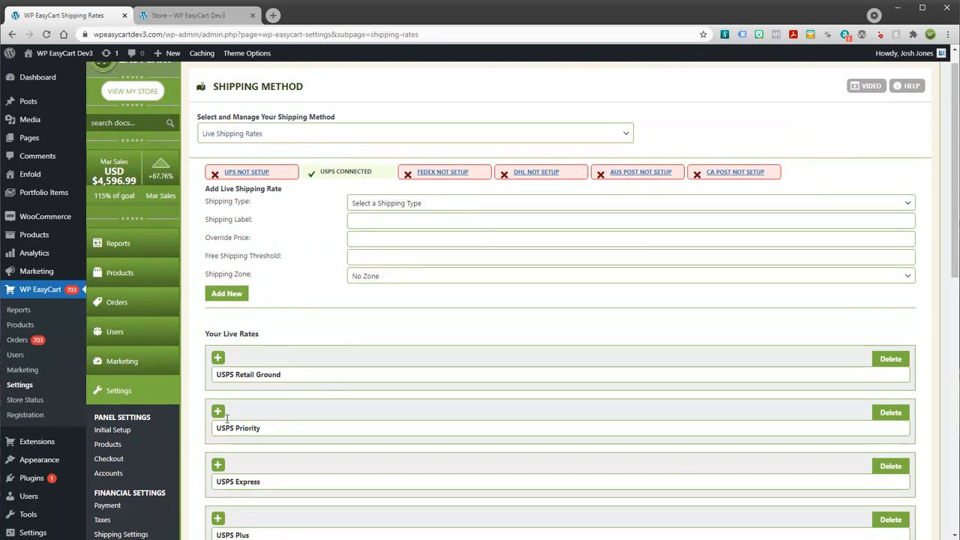
{"action": "scroll", "scroll_direction": "down", "scroll_amount": 3}
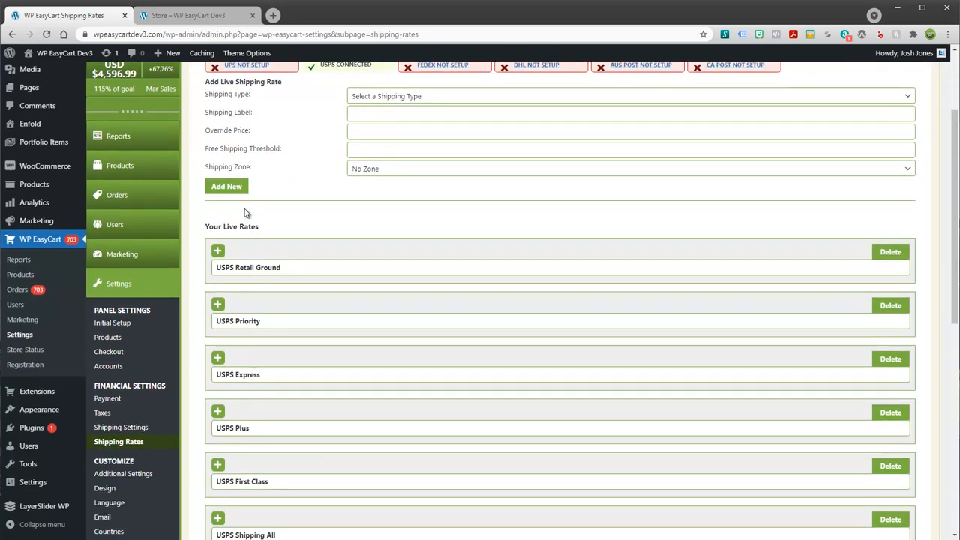
- On the storefront, add the White Short Sleeve shirt to the cart, showing USD 0.00 shipping
{"action": "left_click", "coordinate": [195, 15]}
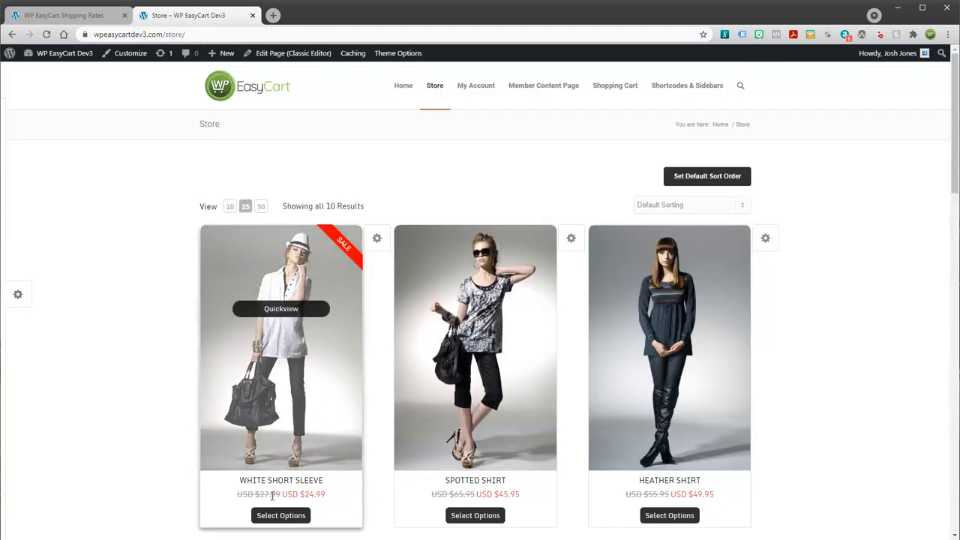
{"action": "left_click", "coordinate": [281, 348]}
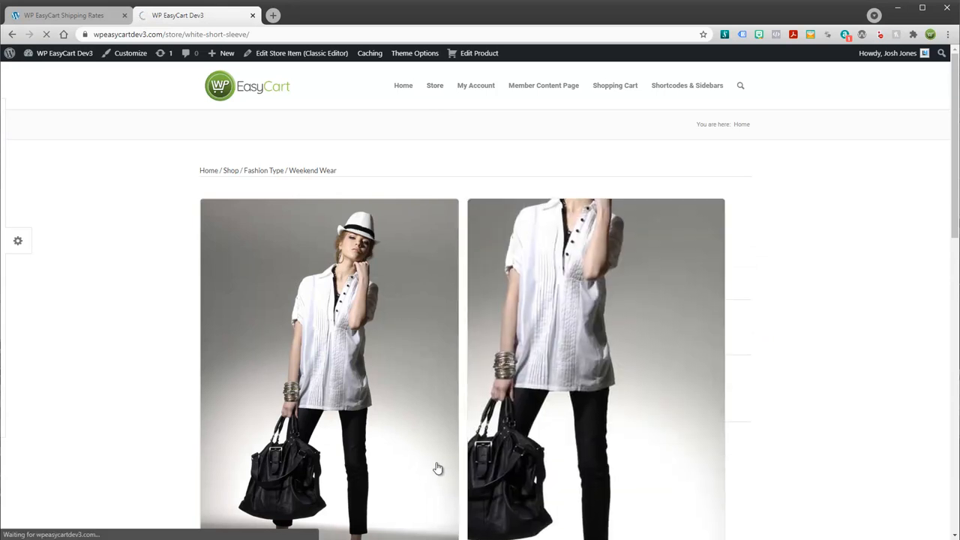
{"action": "left_click", "coordinate": [615, 84]}
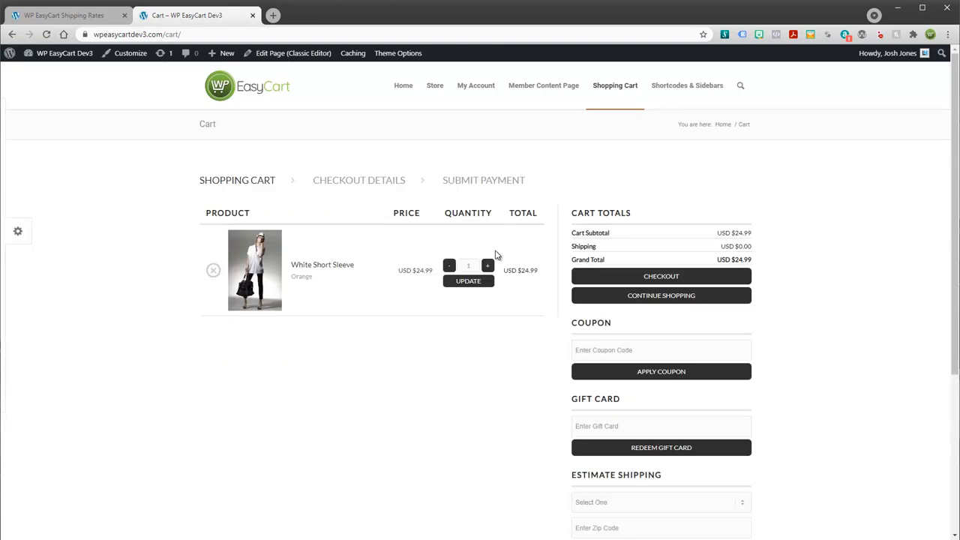
{"action": "mouse_move", "coordinate": [522, 198]}
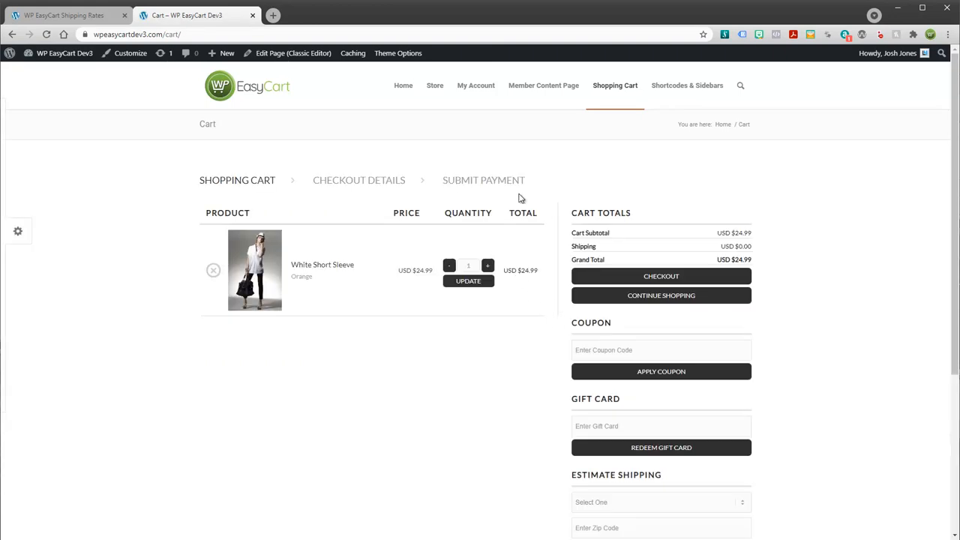
{"action": "mouse_move", "coordinate": [498, 242]}
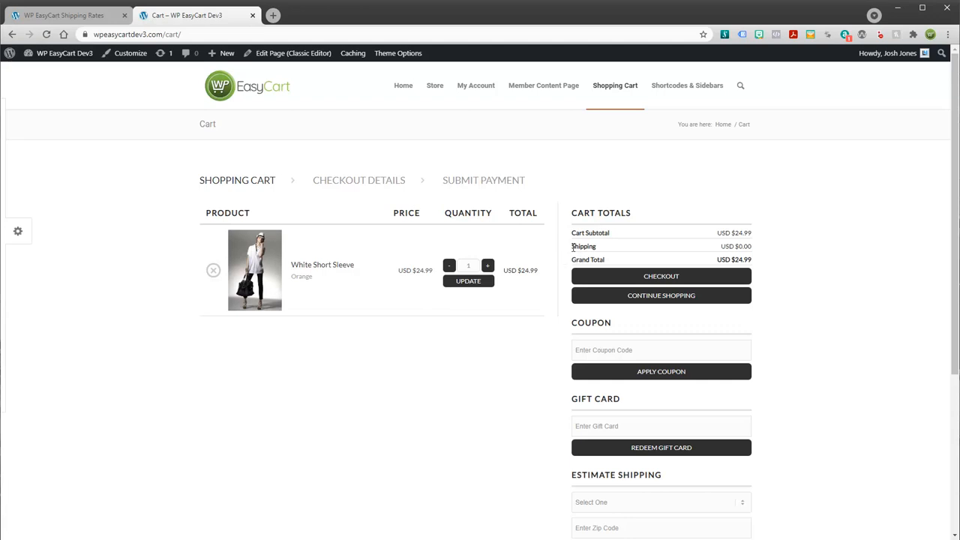
{"action": "mouse_move", "coordinate": [779, 252]}
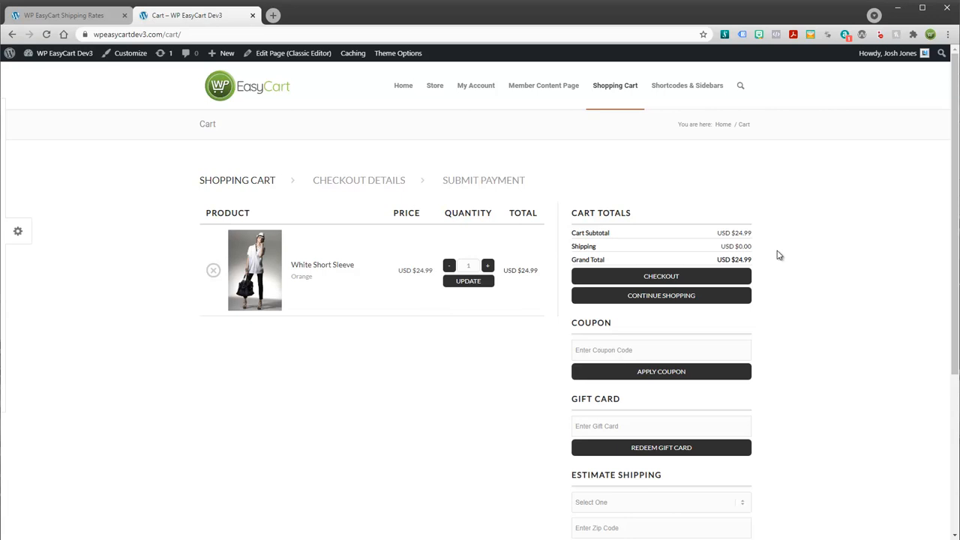
{"action": "mouse_move", "coordinate": [723, 240]}
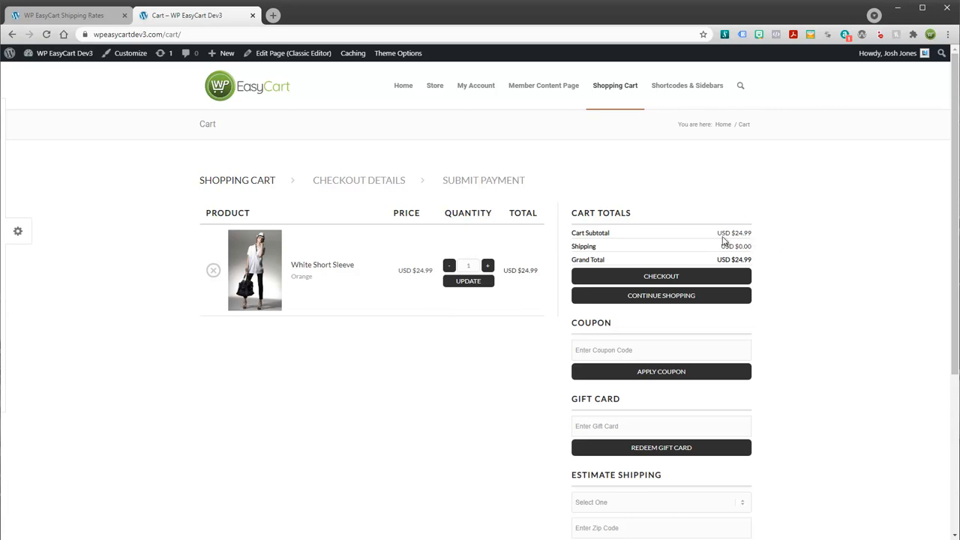
{"action": "mouse_move", "coordinate": [611, 250]}
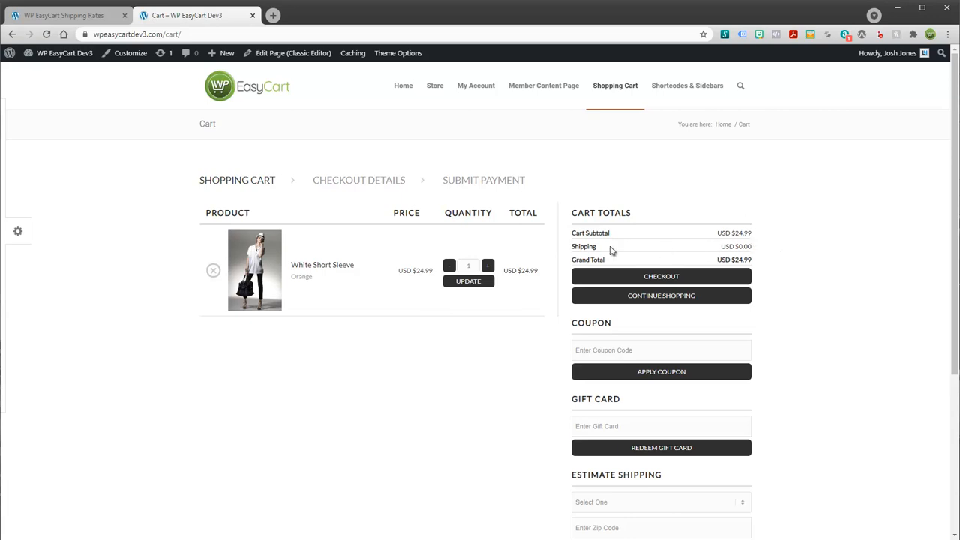
{"action": "mouse_move", "coordinate": [573, 258]}
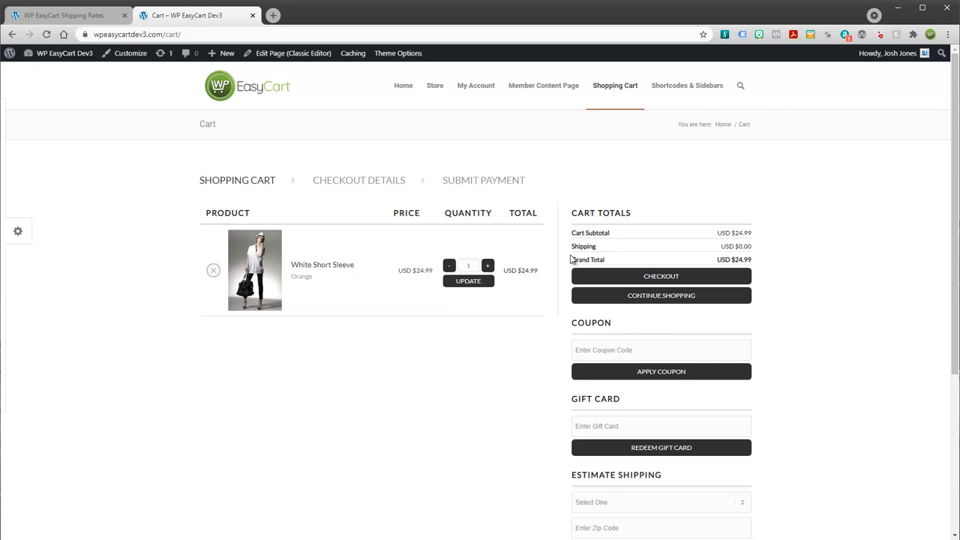
- Back in admin, view the general Shipping Settings with the USPS setup and country list
{"action": "left_click", "coordinate": [63, 15]}
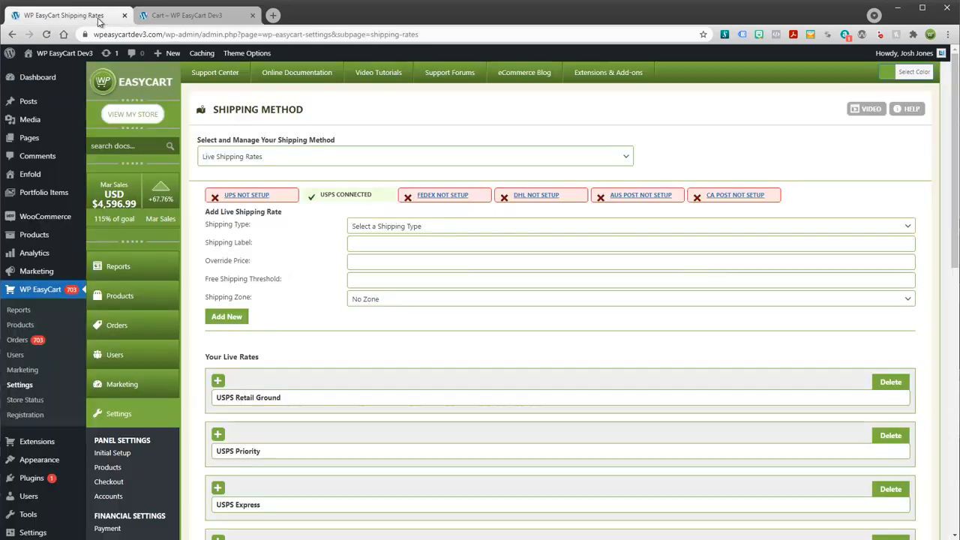
{"action": "scroll", "scroll_direction": "down", "scroll_amount": 3}
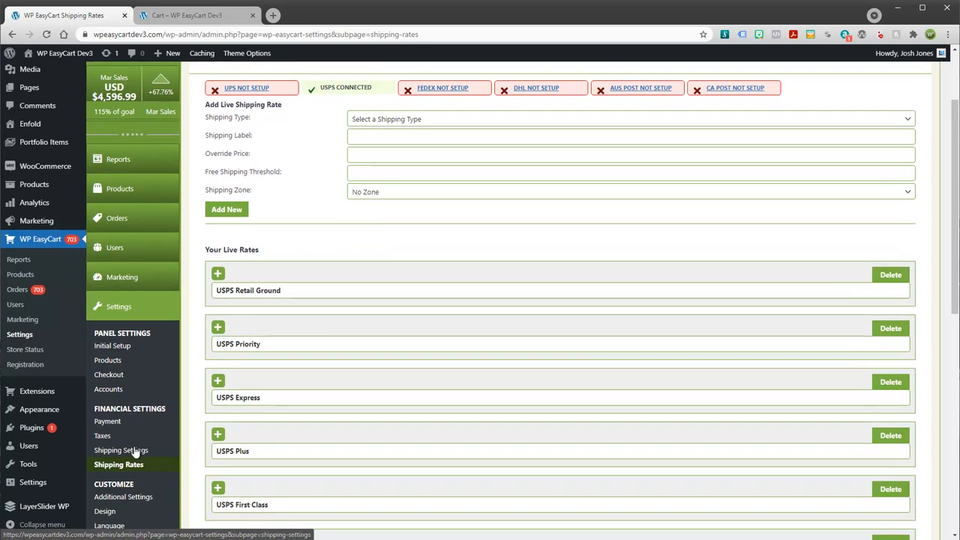
{"action": "left_click", "coordinate": [121, 450]}
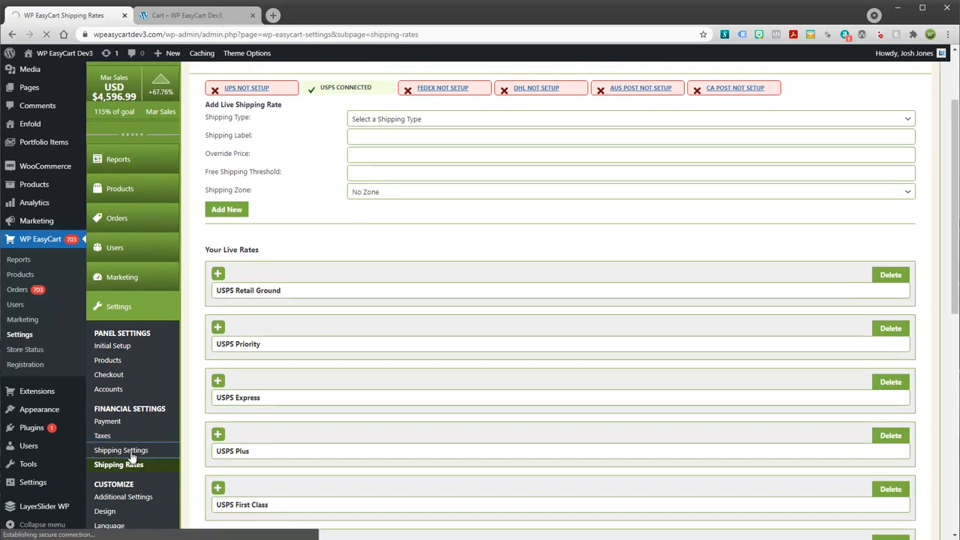
{"action": "left_click", "coordinate": [120, 450]}
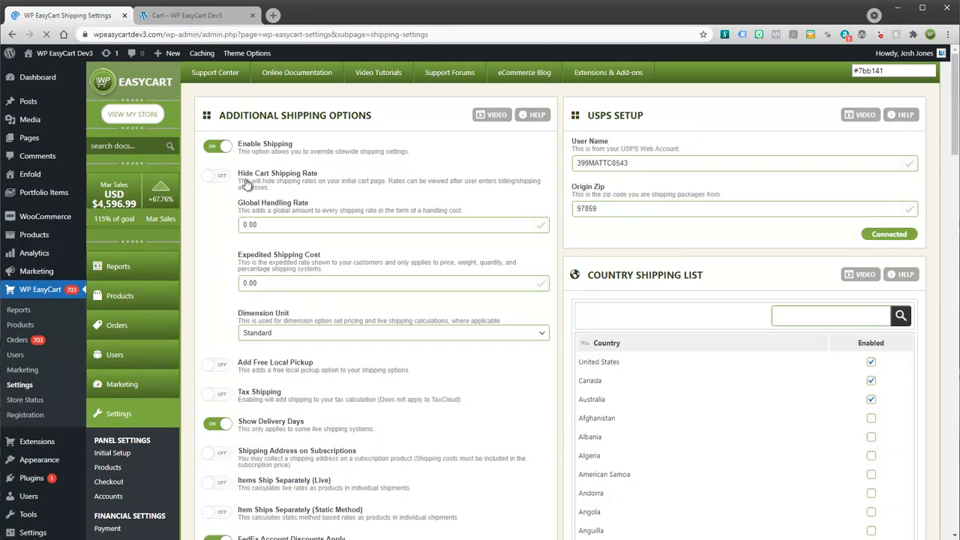
{"action": "left_click", "coordinate": [218, 175]}
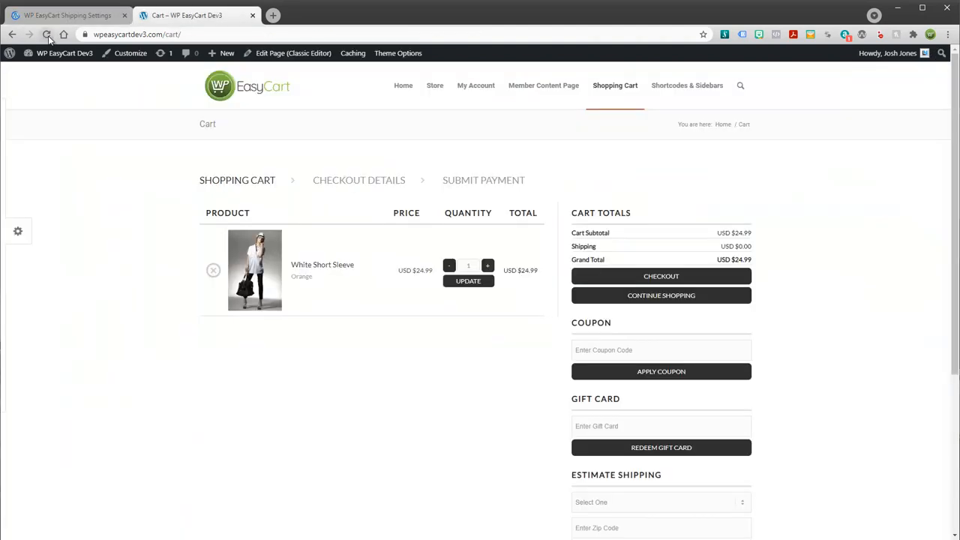
- Reload the cart and start checkout to reach the billing details form
{"action": "left_click", "coordinate": [46, 35]}
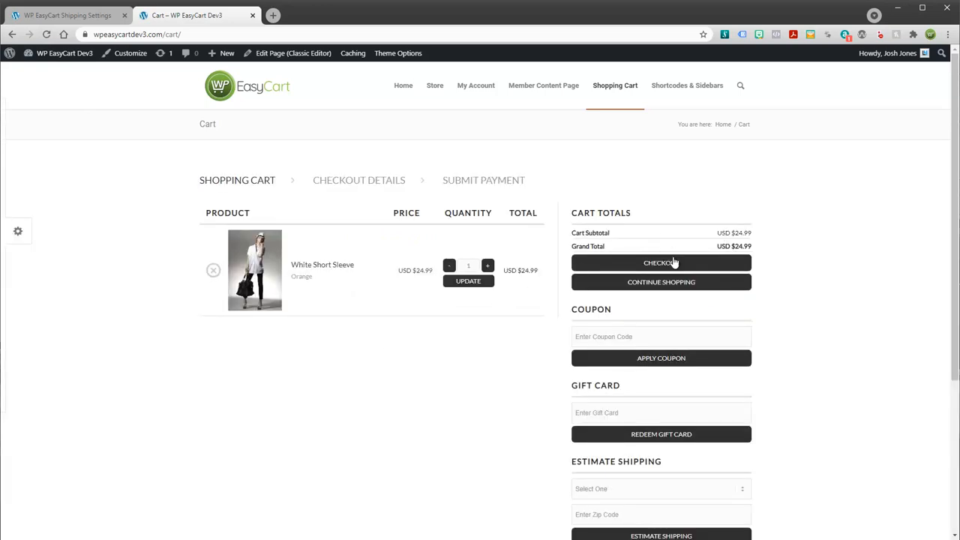
{"action": "mouse_move", "coordinate": [661, 282]}
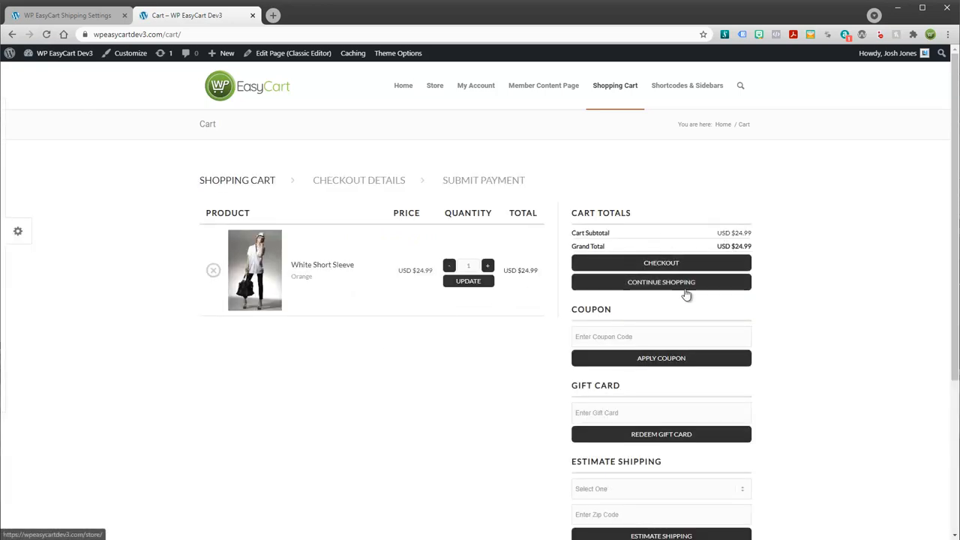
{"action": "left_click", "coordinate": [661, 282]}
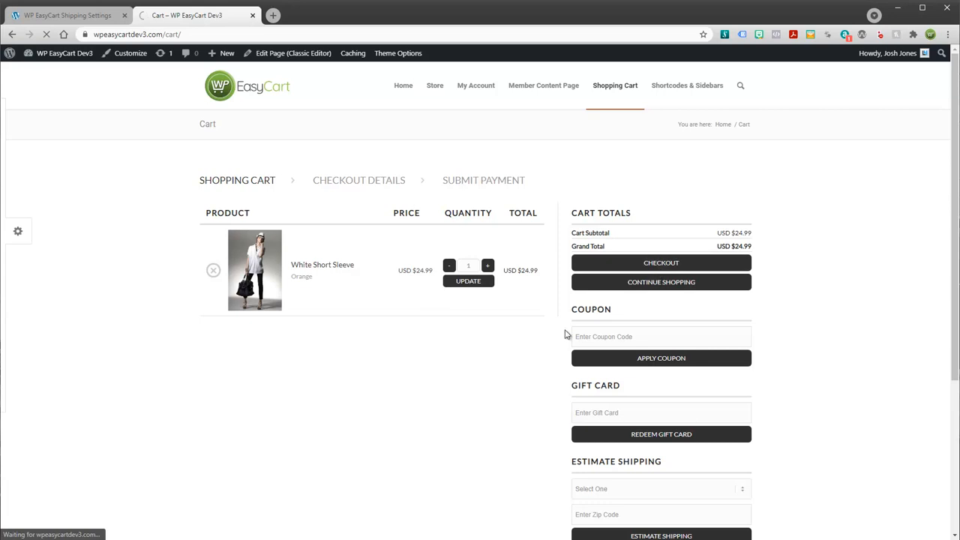
{"action": "left_click", "coordinate": [660, 262]}
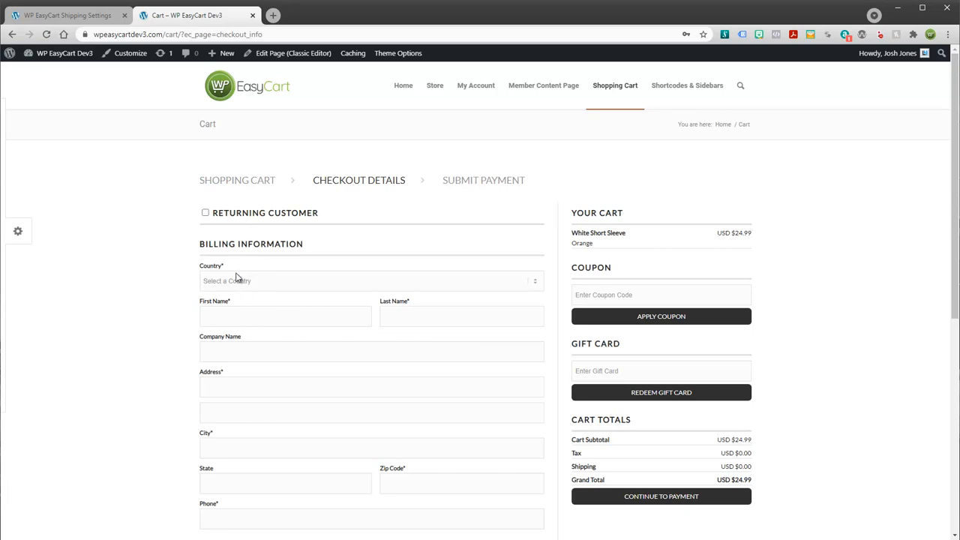
{"action": "scroll", "scroll_direction": "down", "scroll_amount": 3}
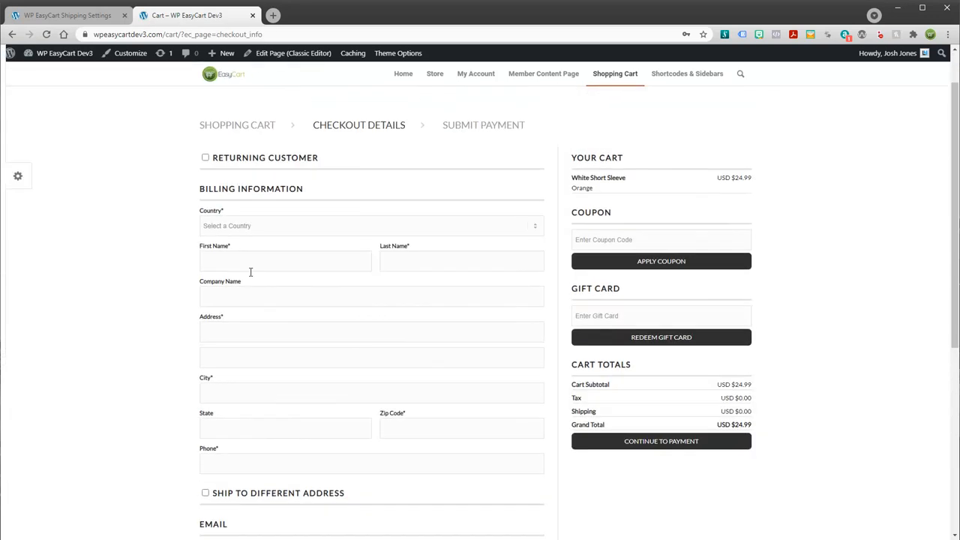
- Choose United States as billing country for the Pendleton, Oregon 97801 address and continue to payment
{"action": "left_click", "coordinate": [372, 225]}
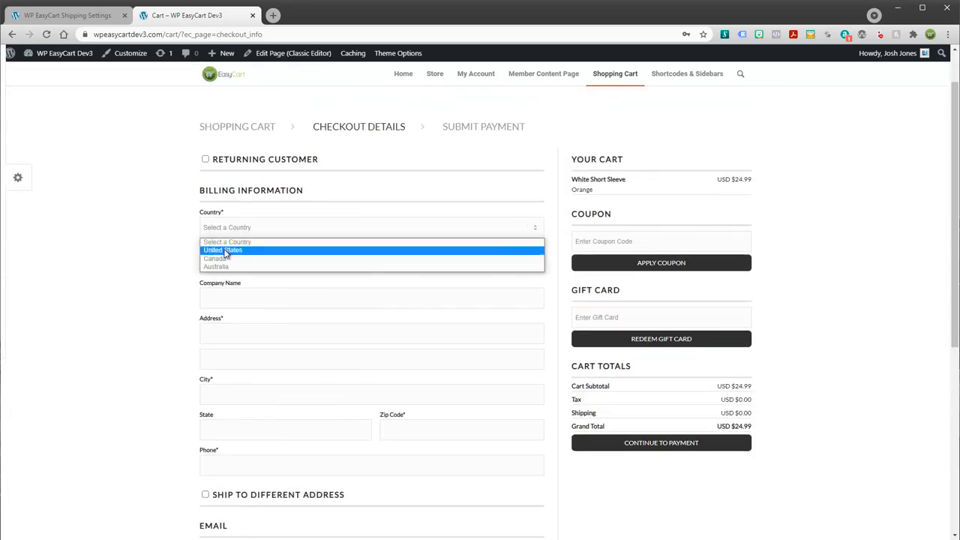
{"action": "left_click", "coordinate": [222, 249]}
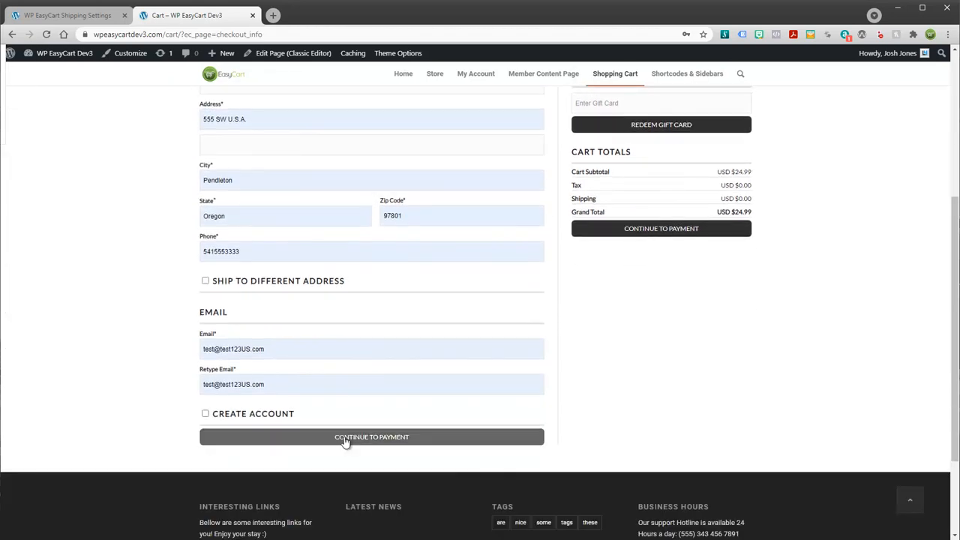
{"action": "mouse_move", "coordinate": [573, 297]}
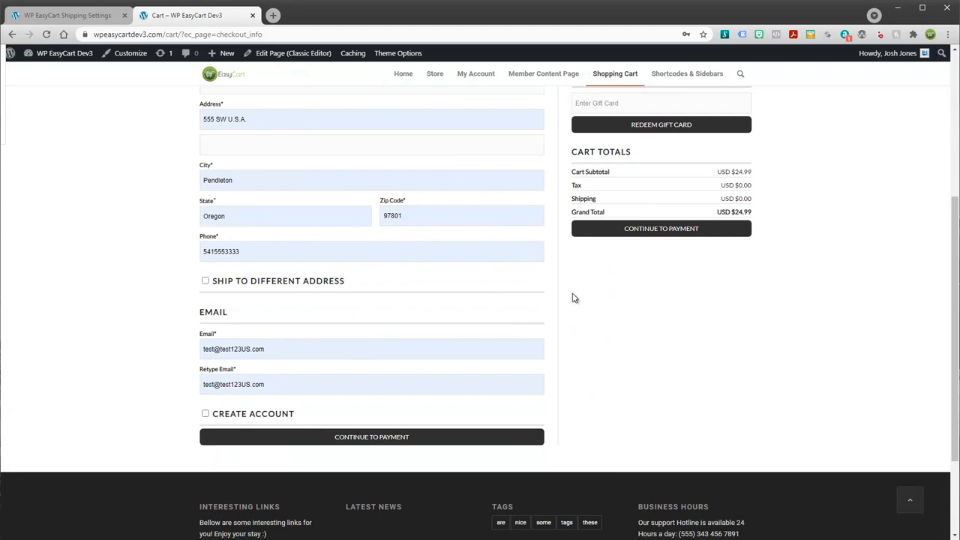
{"action": "left_click", "coordinate": [372, 437]}
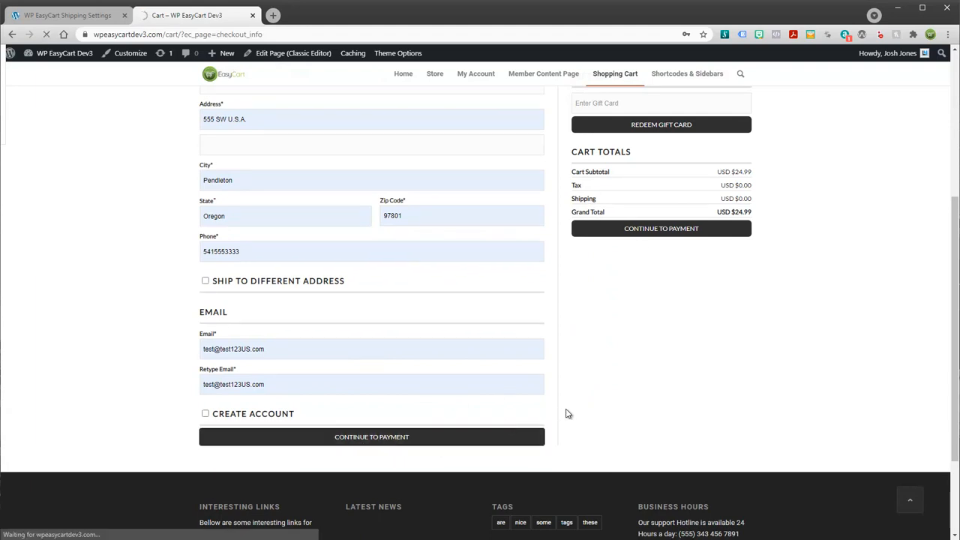
- Reach the payment page showing USPS Priority at USD $7.70 and a USD $32.69 grand total
{"action": "left_click", "coordinate": [372, 436]}
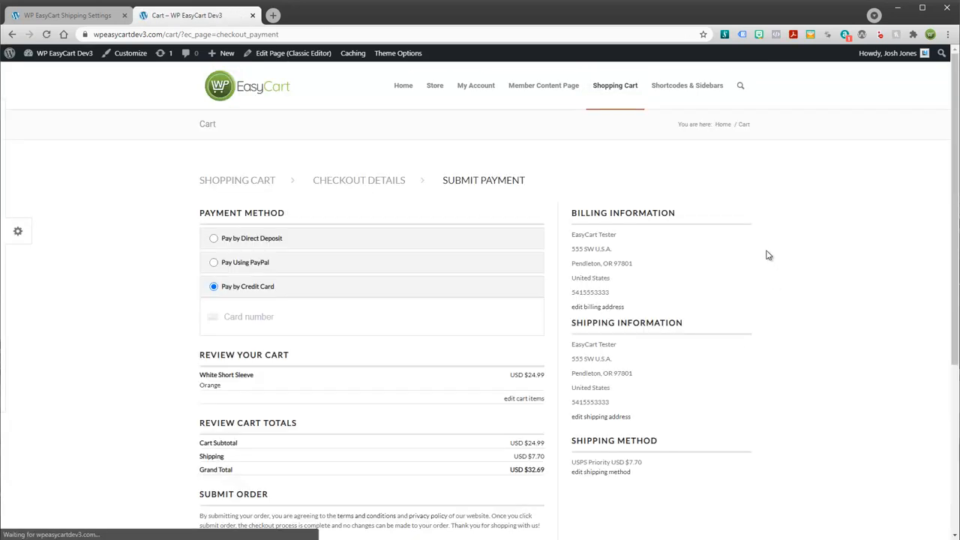
{"action": "scroll", "scroll_direction": "down", "scroll_amount": 3}
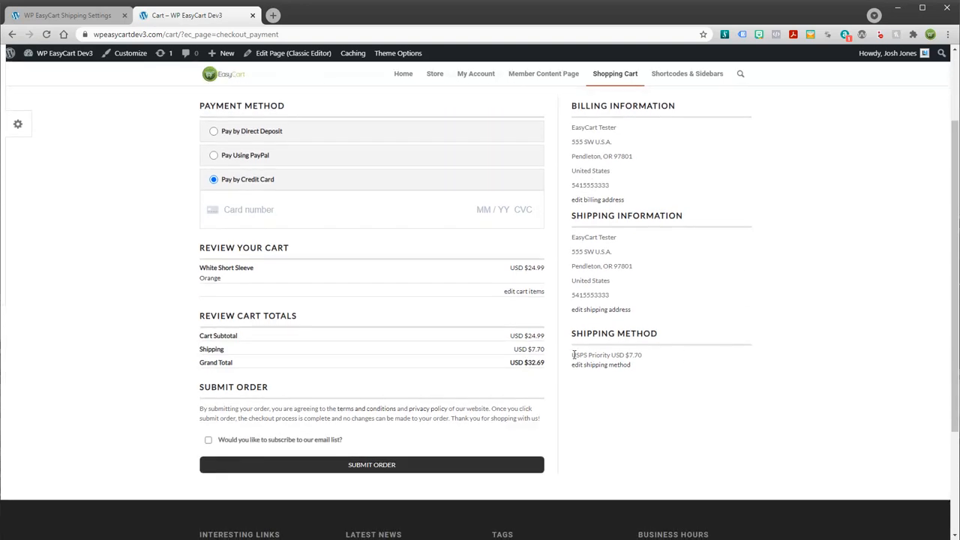
{"action": "mouse_move", "coordinate": [708, 396]}
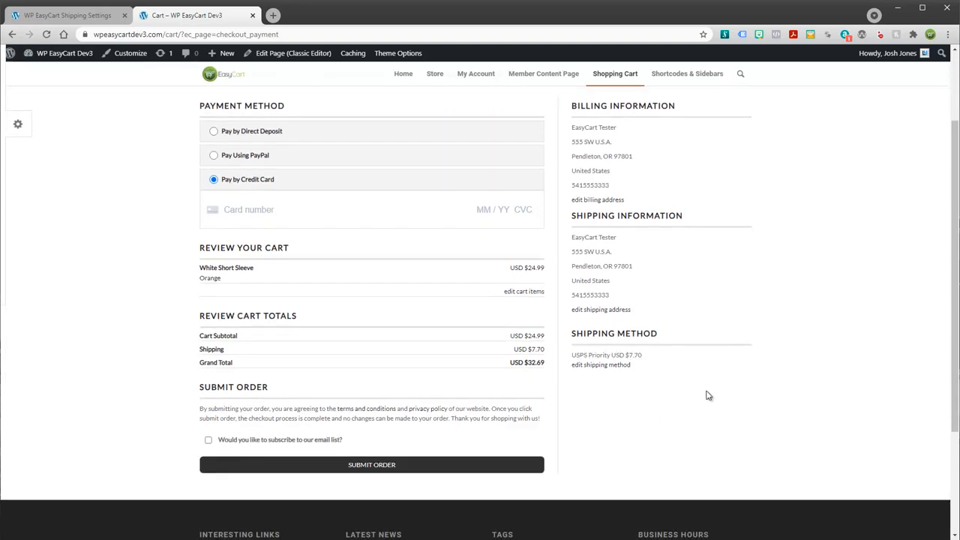
{"action": "mouse_move", "coordinate": [665, 405]}
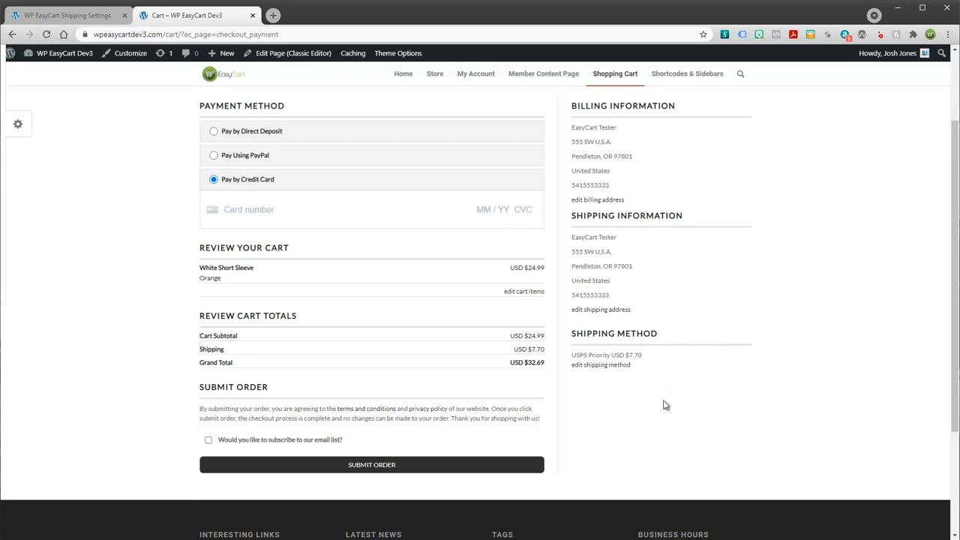
{"action": "mouse_move", "coordinate": [391, 457]}
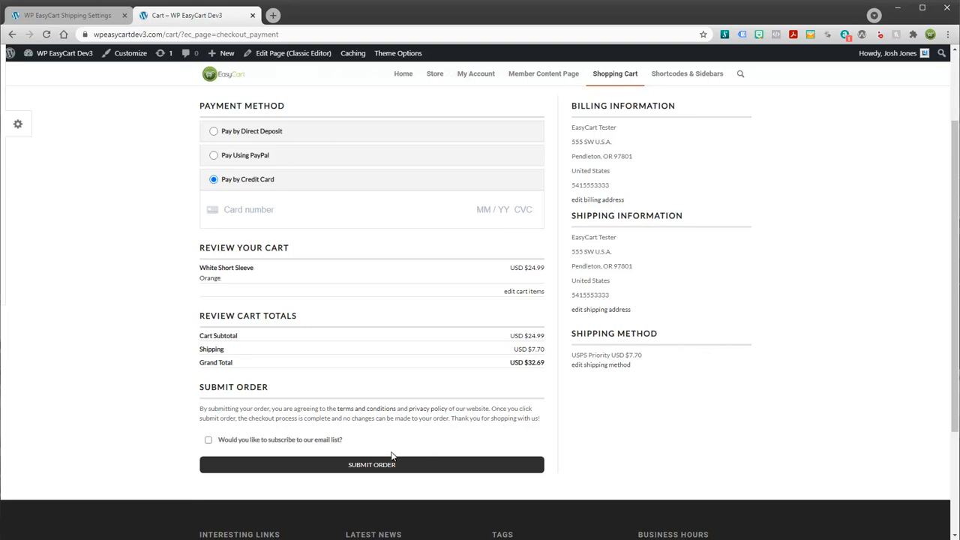
{"action": "mouse_move", "coordinate": [728, 419]}
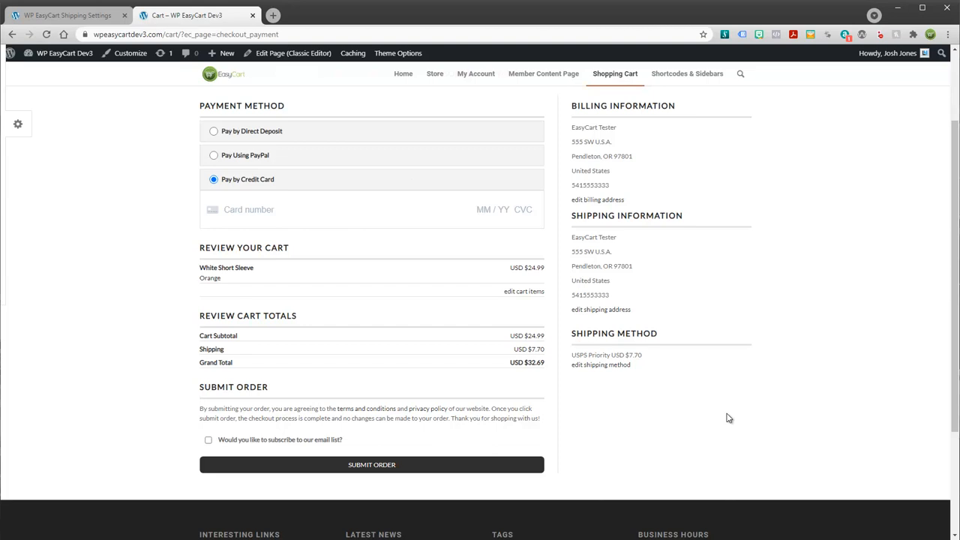
{"action": "mouse_move", "coordinate": [600, 366]}
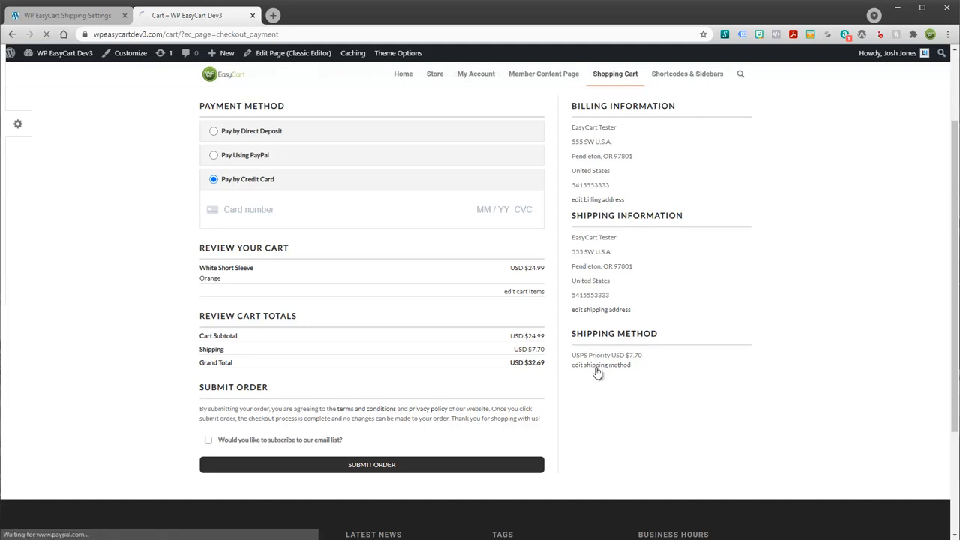
- Return to the checkout shipping step and compare its USPS Priority $7.70 and Express $26.35 rates against the admin Shipping Rates page
{"action": "left_click", "coordinate": [601, 365]}
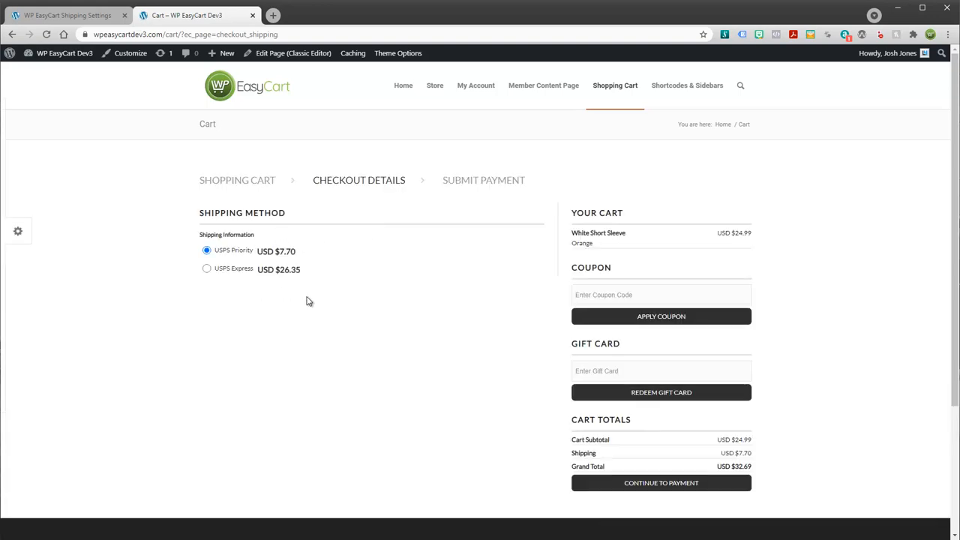
{"action": "mouse_move", "coordinate": [319, 300]}
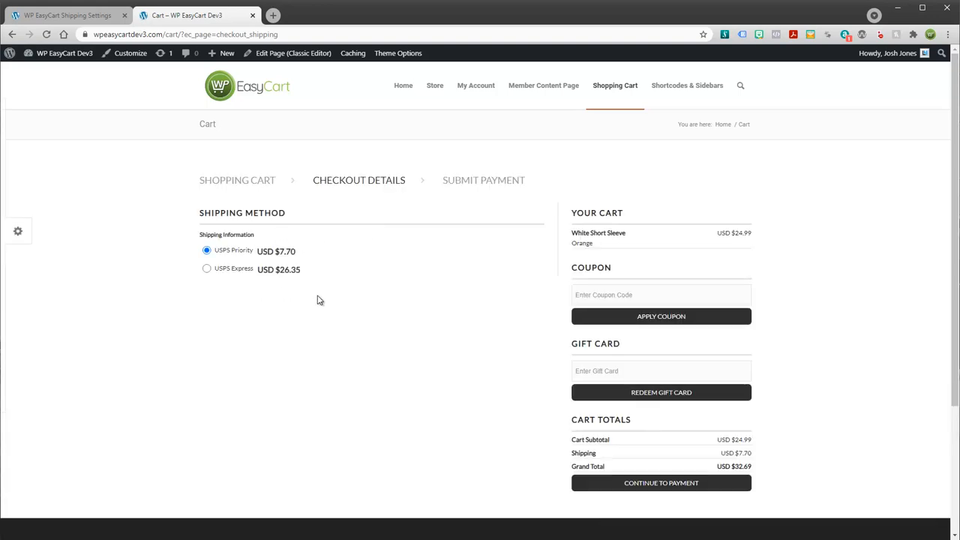
{"action": "mouse_move", "coordinate": [264, 270]}
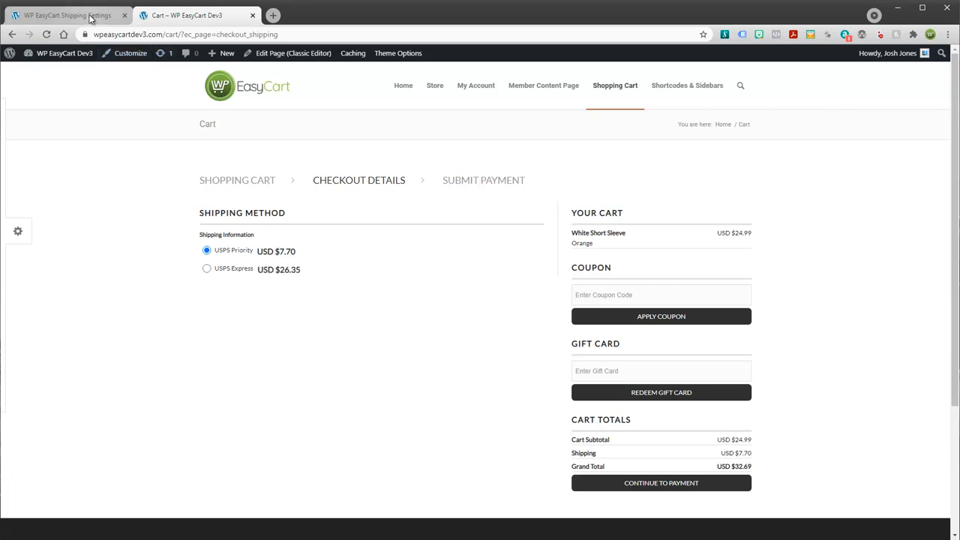
{"action": "left_click", "coordinate": [63, 15]}
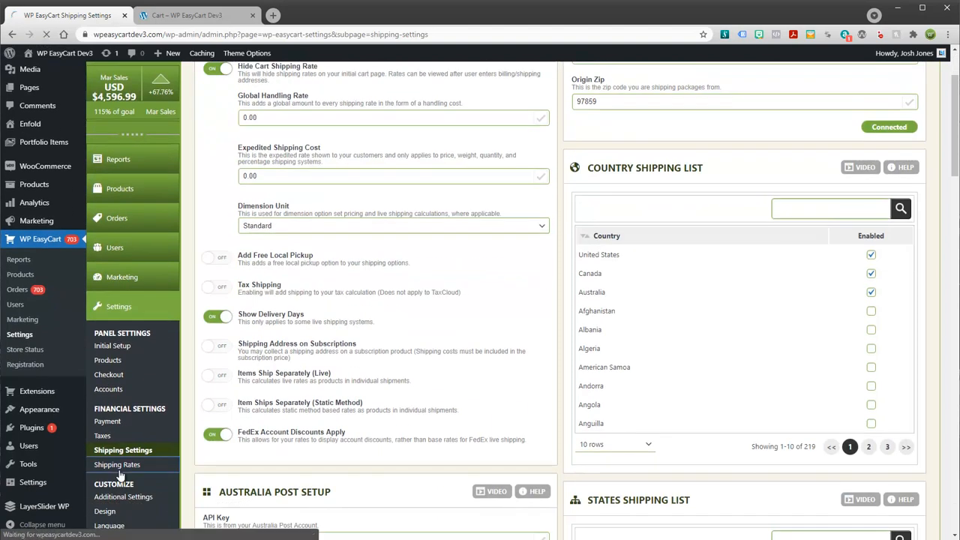
{"action": "left_click", "coordinate": [117, 465]}
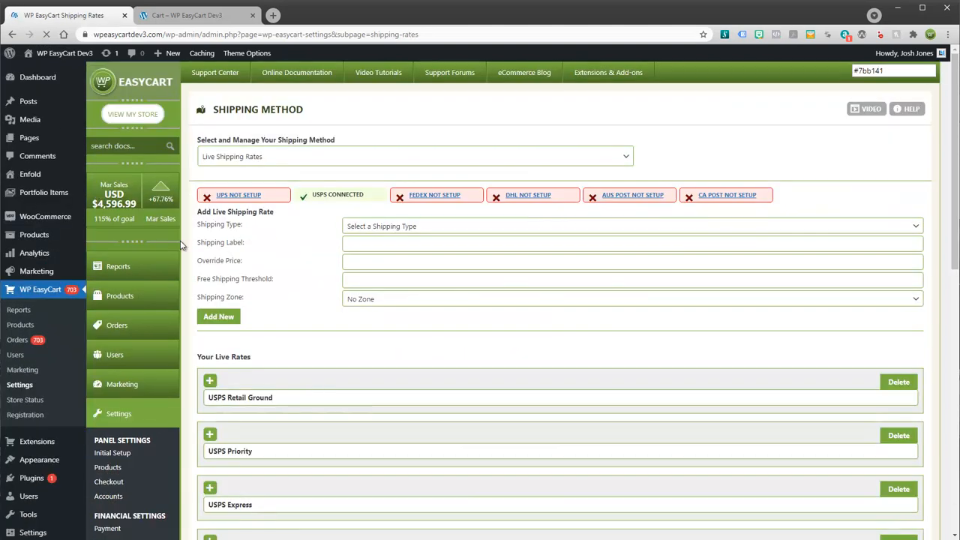
{"action": "scroll", "scroll_direction": "down", "scroll_amount": 3}
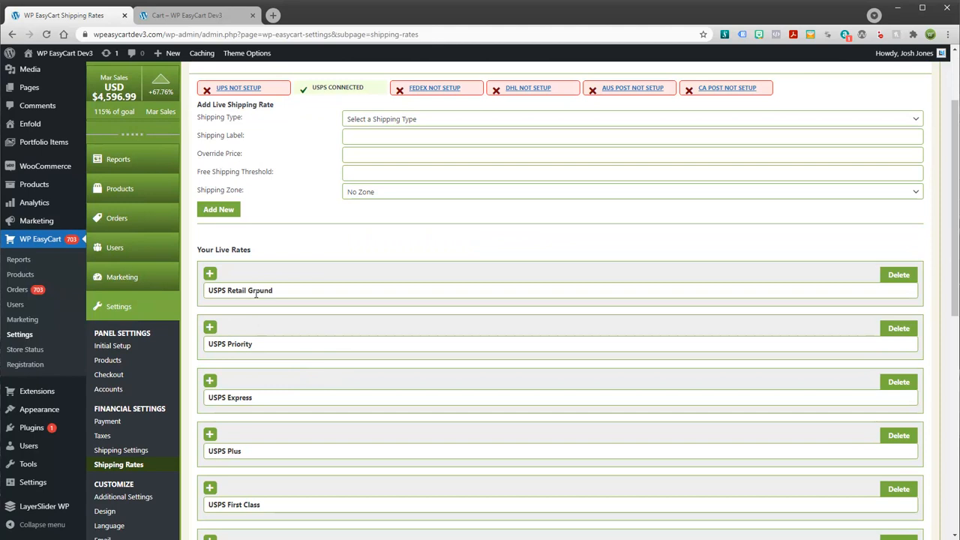
{"action": "left_click", "coordinate": [186, 15]}
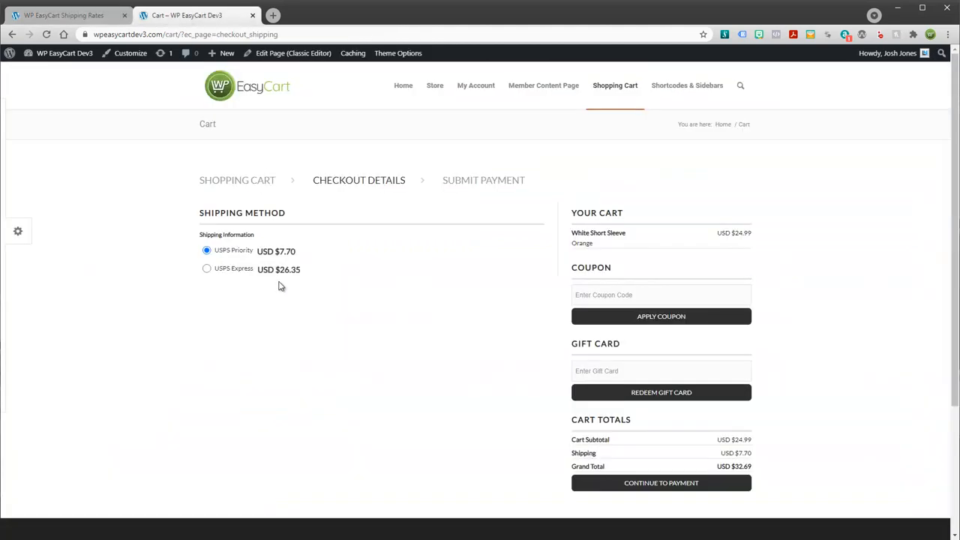
{"action": "mouse_move", "coordinate": [330, 362]}
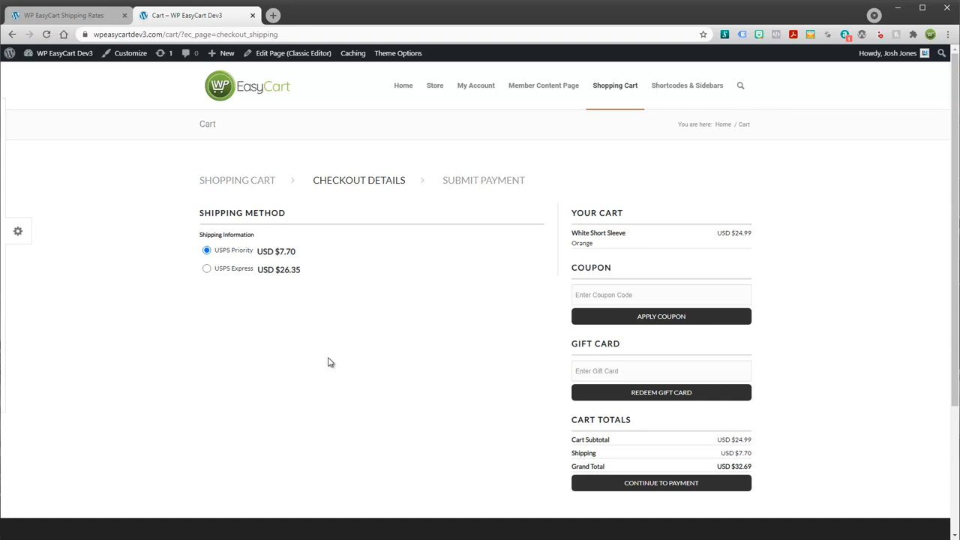
{"action": "mouse_move", "coordinate": [673, 448]}
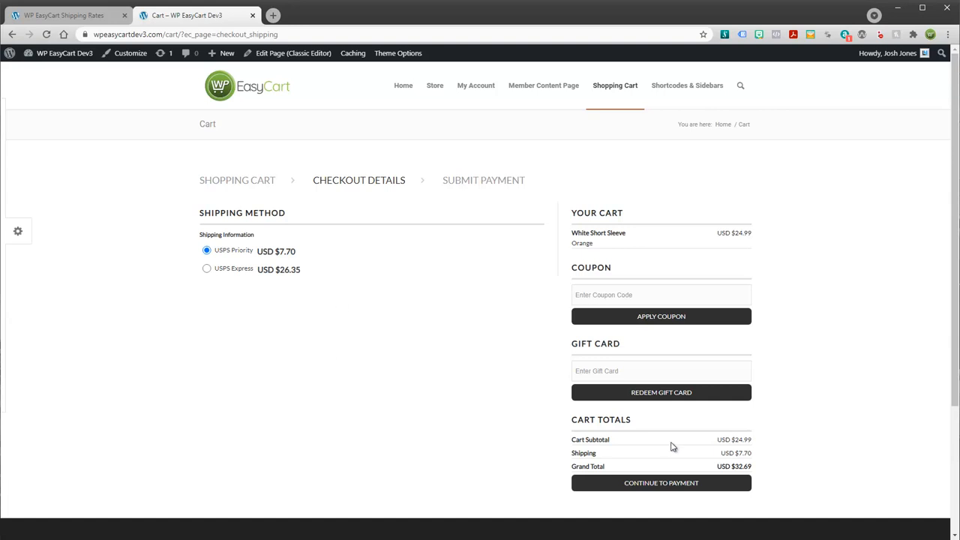
{"action": "mouse_move", "coordinate": [748, 438]}
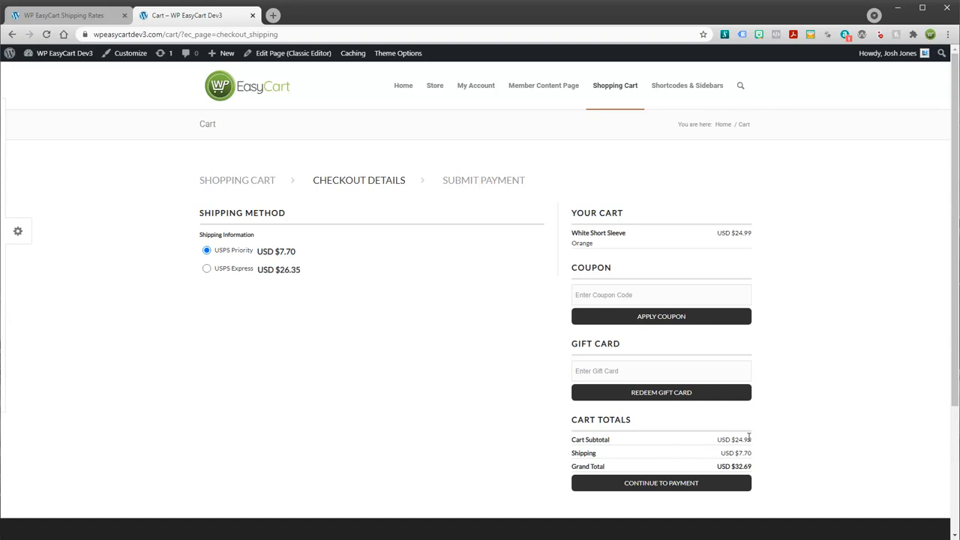
{"action": "mouse_move", "coordinate": [308, 105]}
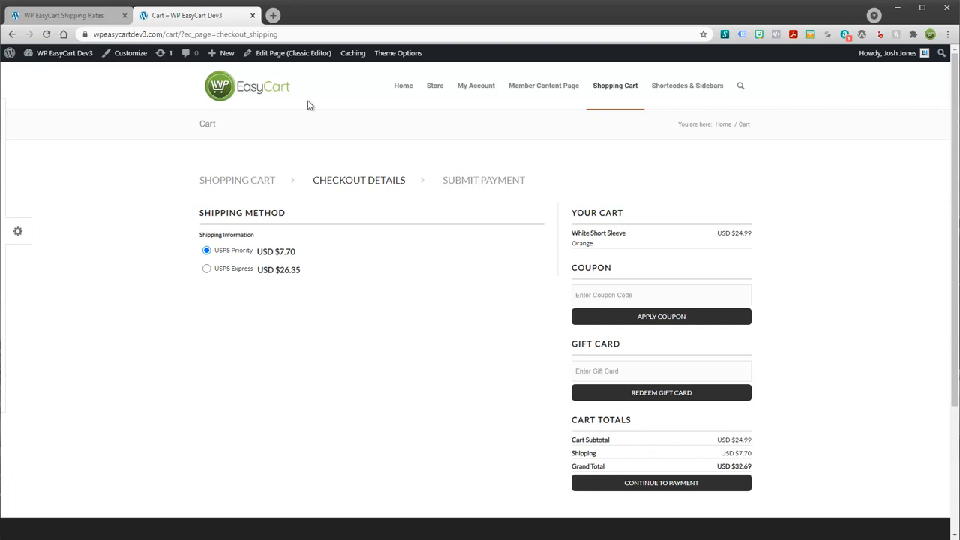
{"action": "left_click", "coordinate": [63, 15]}
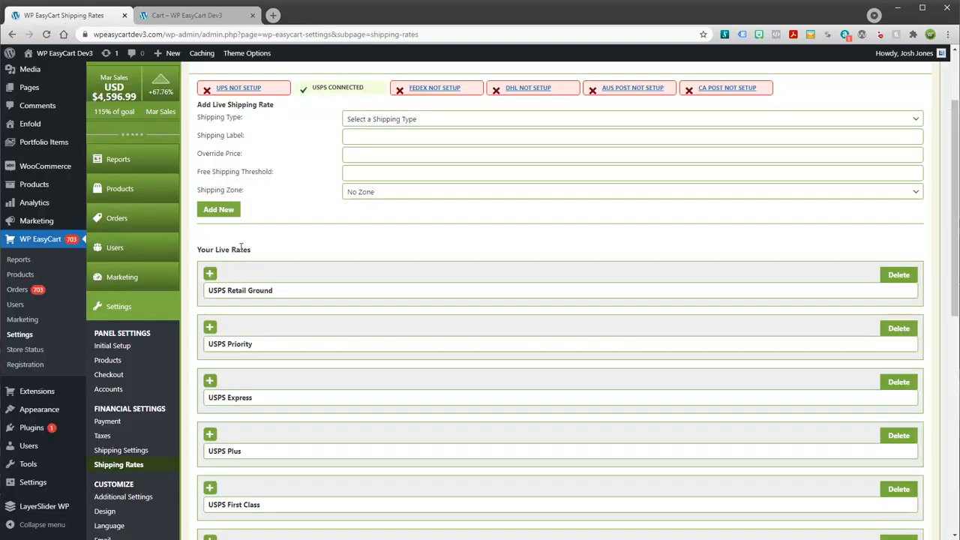
{"action": "mouse_move", "coordinate": [240, 529]}
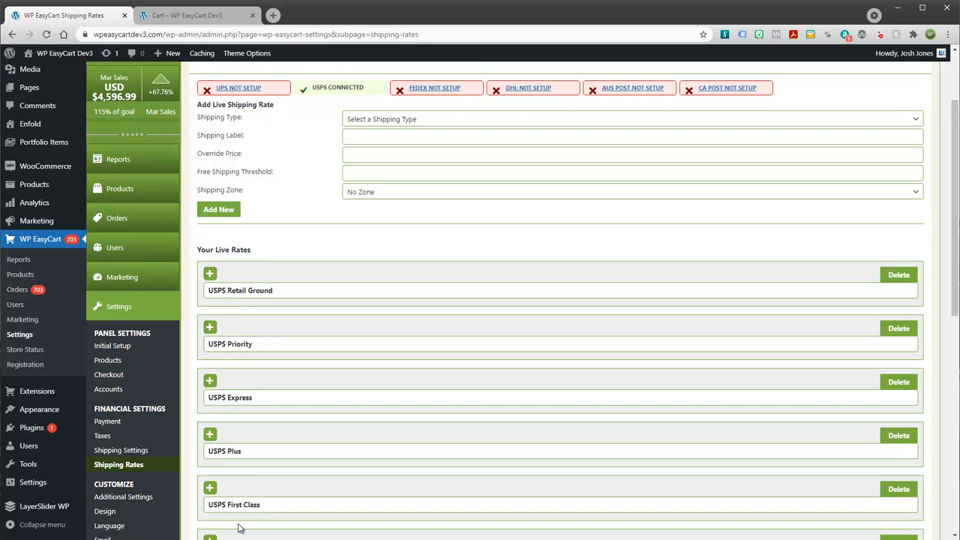
{"action": "mouse_move", "coordinate": [291, 312]}
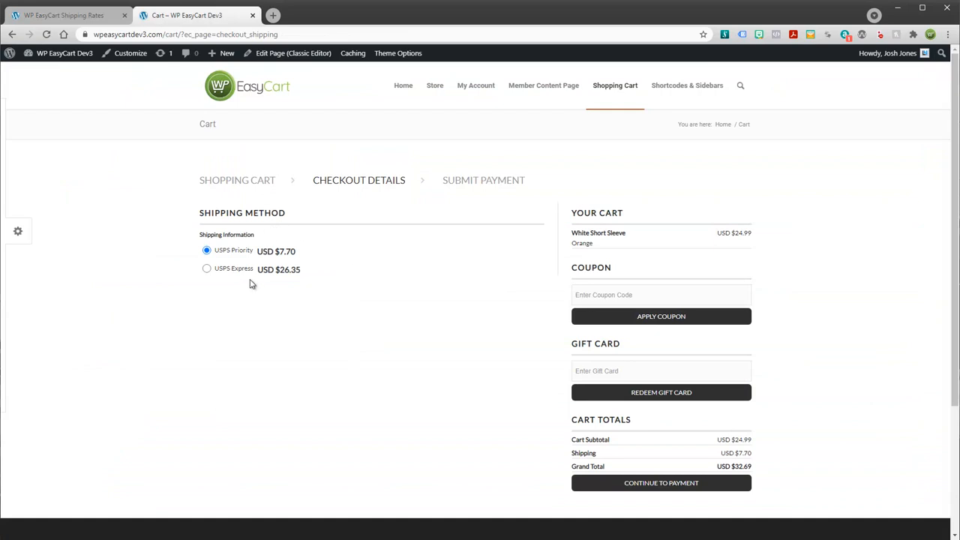
{"action": "mouse_move", "coordinate": [308, 276]}
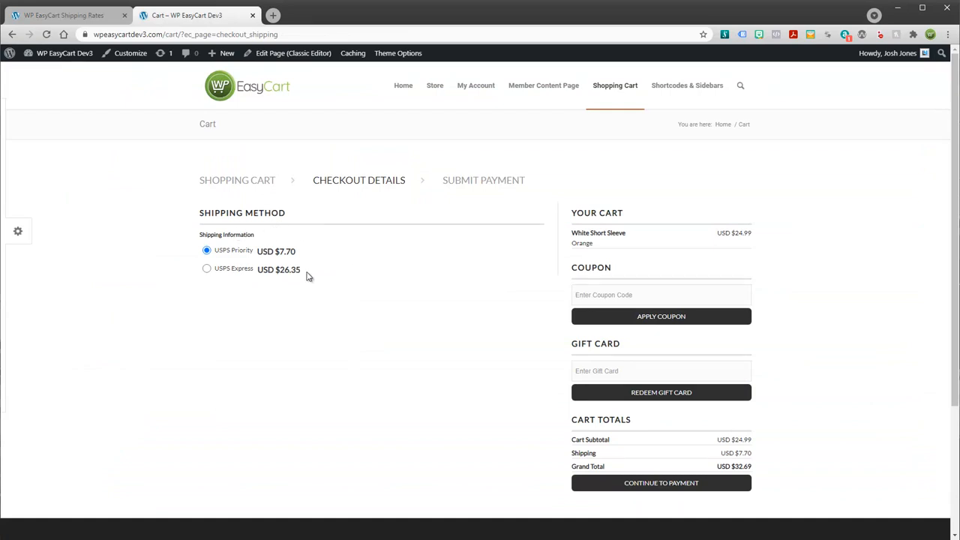
{"action": "mouse_move", "coordinate": [291, 281]}
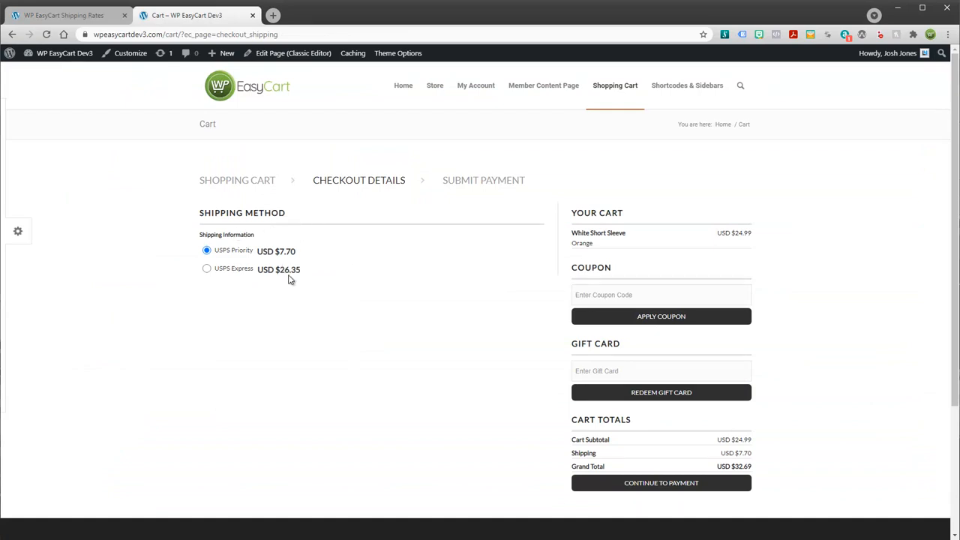
{"action": "mouse_move", "coordinate": [307, 291]}
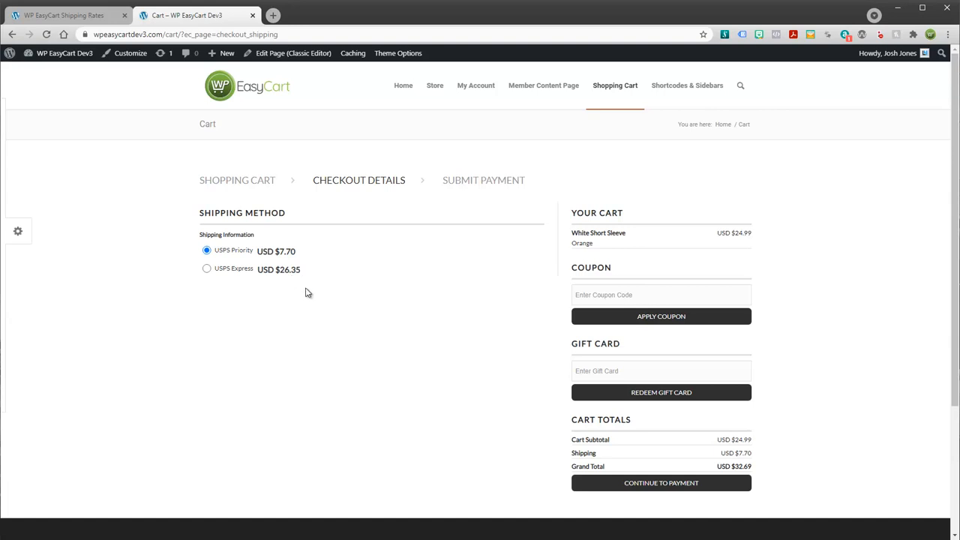
{"action": "mouse_move", "coordinate": [406, 378]}
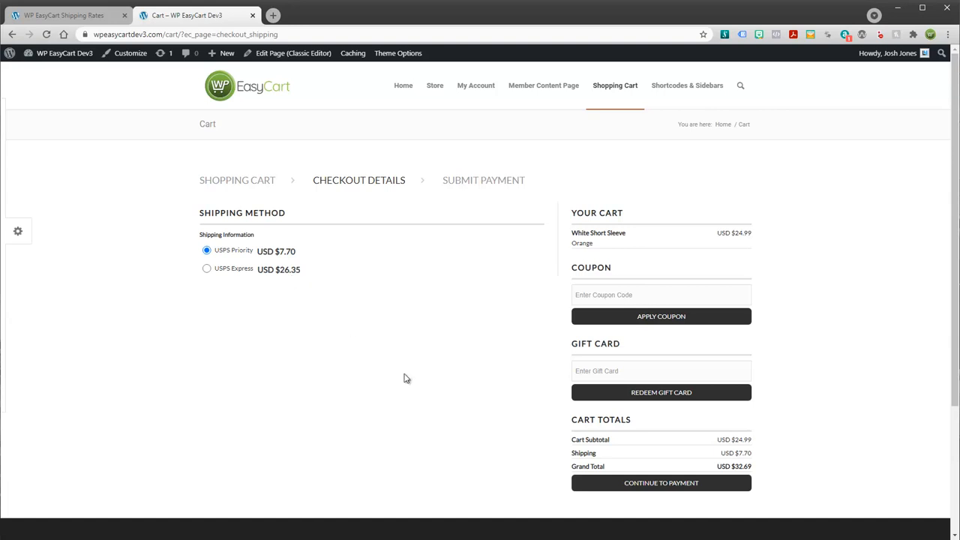
{"action": "mouse_move", "coordinate": [217, 268]}
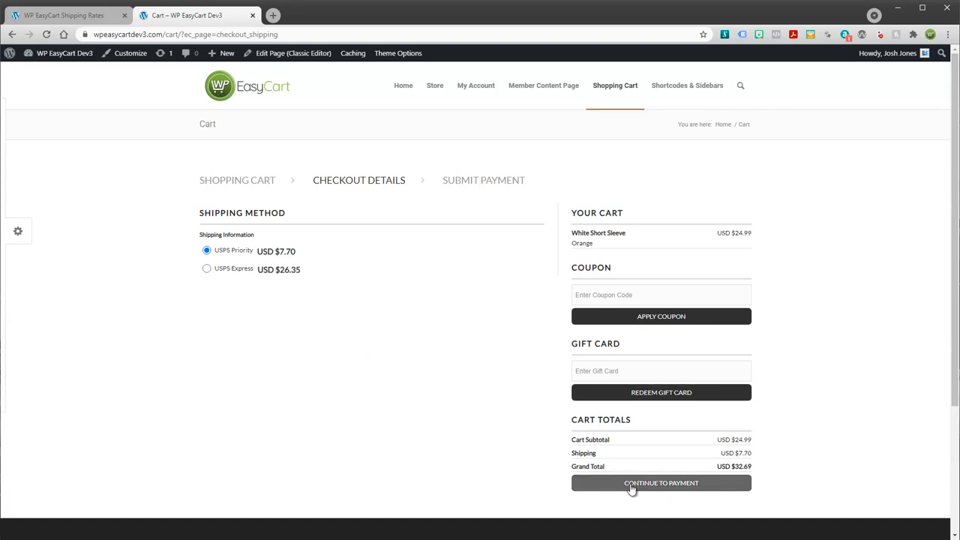
- Continue checkout past shipping, then in the admin Shipping Rates page start loading the Checkout settings
{"action": "left_click", "coordinate": [660, 483]}
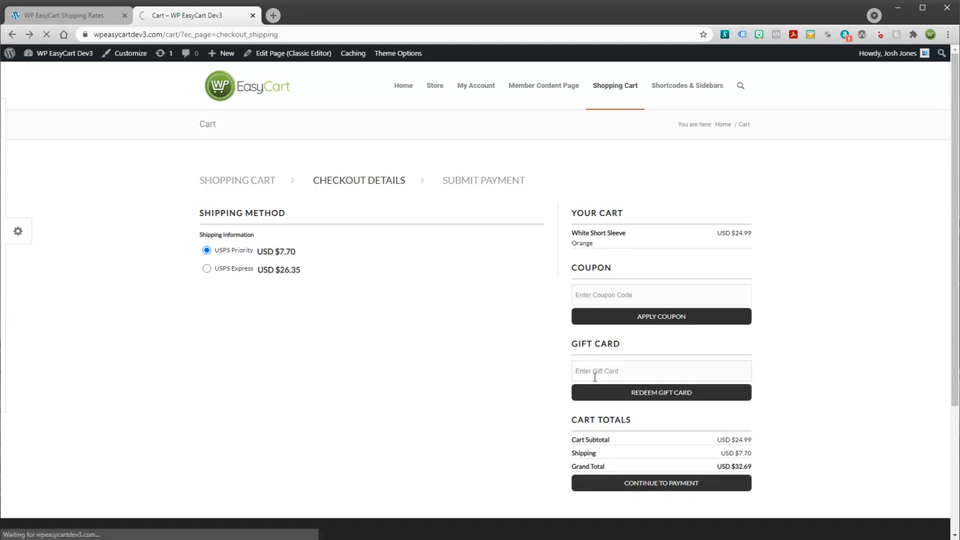
{"action": "left_click", "coordinate": [660, 483]}
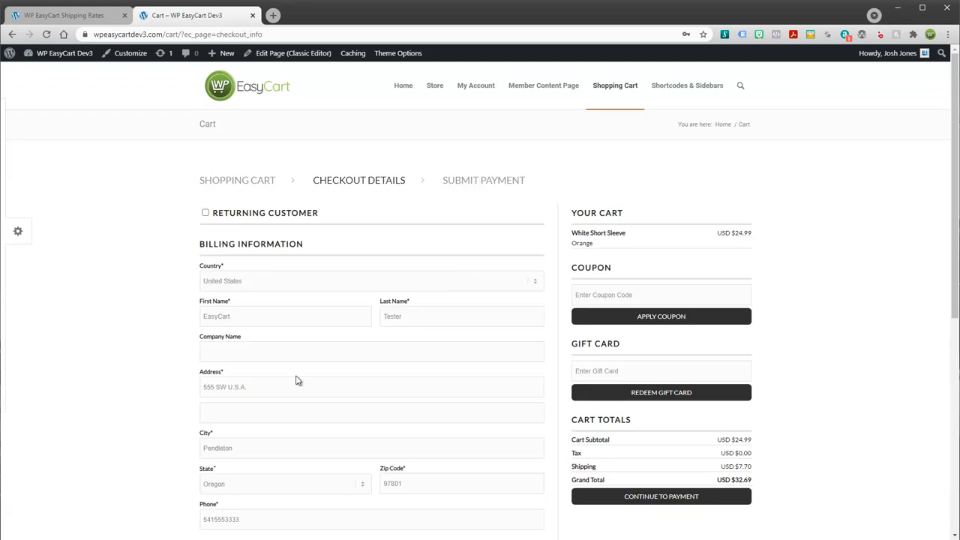
{"action": "scroll", "scroll_direction": "down", "scroll_amount": 3}
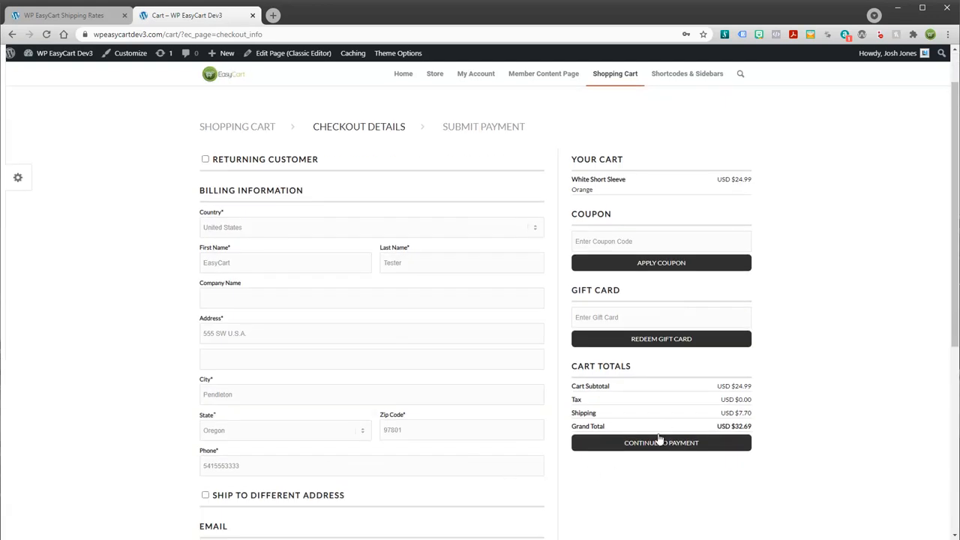
{"action": "mouse_move", "coordinate": [618, 391]}
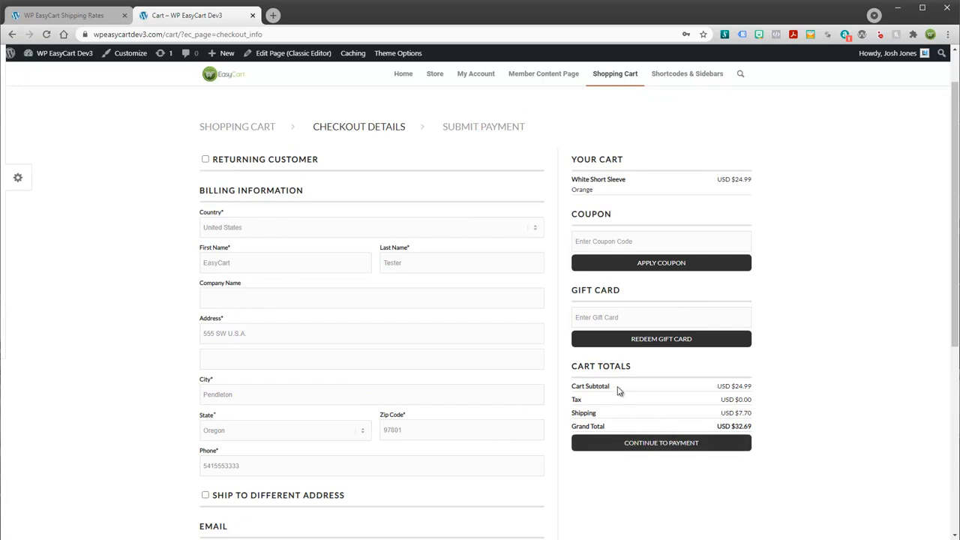
{"action": "left_click", "coordinate": [68, 15]}
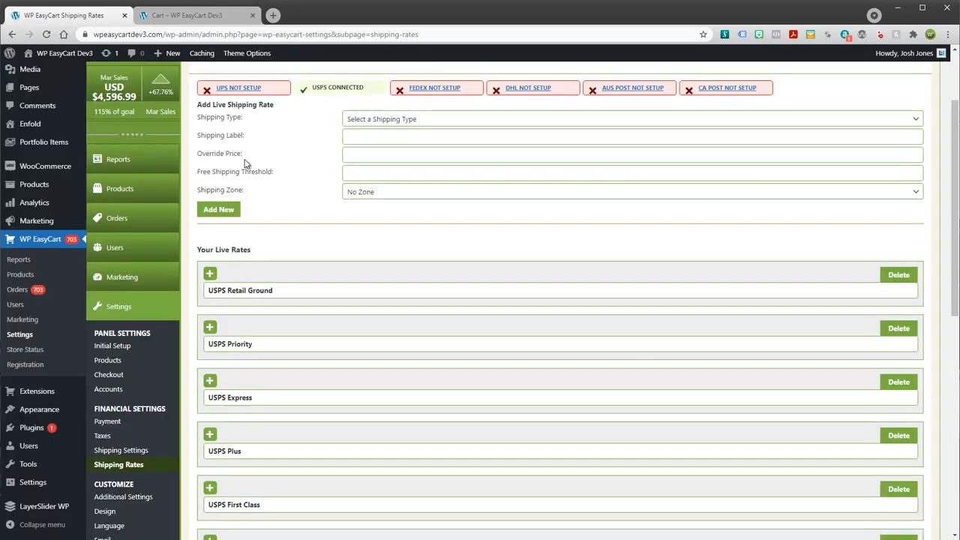
{"action": "mouse_move", "coordinate": [120, 450]}
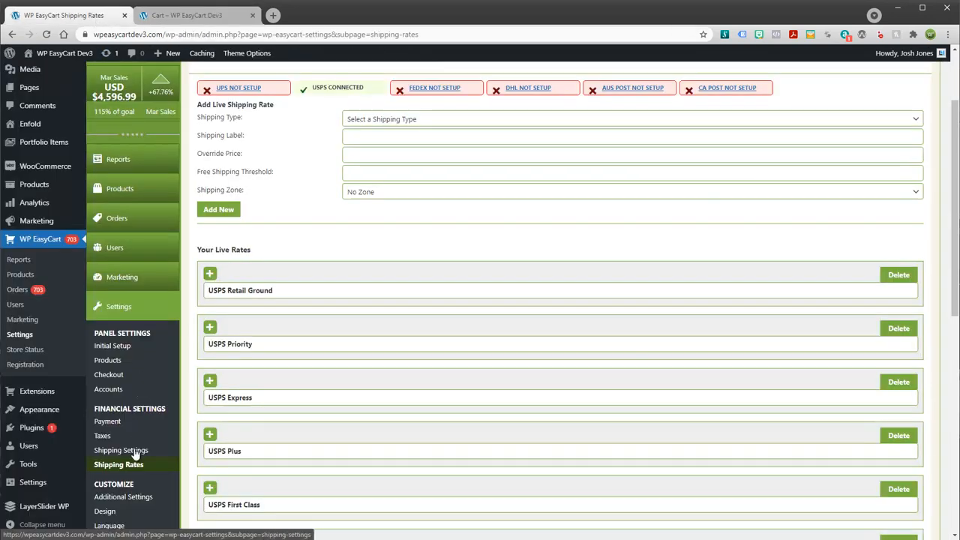
{"action": "left_click", "coordinate": [120, 450]}
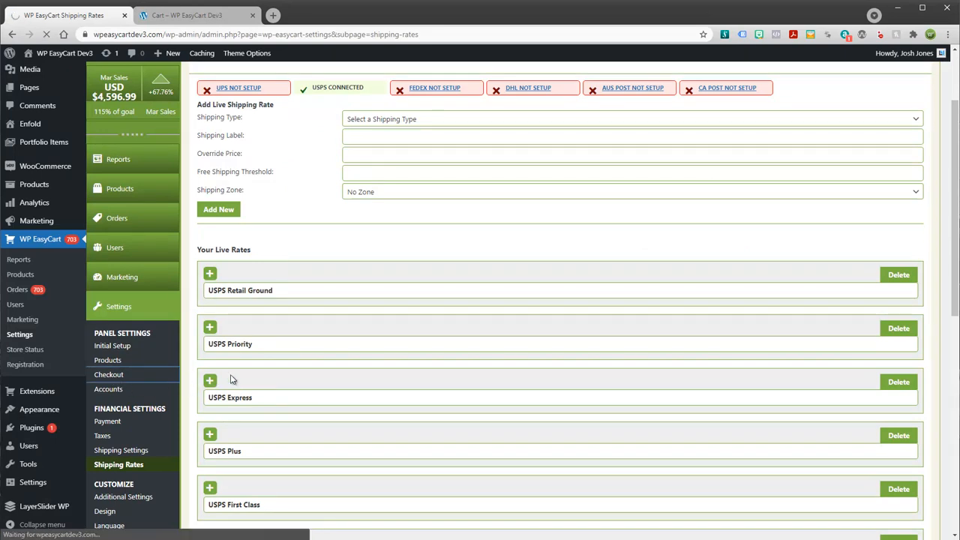
- Switch off Bypass Shipping Selection Page in Checkout settings and return to the storefront checkout
{"action": "left_click", "coordinate": [108, 375]}
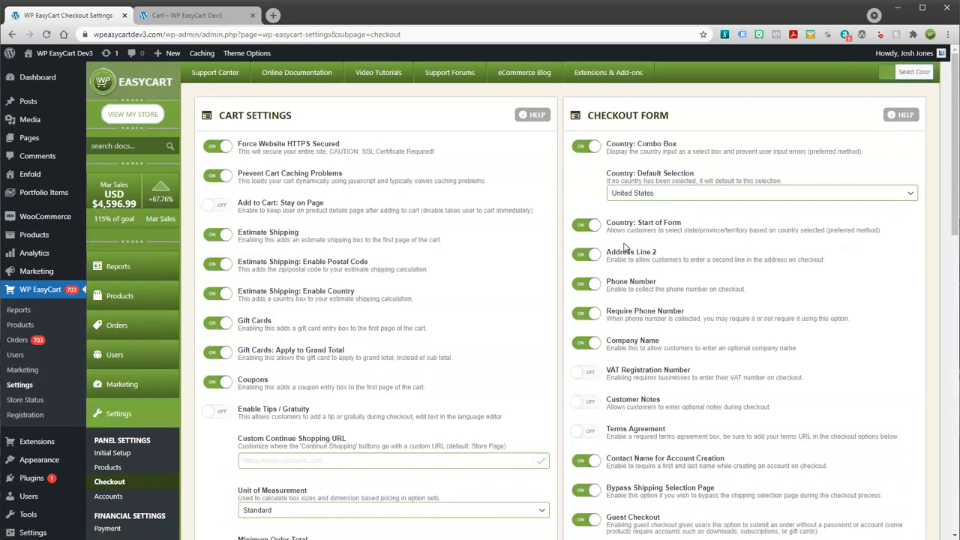
{"action": "scroll", "scroll_direction": "down", "scroll_amount": 3}
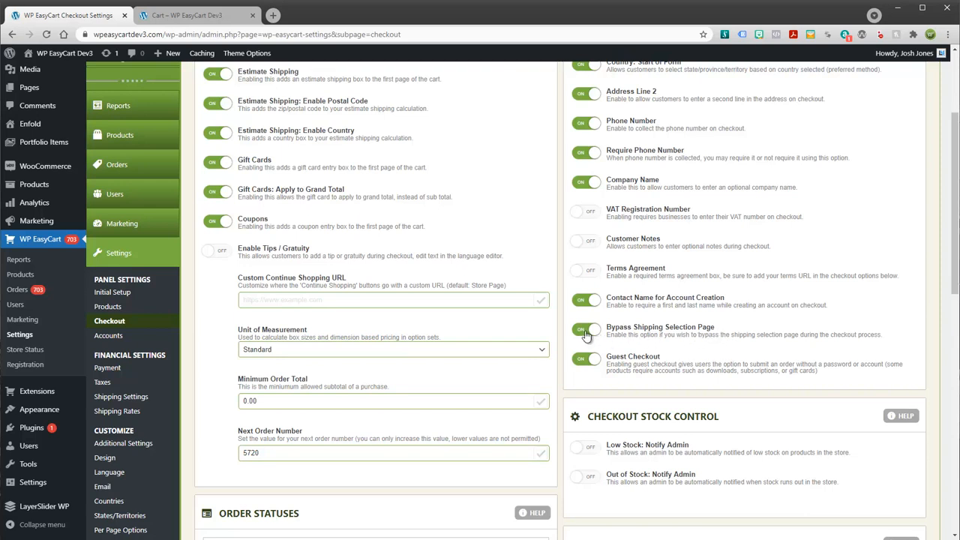
{"action": "left_click", "coordinate": [586, 330]}
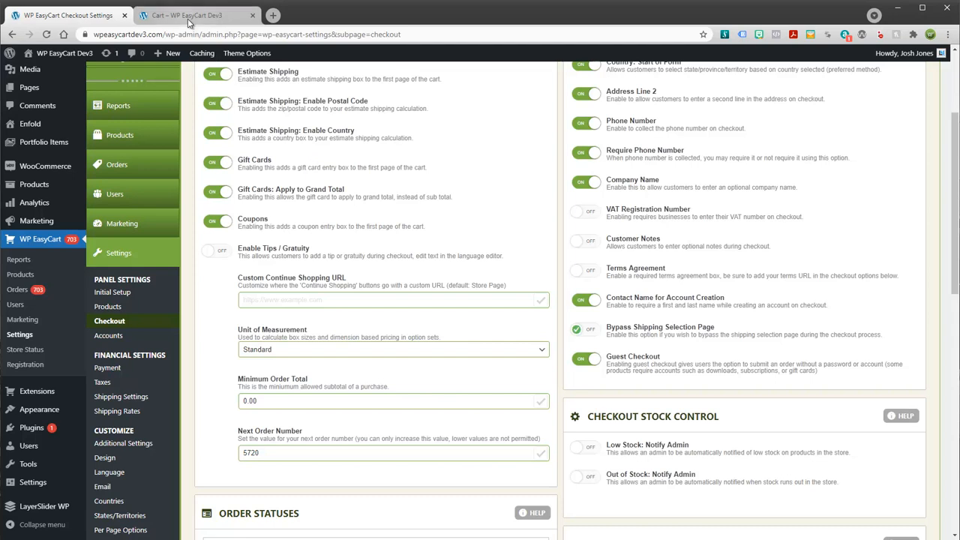
{"action": "left_click", "coordinate": [187, 15]}
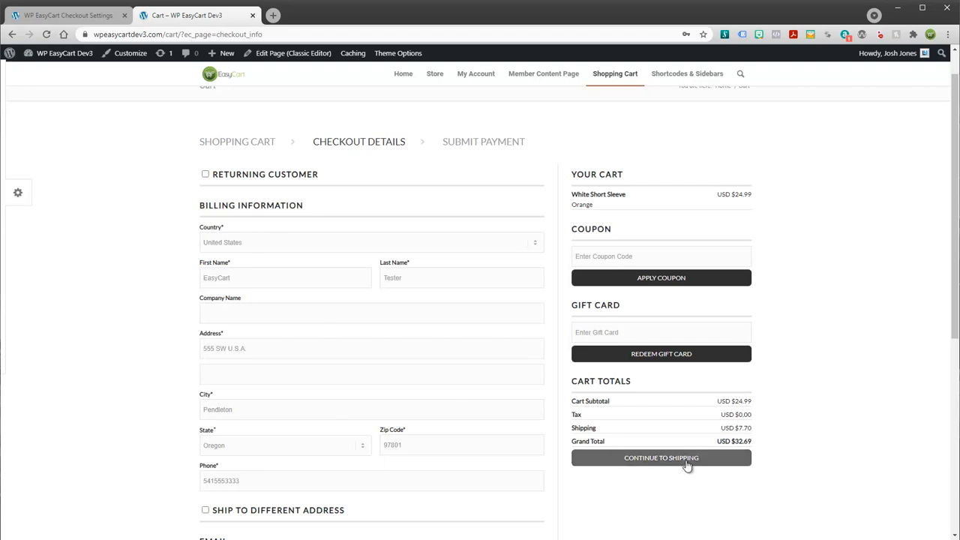
- Continue to shipping, choose USPS Express ($26.35) and proceed to payment with a $51.34 grand total
{"action": "left_click", "coordinate": [660, 458]}
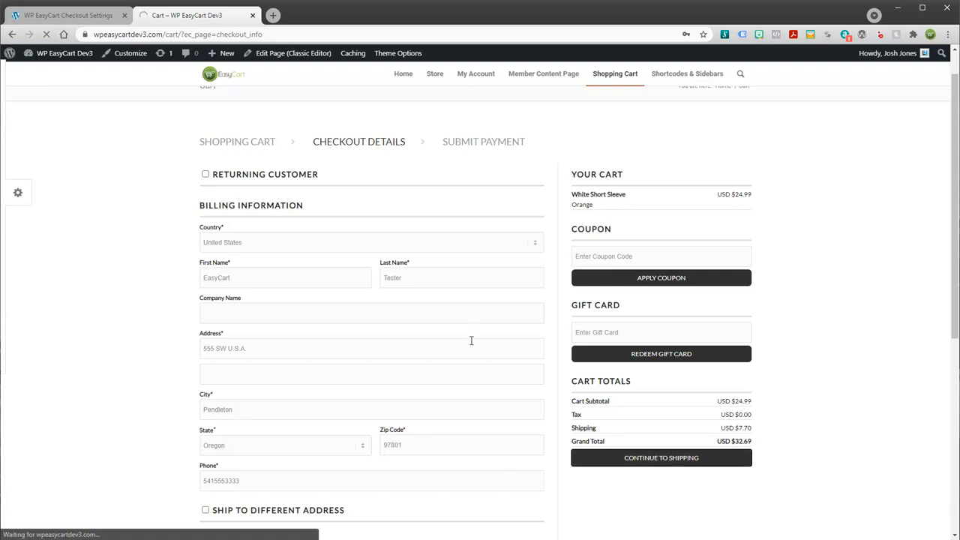
{"action": "left_click", "coordinate": [660, 458]}
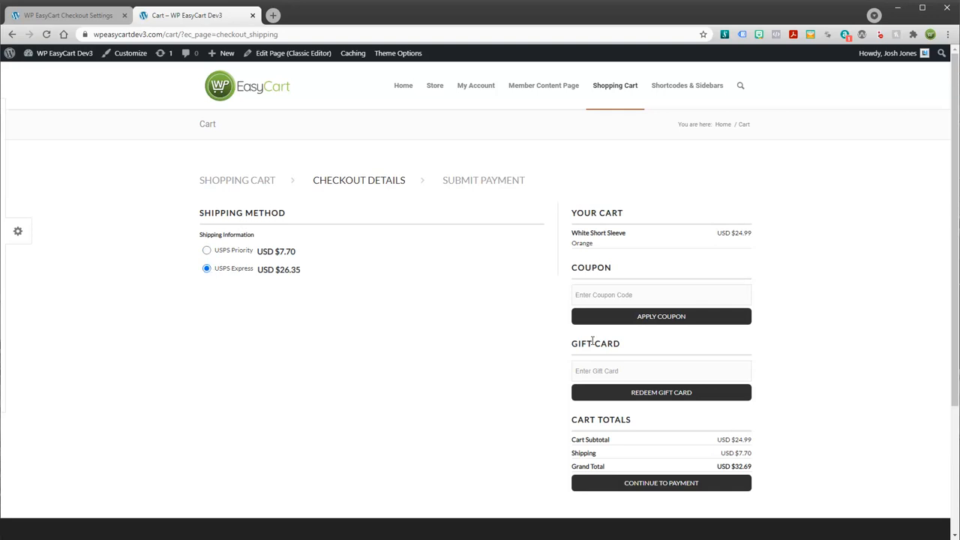
{"action": "left_click", "coordinate": [660, 483]}
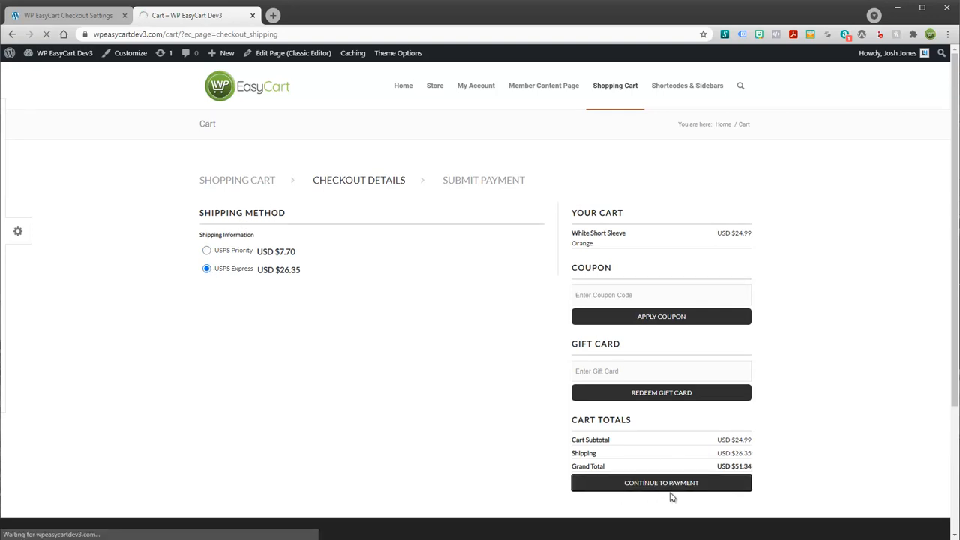
{"action": "left_click", "coordinate": [660, 483]}
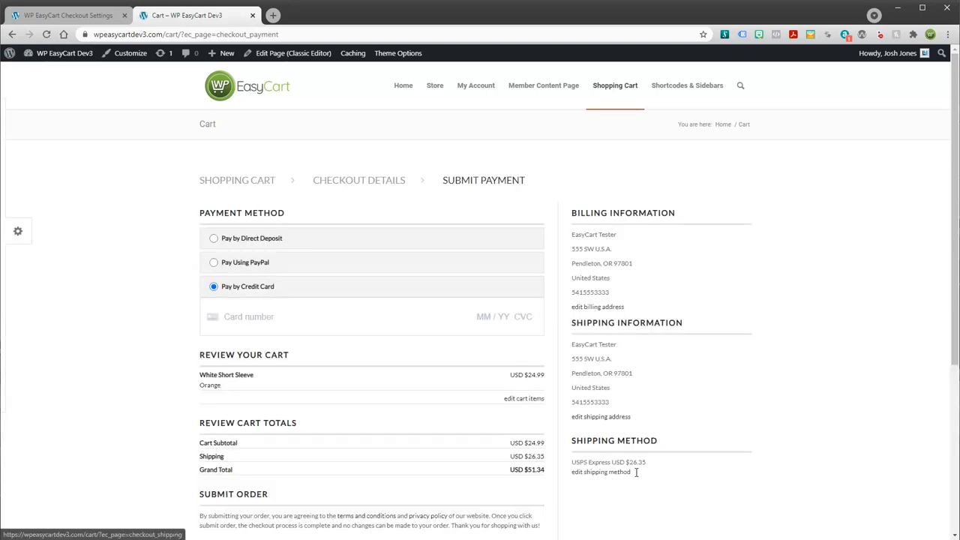
{"action": "scroll", "scroll_direction": "down", "scroll_amount": 3}
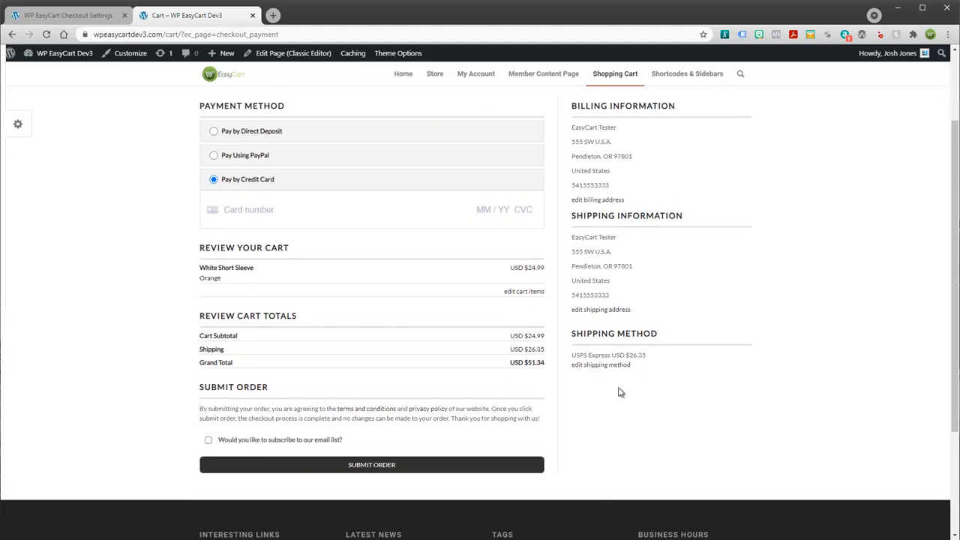
{"action": "mouse_move", "coordinate": [642, 426]}
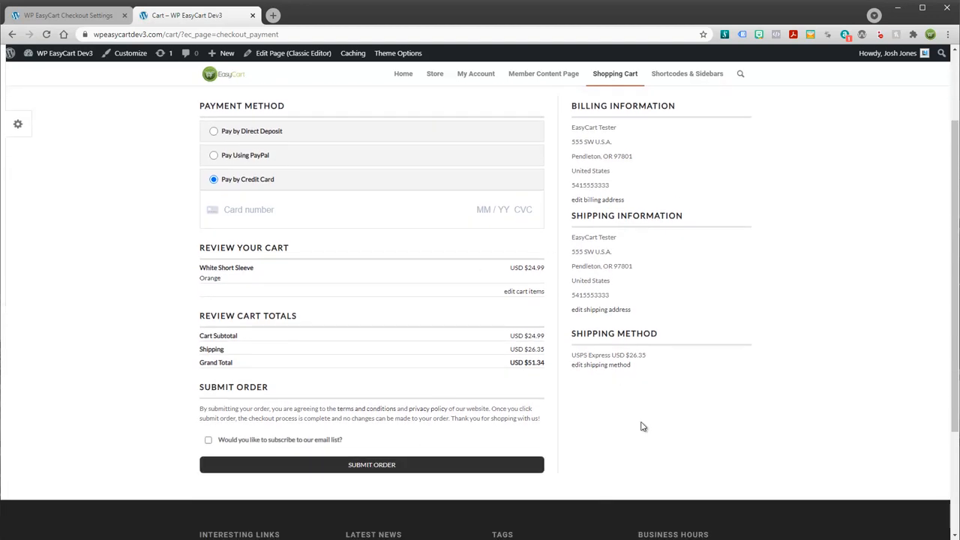
{"action": "mouse_move", "coordinate": [639, 346]}
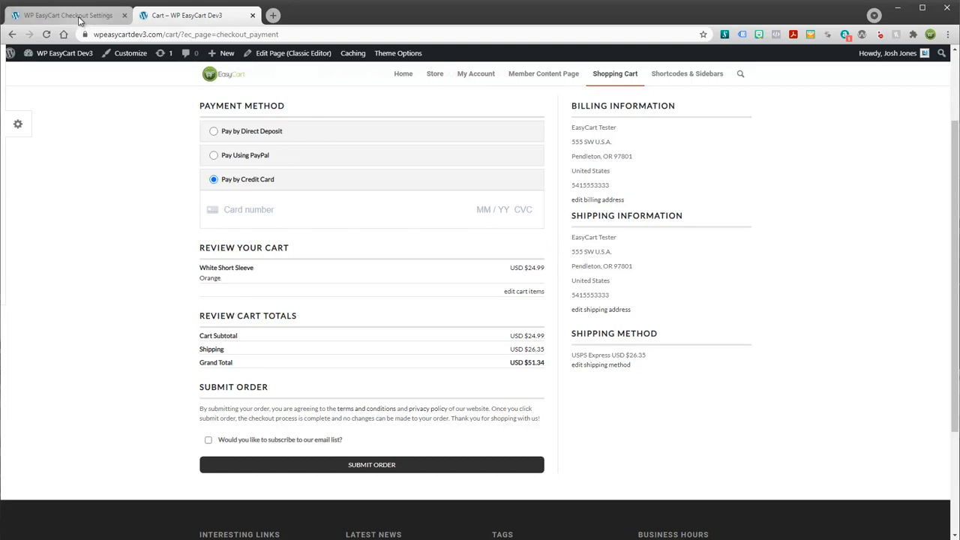
- Turn Bypass Shipping Selection Page back on and reload checkout to the shipping step with USPS Express
{"action": "left_click", "coordinate": [68, 15]}
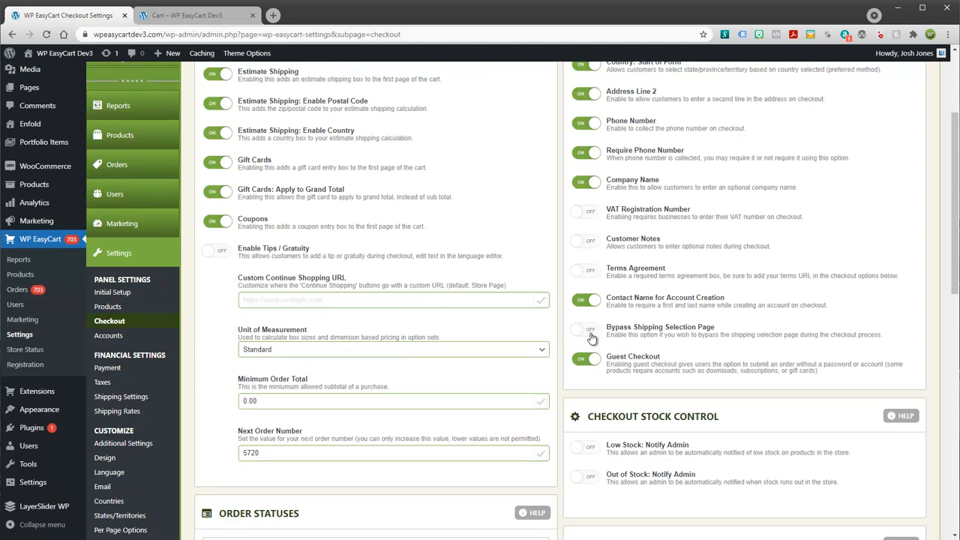
{"action": "left_click", "coordinate": [587, 329]}
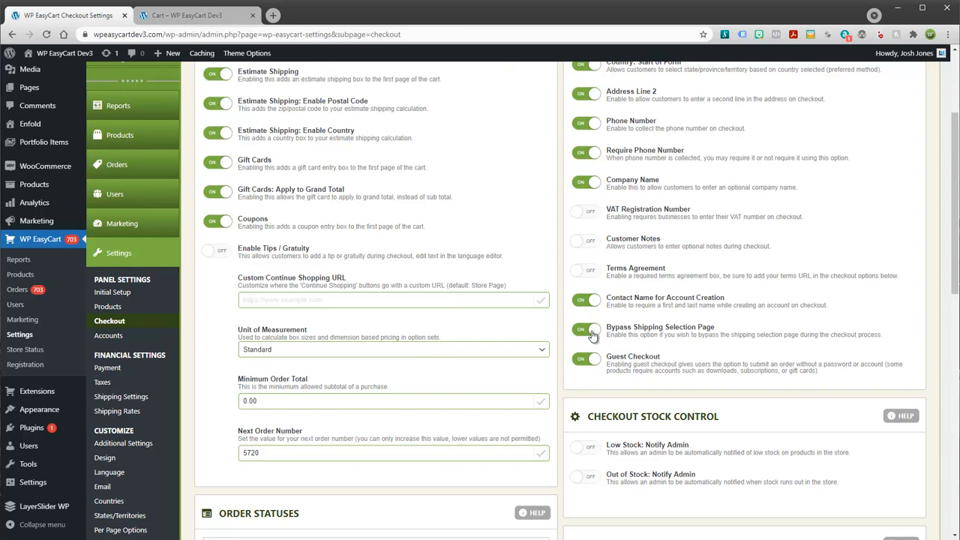
{"action": "left_click", "coordinate": [186, 15]}
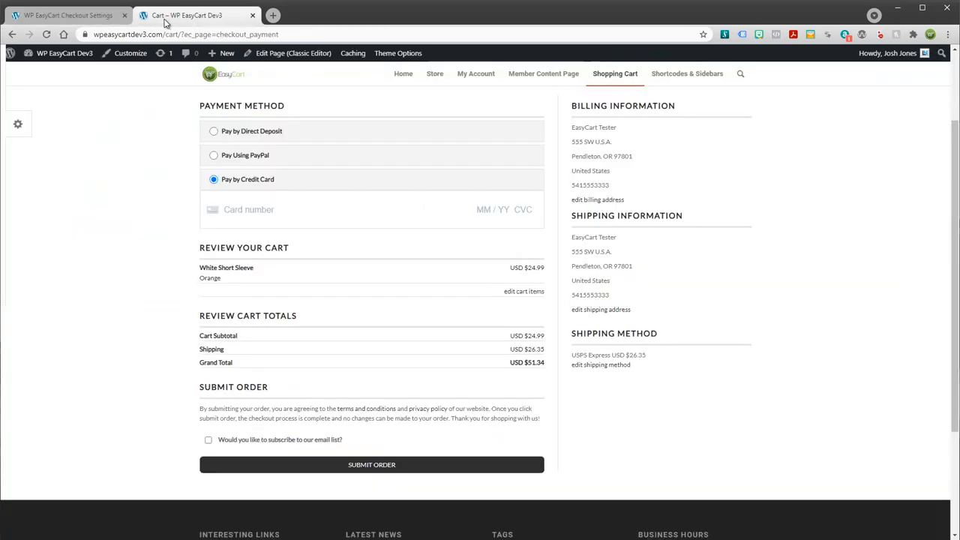
{"action": "left_click", "coordinate": [372, 465]}
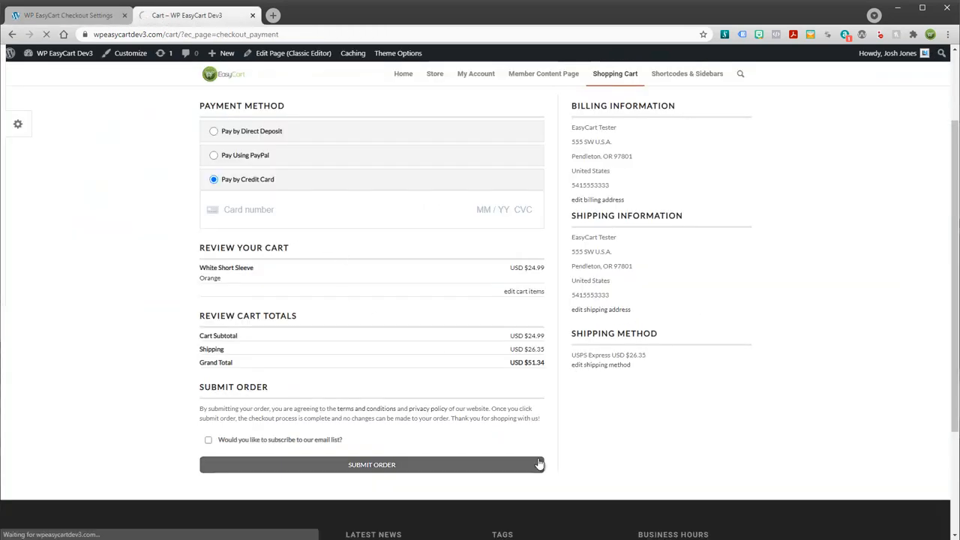
{"action": "left_click", "coordinate": [373, 465]}
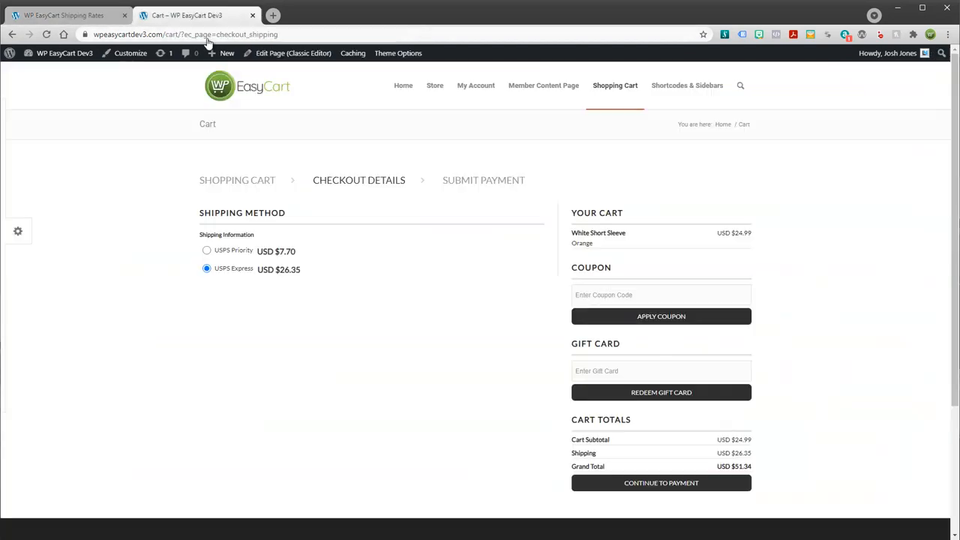
{"action": "mouse_move", "coordinate": [231, 165]}
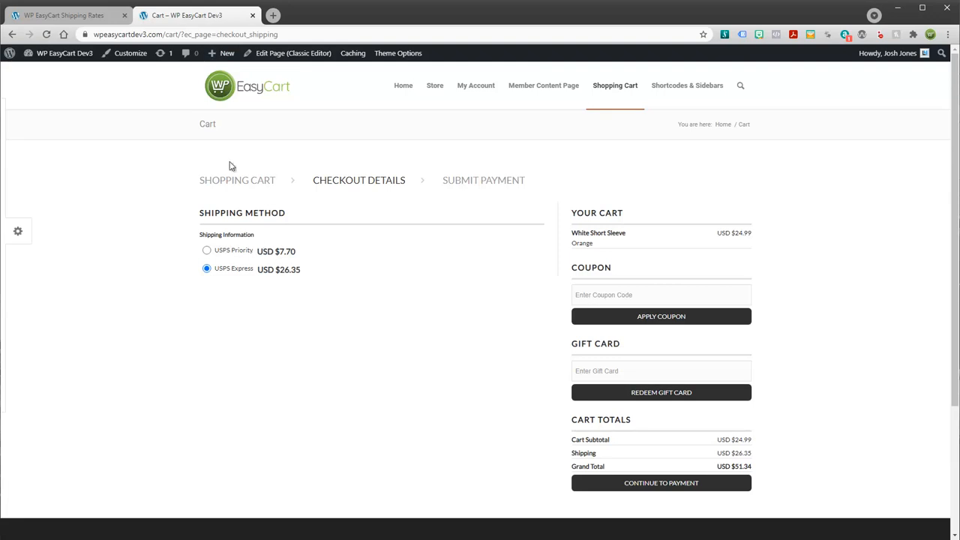
- Give USPS Priority an override price of 0.00 with Priority kept as the method, and save the triggers
{"action": "left_click", "coordinate": [63, 15]}
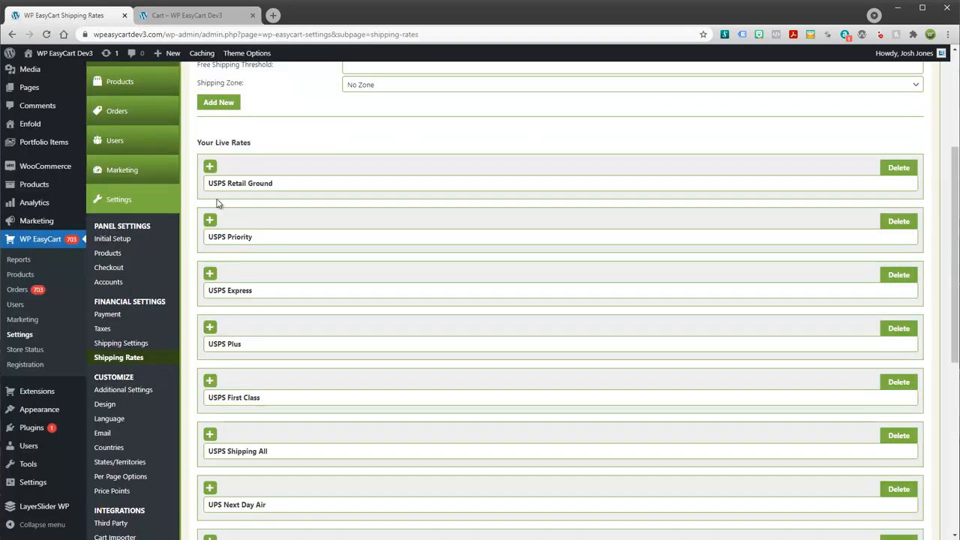
{"action": "left_click", "coordinate": [210, 219]}
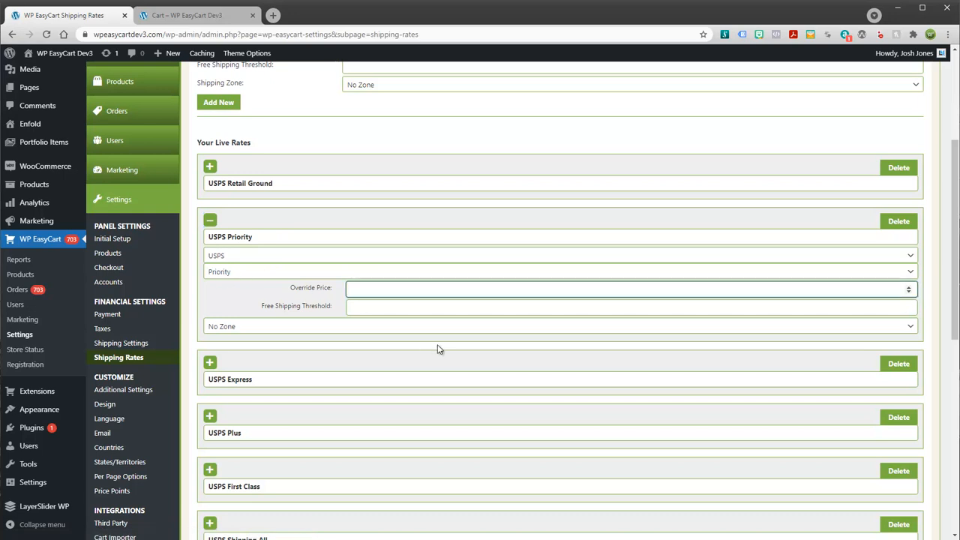
{"action": "left_click", "coordinate": [630, 288]}
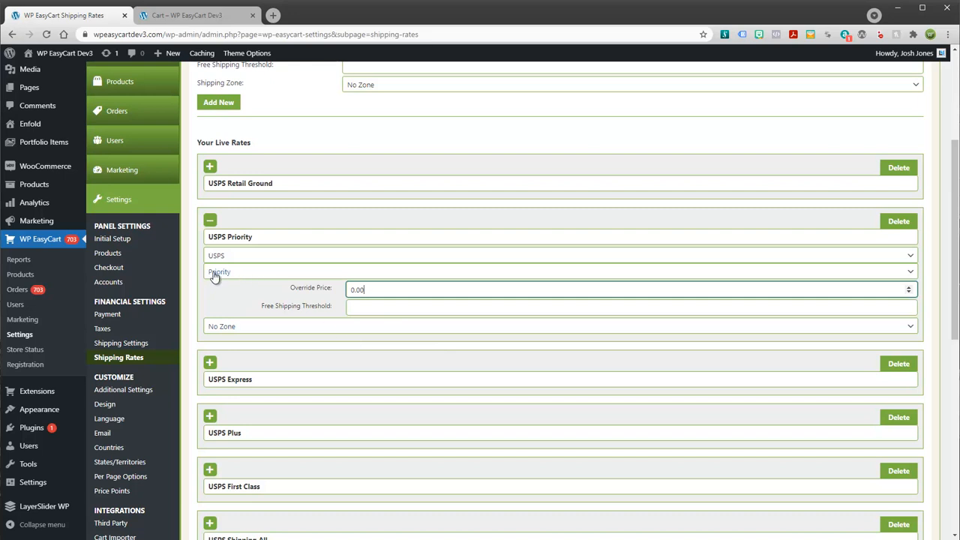
{"action": "left_click", "coordinate": [558, 272]}
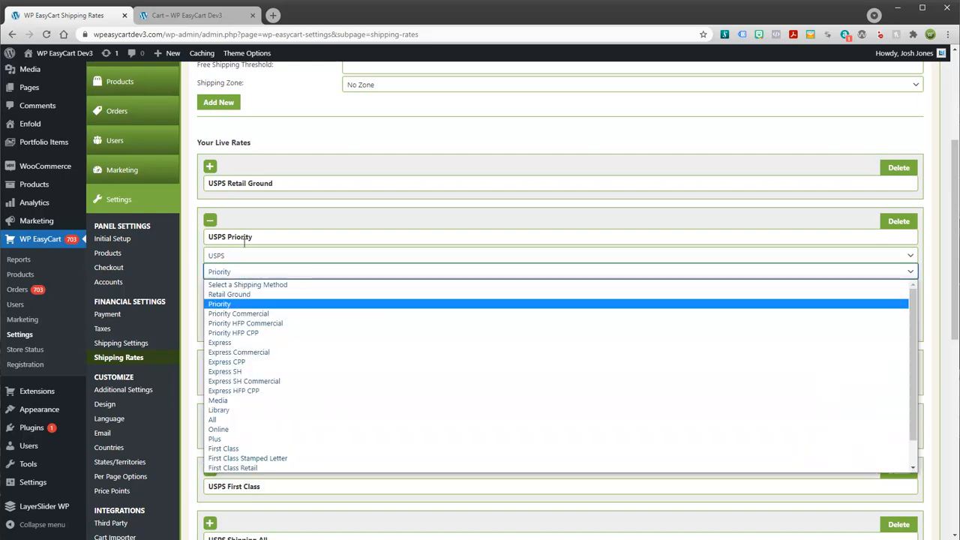
{"action": "left_click", "coordinate": [219, 292]}
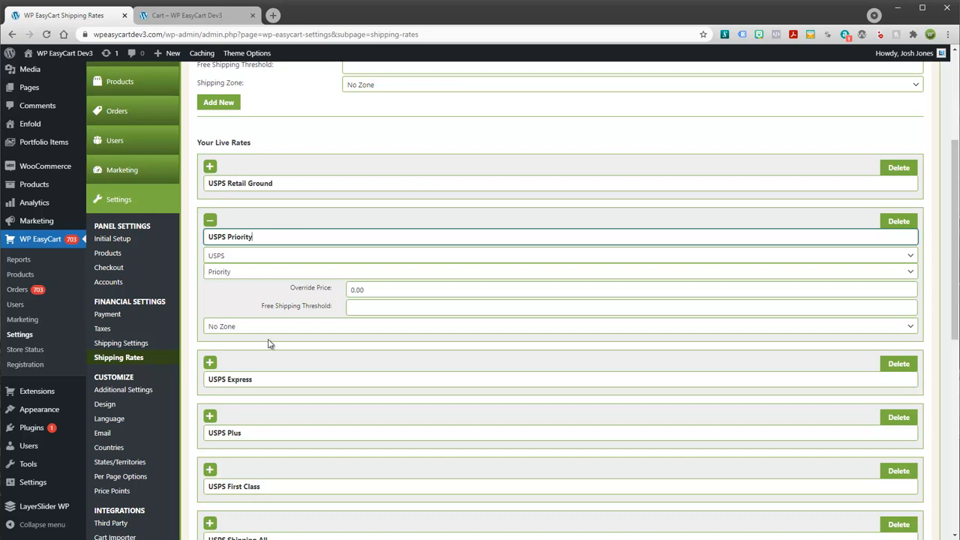
{"action": "scroll", "scroll_direction": "down", "scroll_amount": 3}
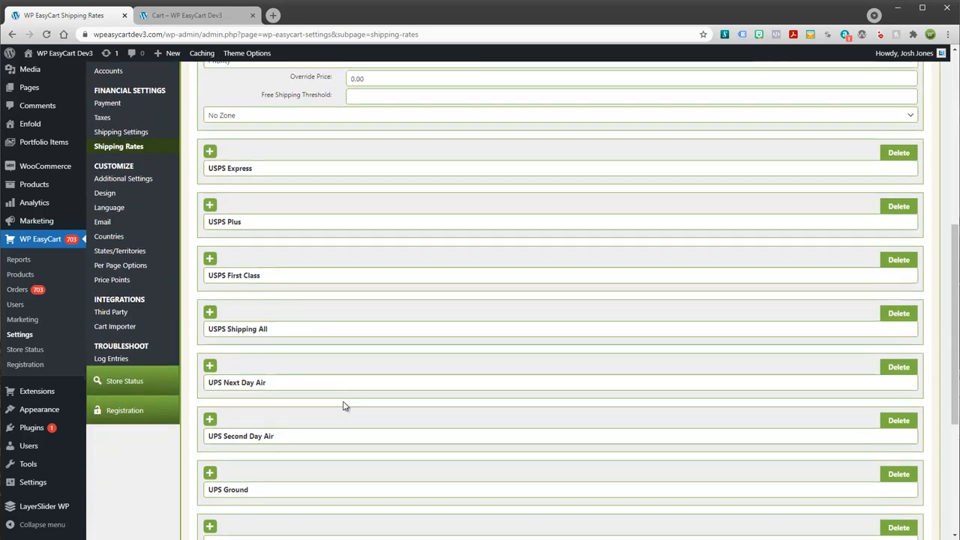
{"action": "scroll", "scroll_direction": "down", "scroll_amount": 3}
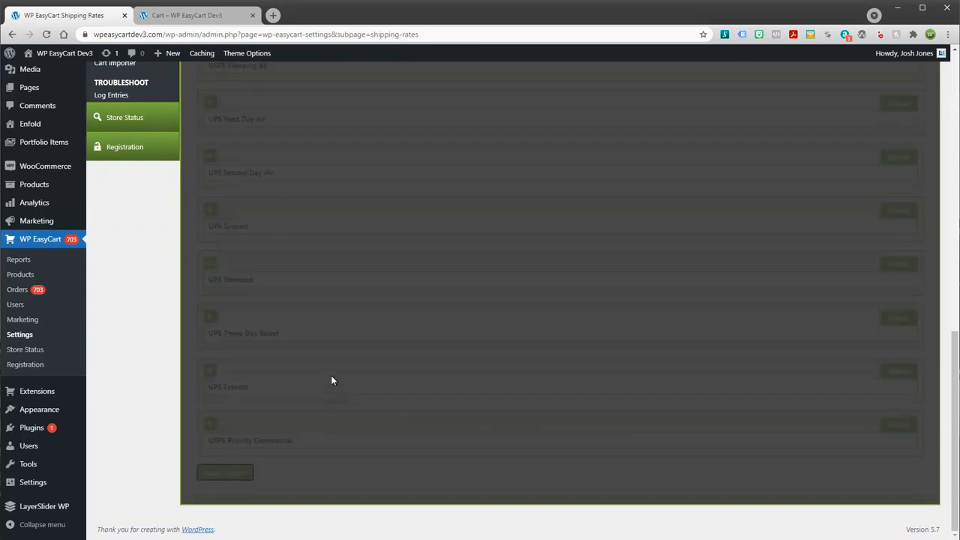
{"action": "left_click", "coordinate": [186, 15]}
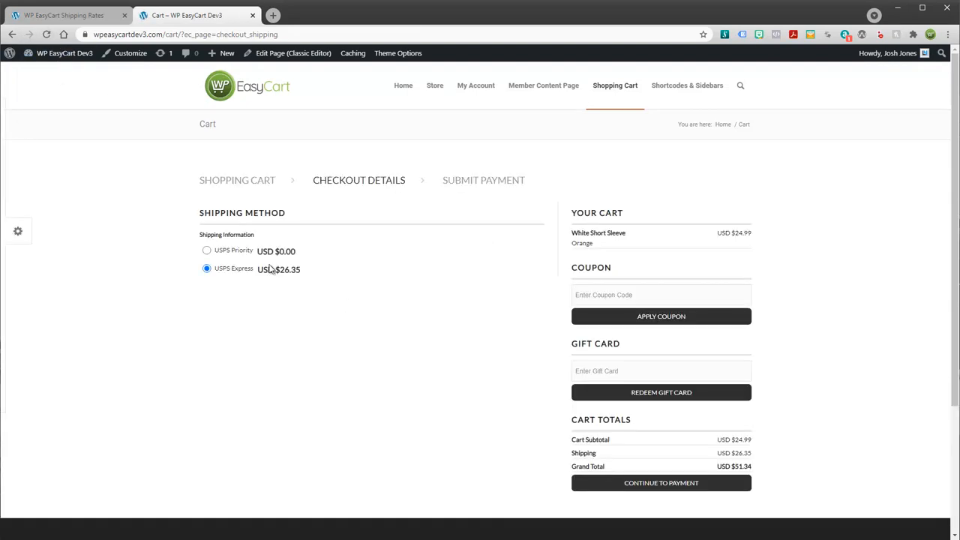
{"action": "mouse_move", "coordinate": [297, 261]}
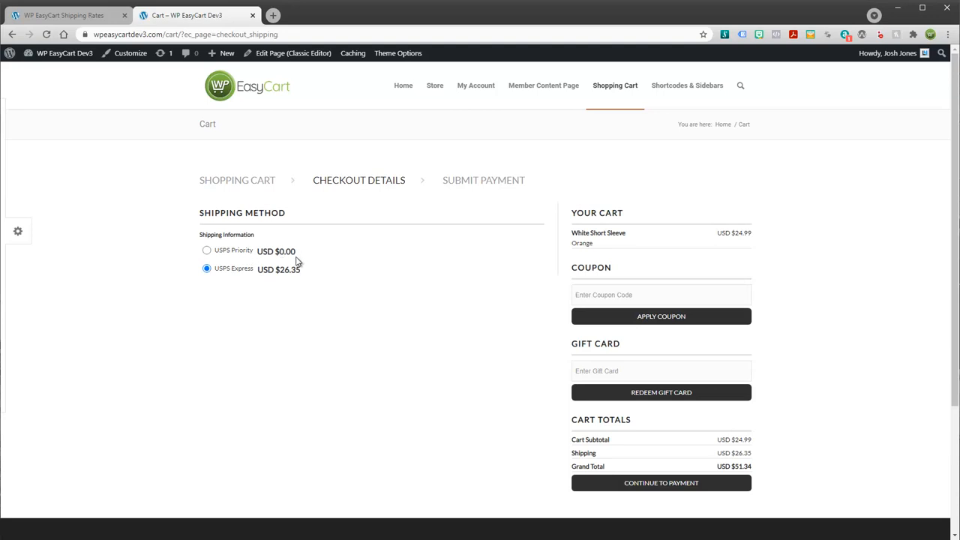
{"action": "mouse_move", "coordinate": [288, 252]}
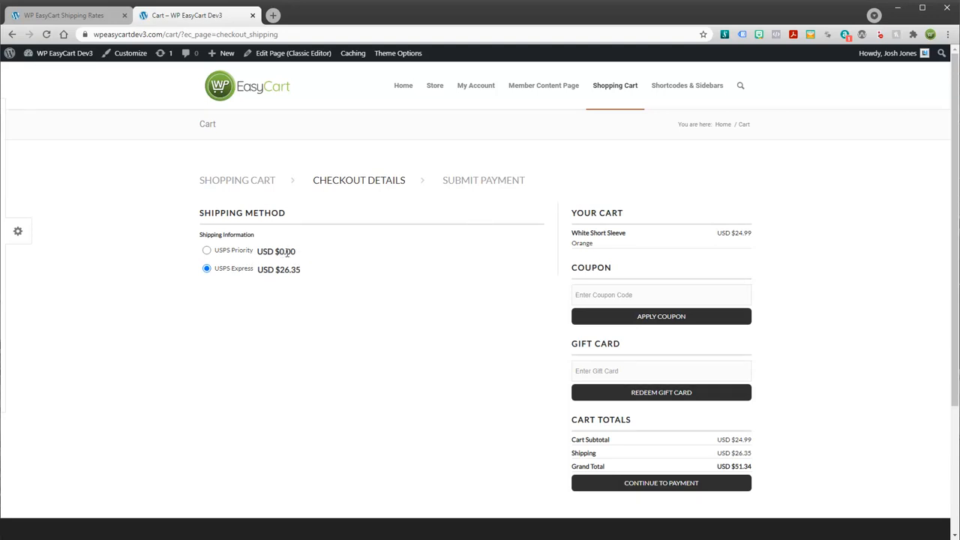
{"action": "mouse_move", "coordinate": [399, 285]}
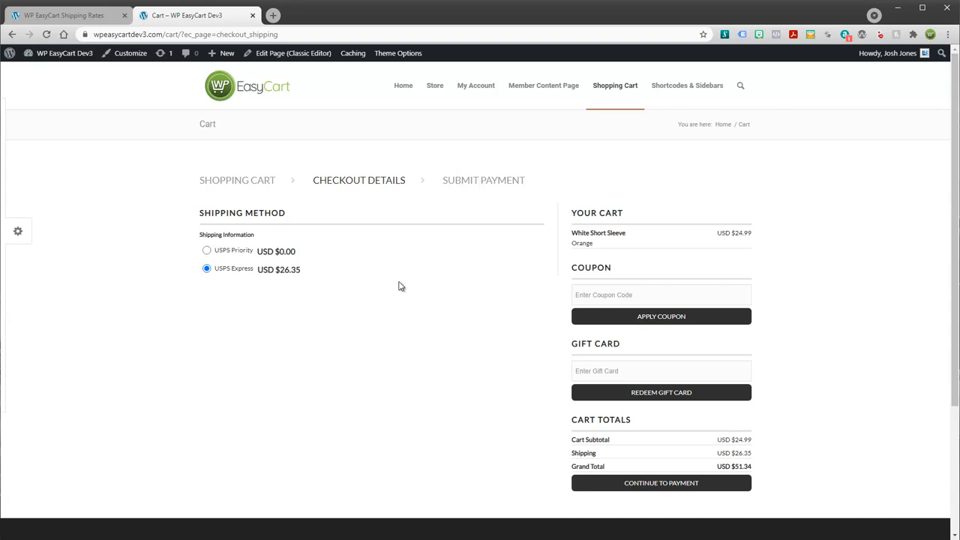
- Select the $0.00 USPS Priority option at checkout and go back to the Shipping Rates admin page
{"action": "left_click", "coordinate": [207, 249]}
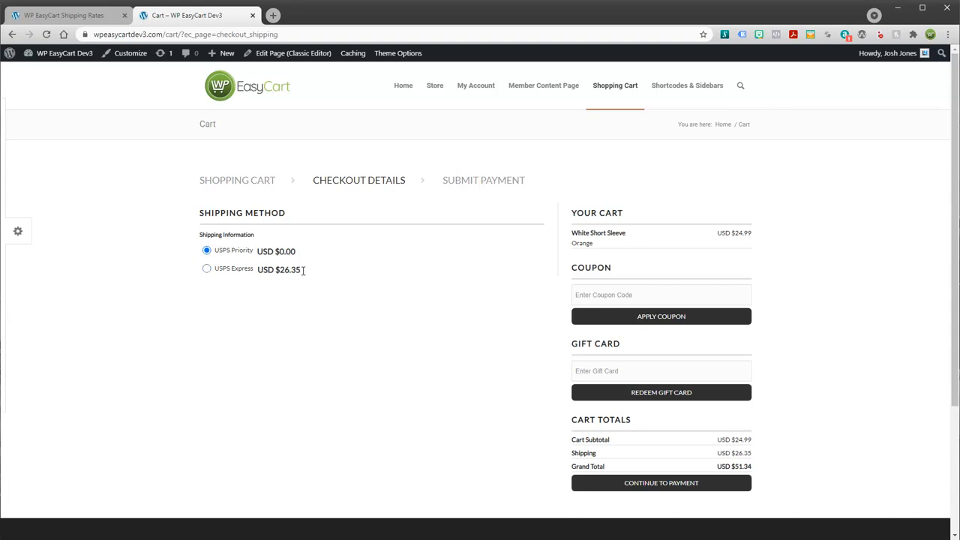
{"action": "left_click", "coordinate": [63, 15]}
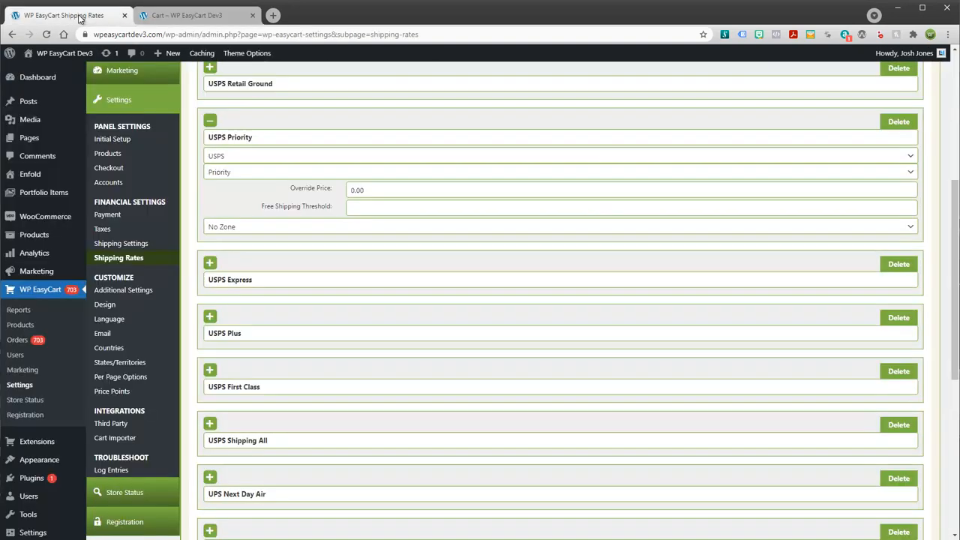
{"action": "mouse_move", "coordinate": [316, 225]}
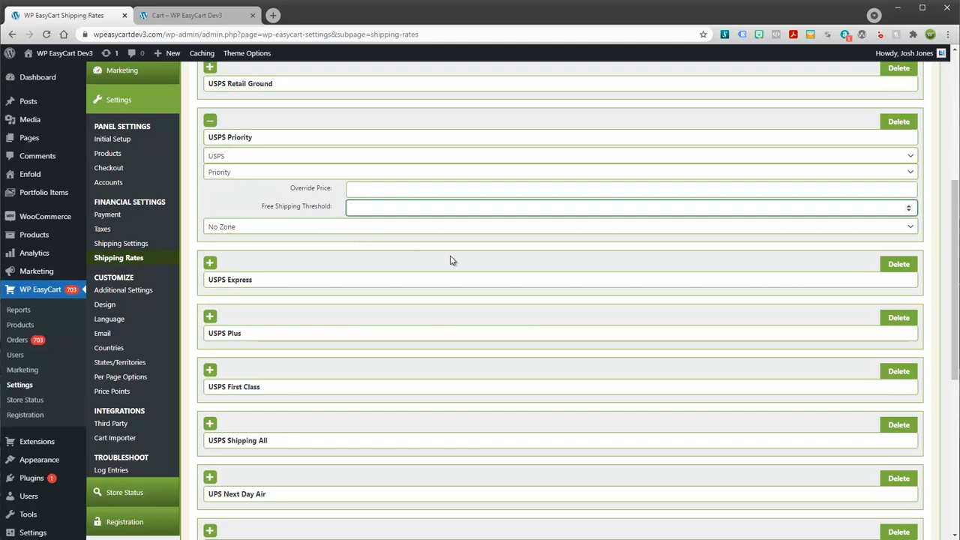
- Set USPS Priority's free shipping threshold to 100 with no override price and save the triggers
{"action": "type", "text": "100"}
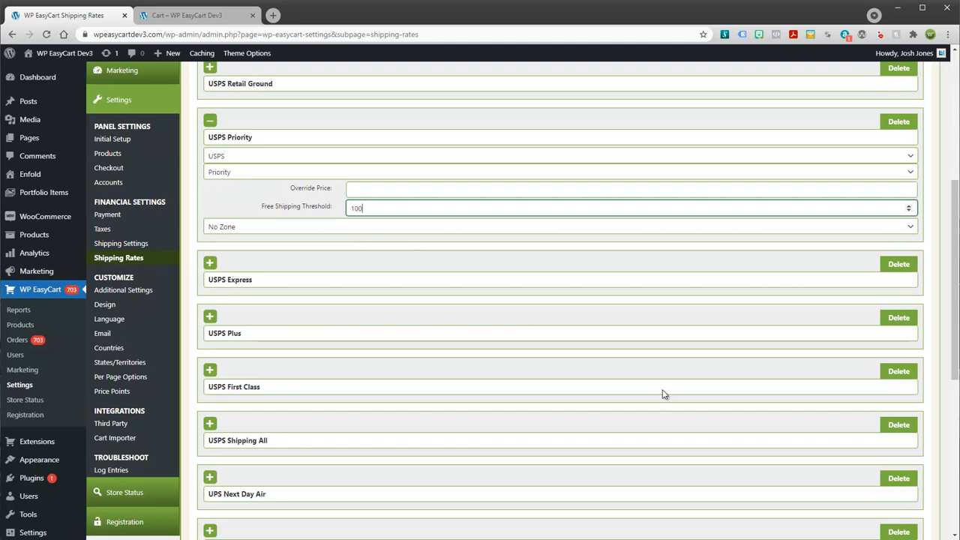
{"action": "scroll", "scroll_direction": "down", "scroll_amount": 3}
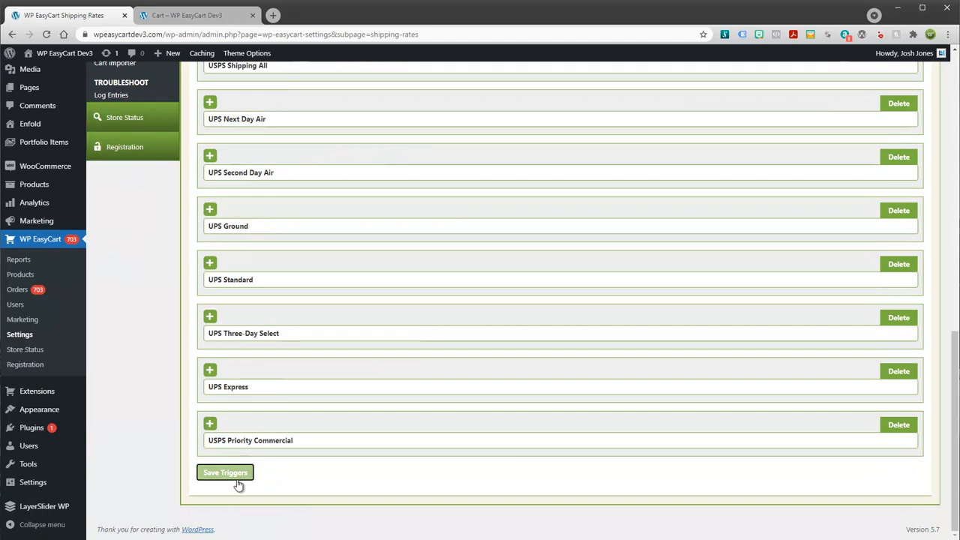
{"action": "left_click", "coordinate": [225, 473]}
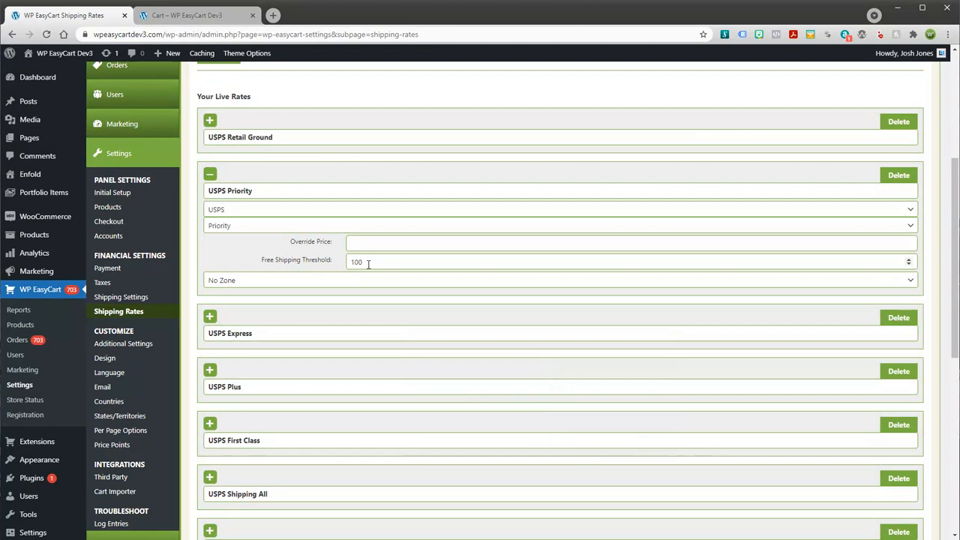
{"action": "mouse_move", "coordinate": [372, 460]}
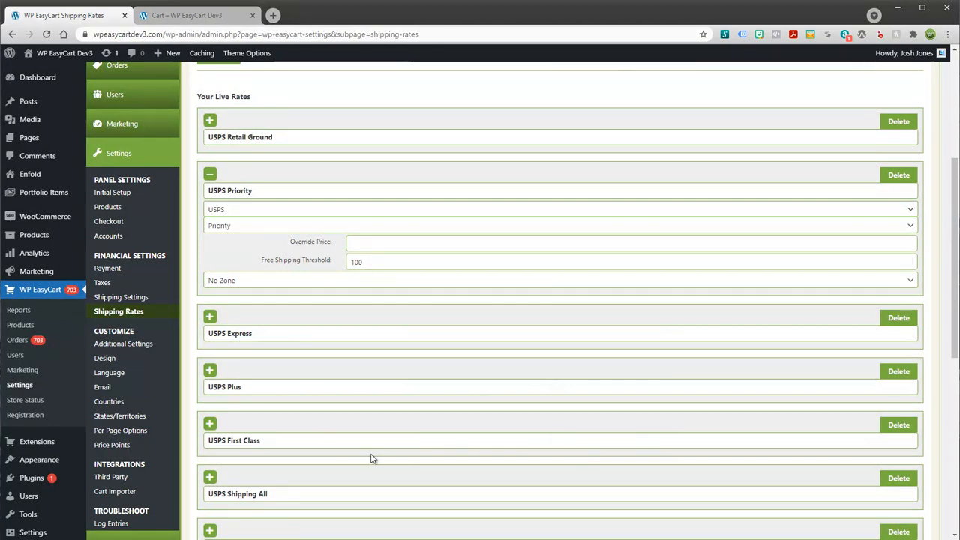
{"action": "mouse_move", "coordinate": [264, 286]}
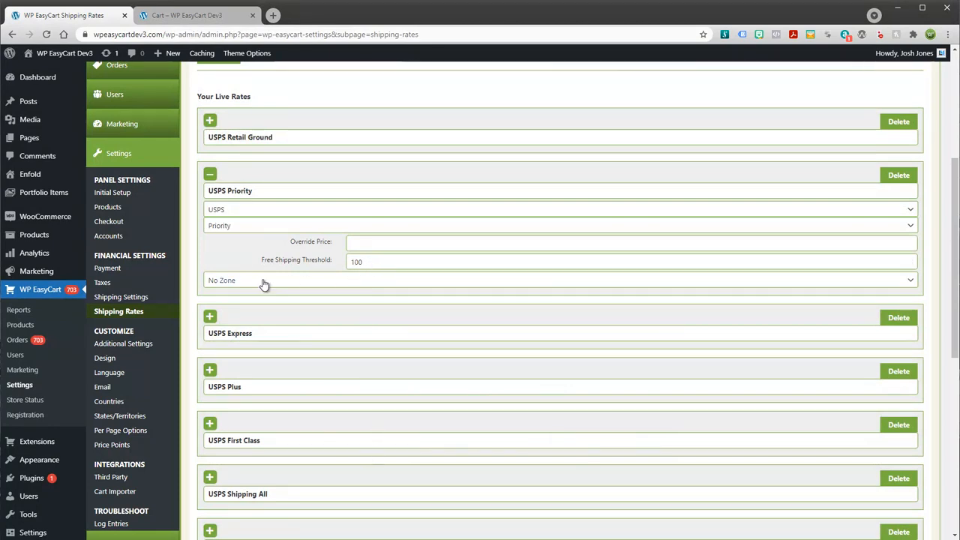
{"action": "left_click", "coordinate": [558, 280]}
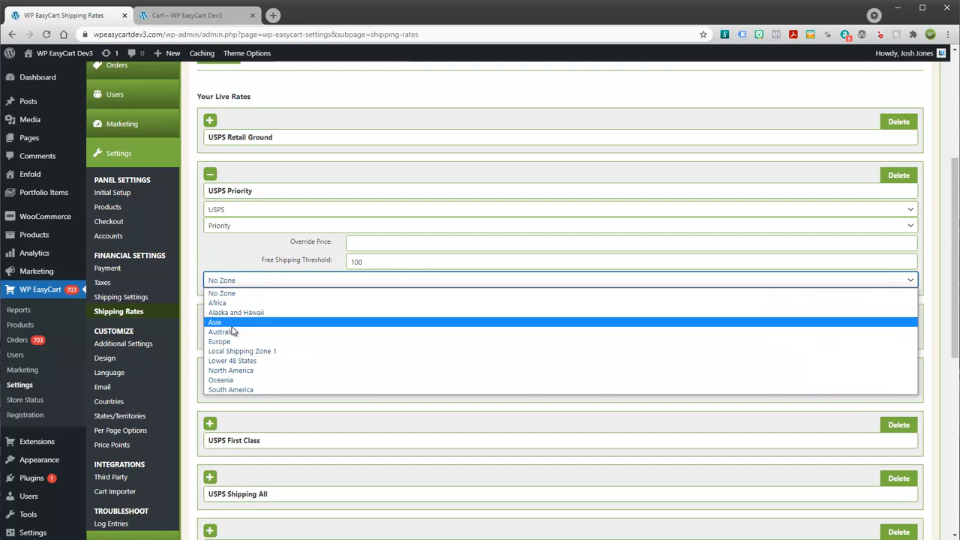
{"action": "mouse_move", "coordinate": [216, 303]}
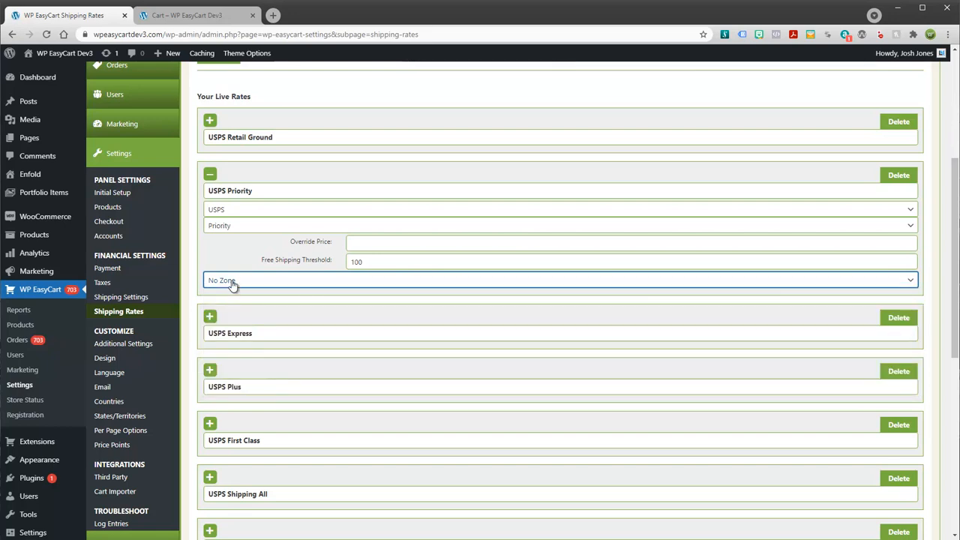
{"action": "left_click", "coordinate": [555, 281]}
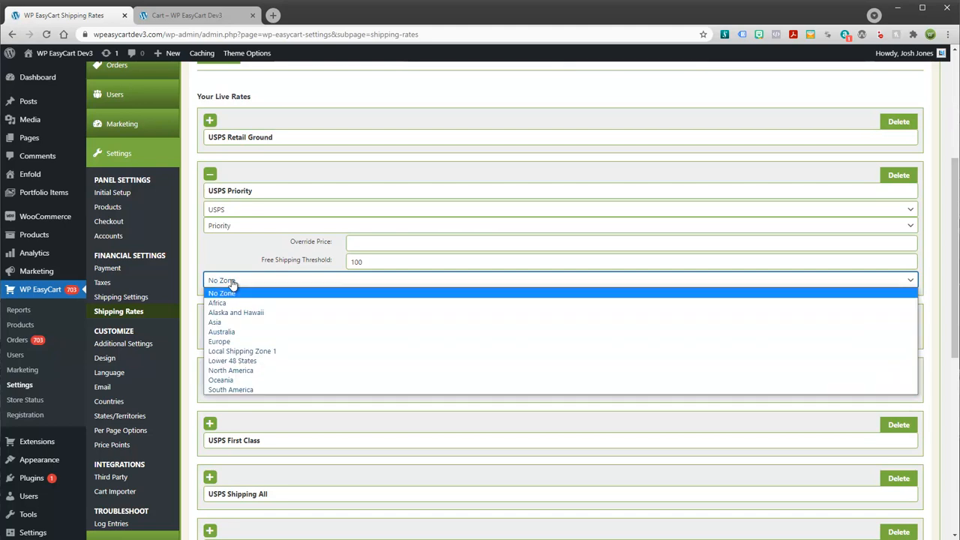
{"action": "mouse_move", "coordinate": [231, 360]}
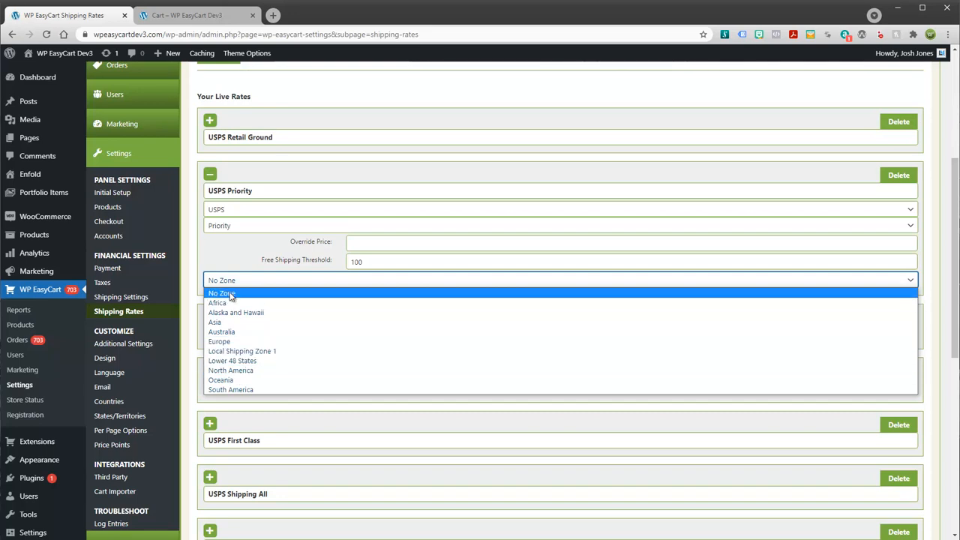
{"action": "left_click", "coordinate": [222, 293]}
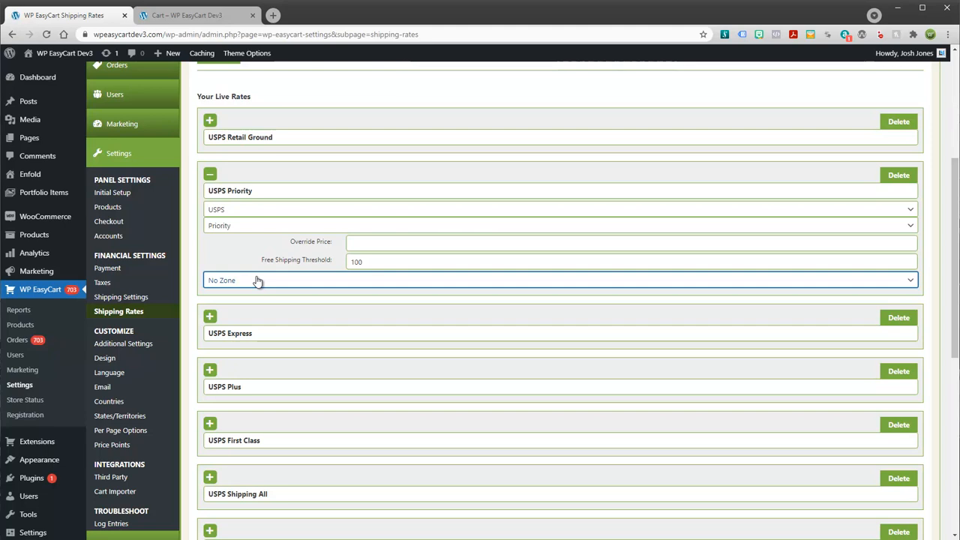
{"action": "left_click", "coordinate": [186, 15]}
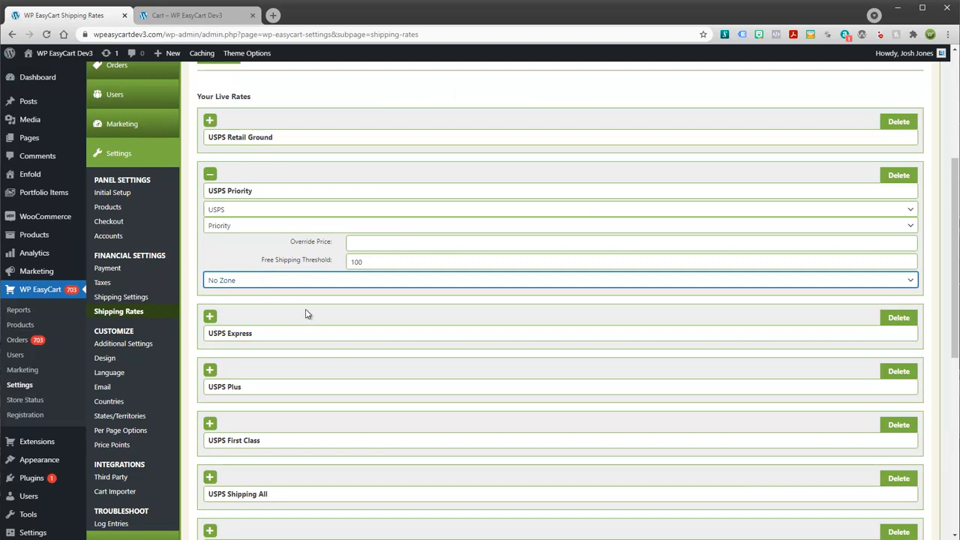
{"action": "mouse_move", "coordinate": [418, 321]}
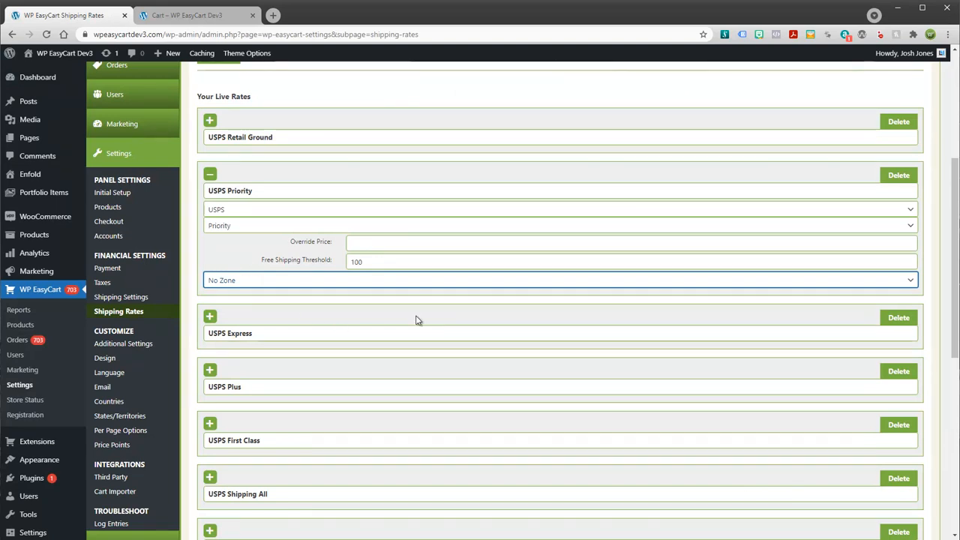
{"action": "mouse_move", "coordinate": [276, 287]}
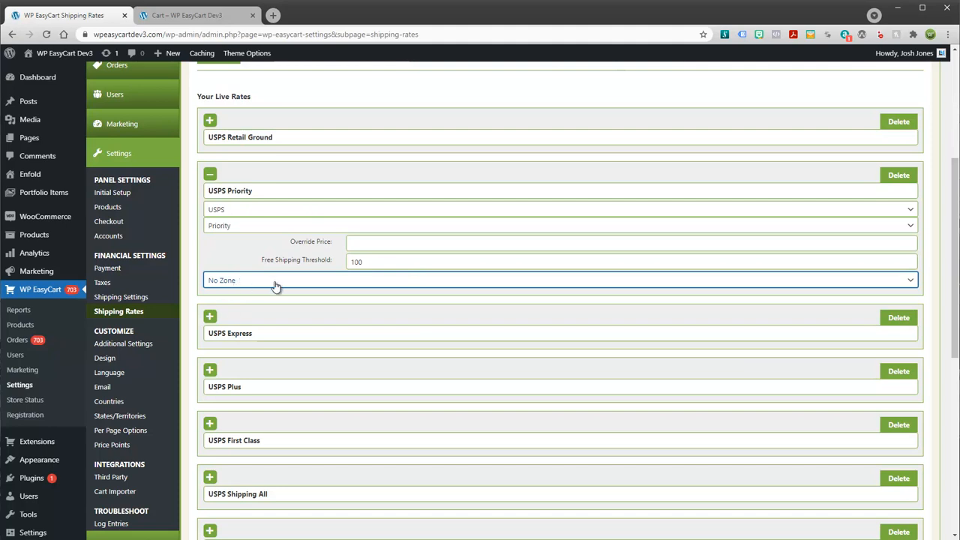
{"action": "mouse_move", "coordinate": [195, 78]}
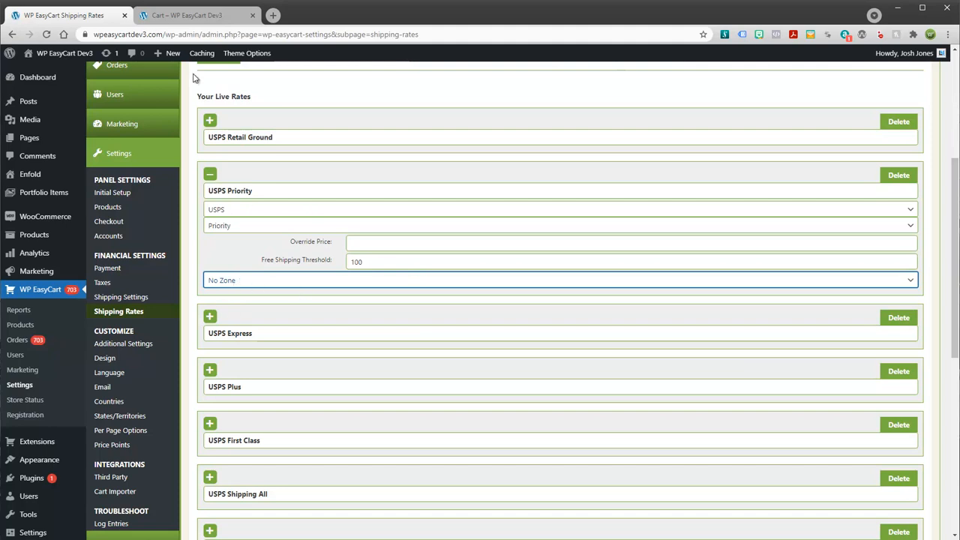
- Check that checkout shows USPS Priority at $7.70 and Express at $26.35, then return to Shipping Rates
{"action": "left_click", "coordinate": [186, 15]}
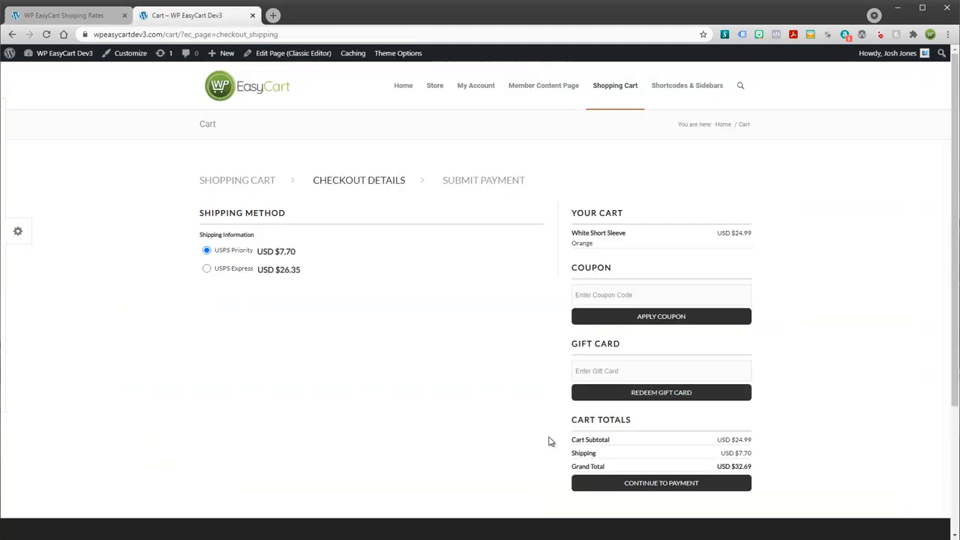
{"action": "mouse_move", "coordinate": [153, 54]}
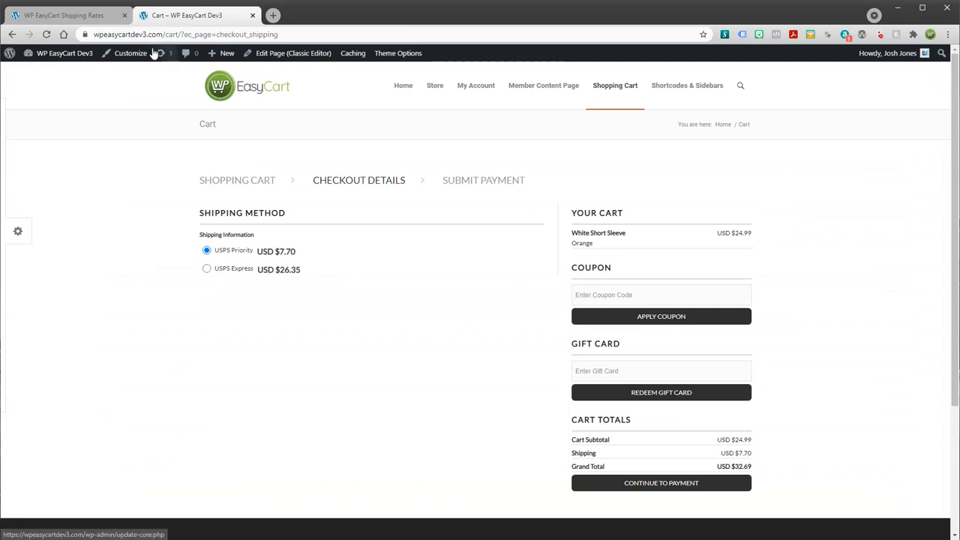
{"action": "left_click", "coordinate": [63, 15]}
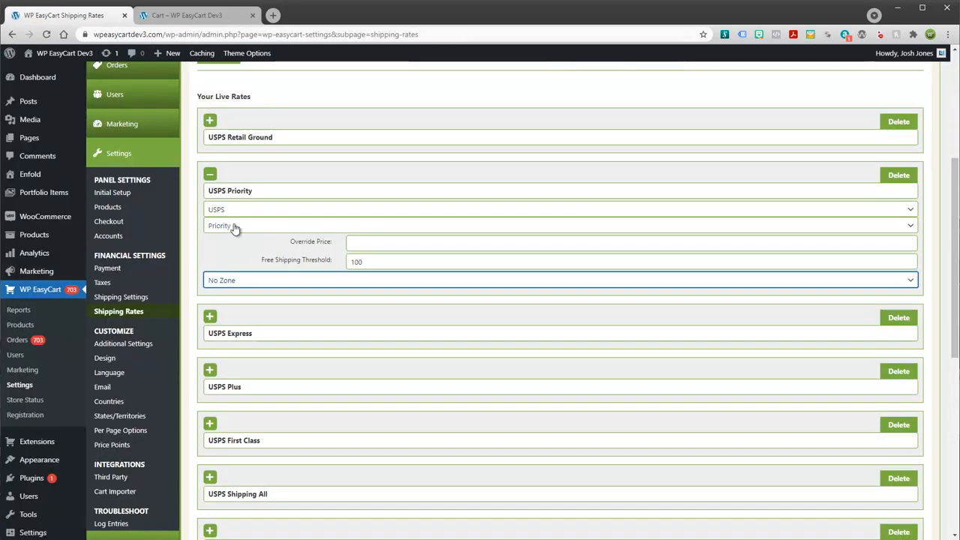
{"action": "mouse_move", "coordinate": [363, 348]}
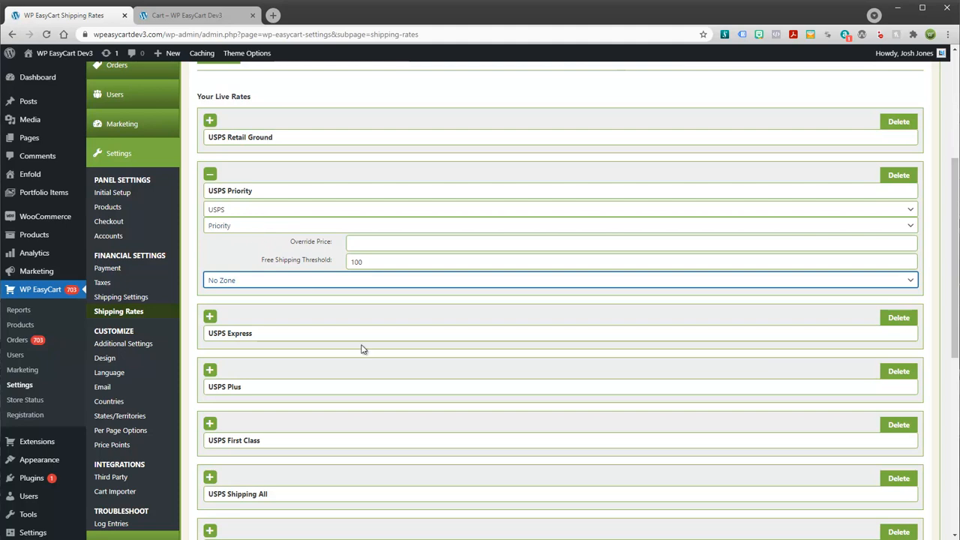
{"action": "mouse_move", "coordinate": [231, 289]}
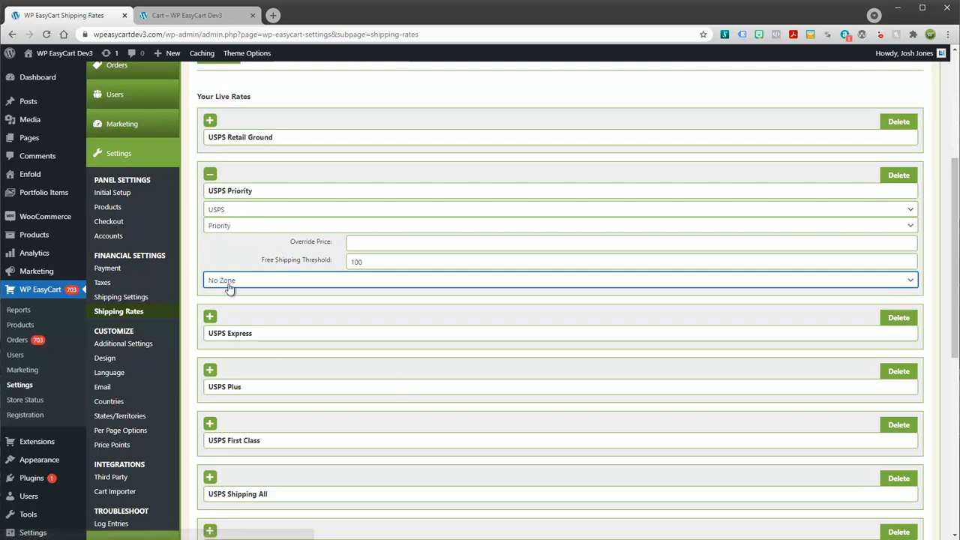
{"action": "mouse_move", "coordinate": [285, 303]}
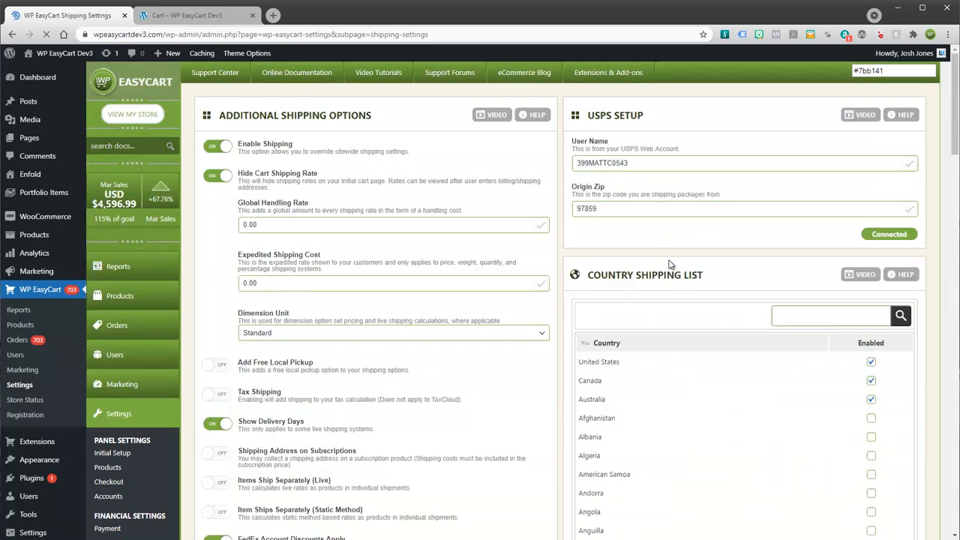
- Scroll through Shipping Settings to review shipping options, country/state lists and zones
{"action": "scroll", "scroll_direction": "down", "scroll_amount": 3}
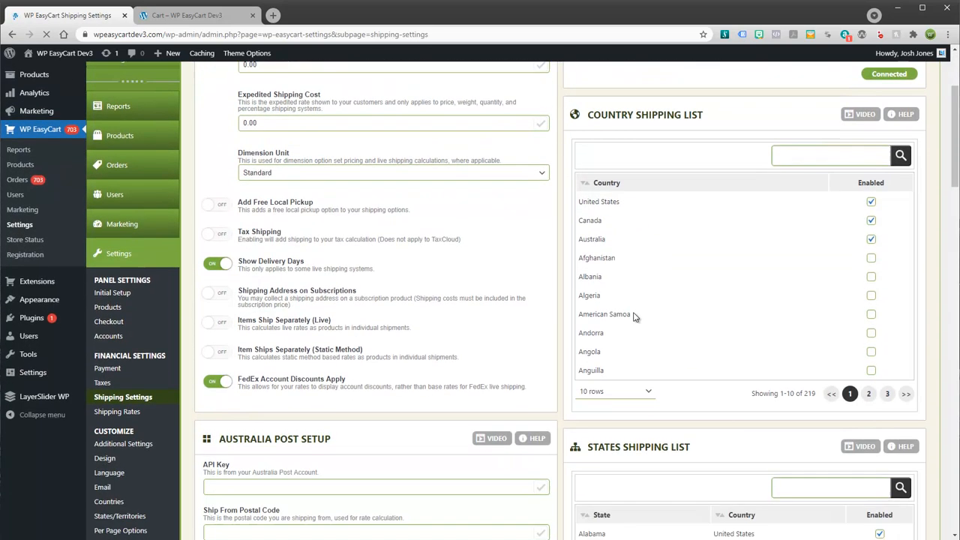
{"action": "scroll", "scroll_direction": "down", "scroll_amount": 3}
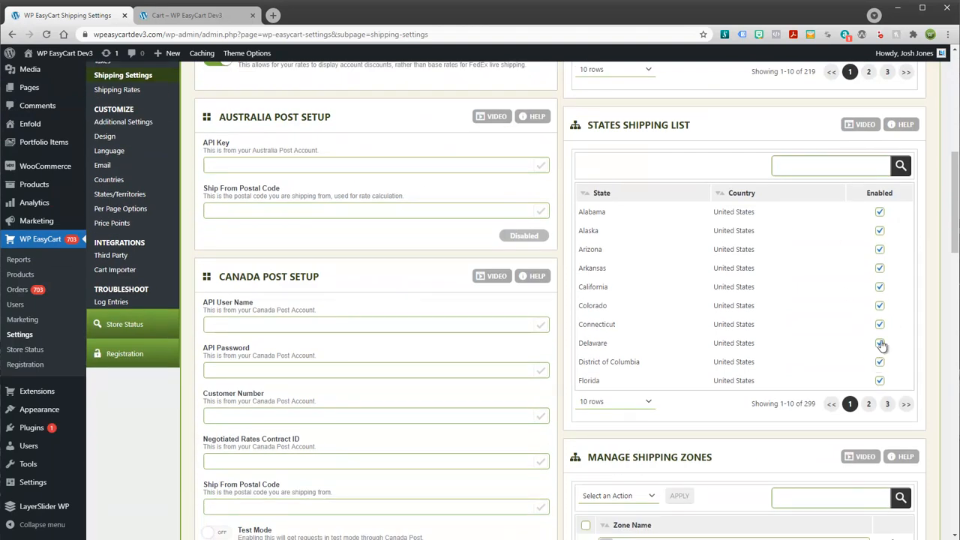
{"action": "scroll", "scroll_direction": "up", "scroll_amount": 3}
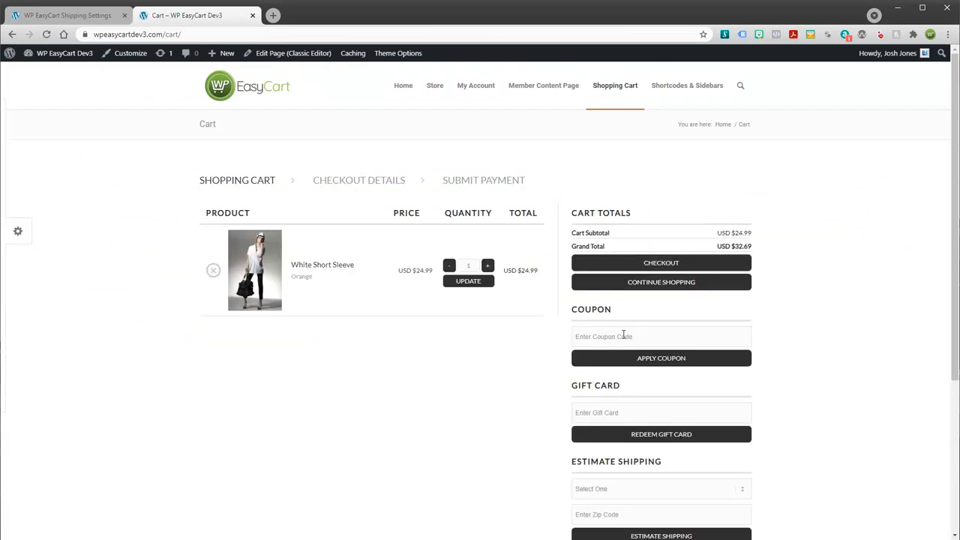
- Proceed to checkout details, check the Country choices (United States, Canada, Australia) and return to Shipping Settings
{"action": "left_click", "coordinate": [661, 262]}
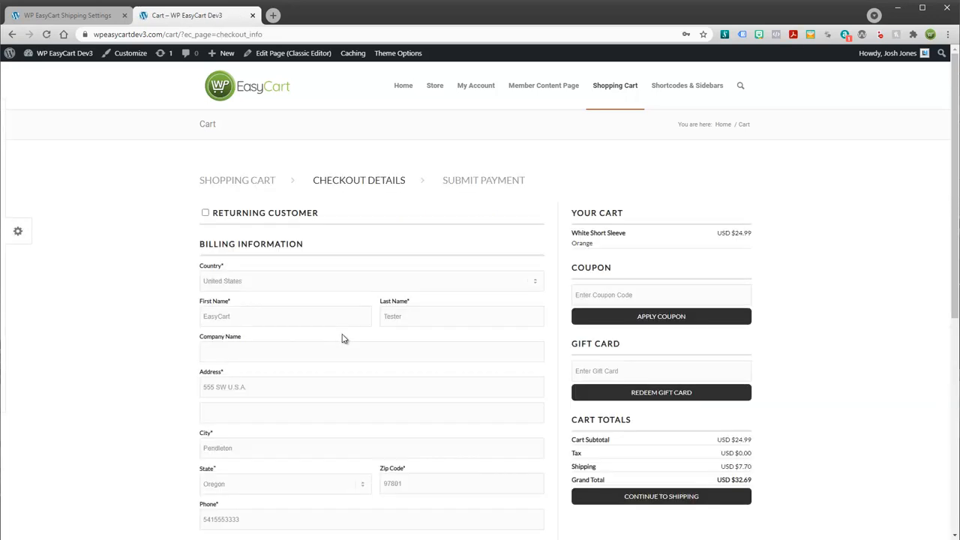
{"action": "left_click", "coordinate": [372, 281]}
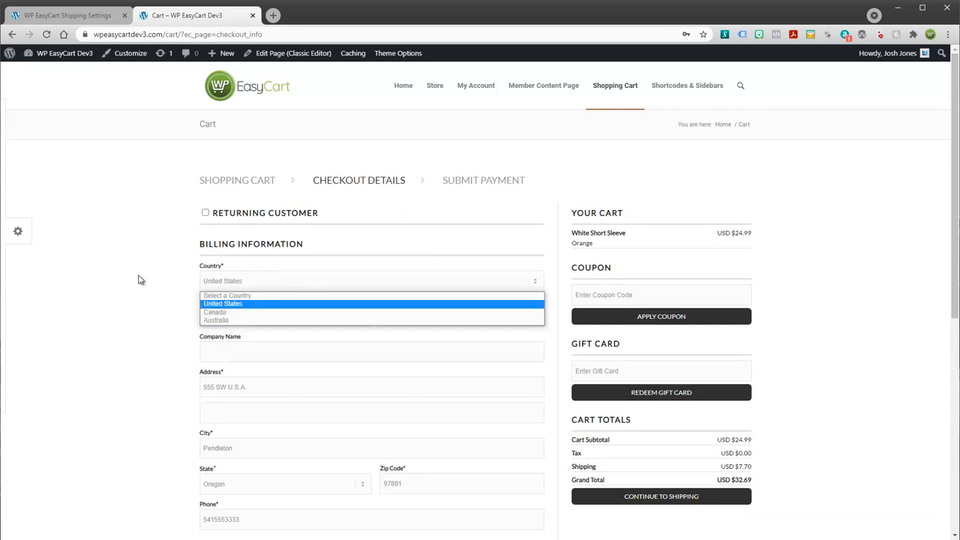
{"action": "left_click", "coordinate": [68, 15]}
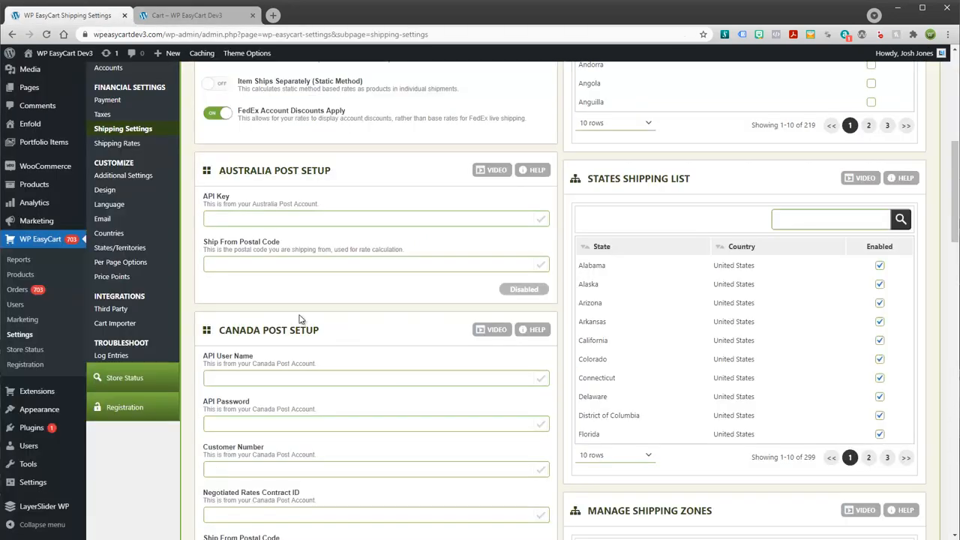
{"action": "scroll", "scroll_direction": "down", "scroll_amount": 3}
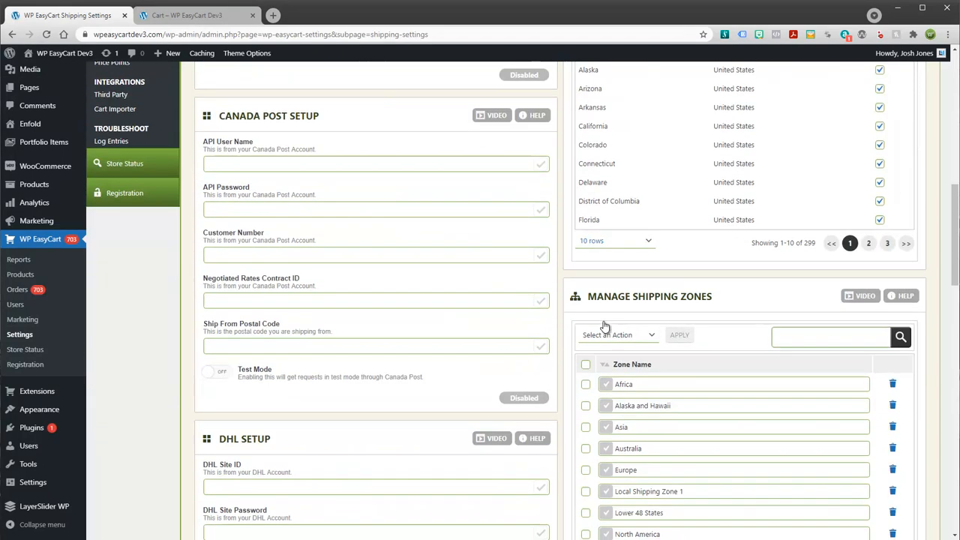
{"action": "scroll", "scroll_direction": "down", "scroll_amount": 3}
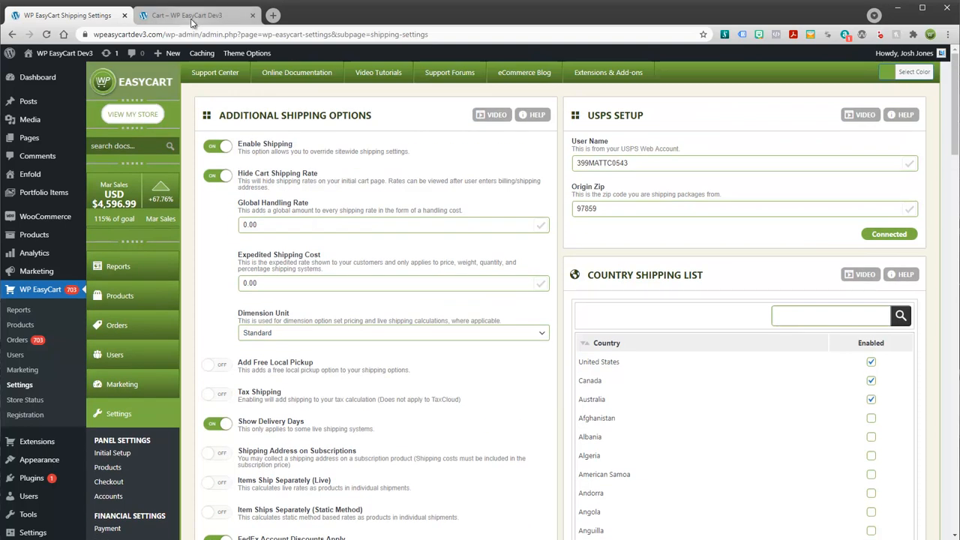
{"action": "left_click", "coordinate": [187, 15]}
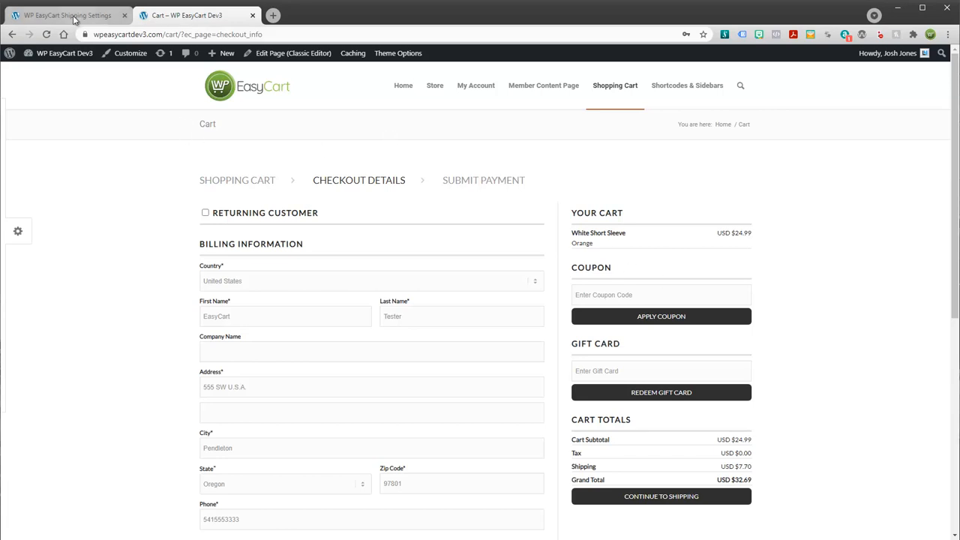
{"action": "left_click", "coordinate": [67, 15]}
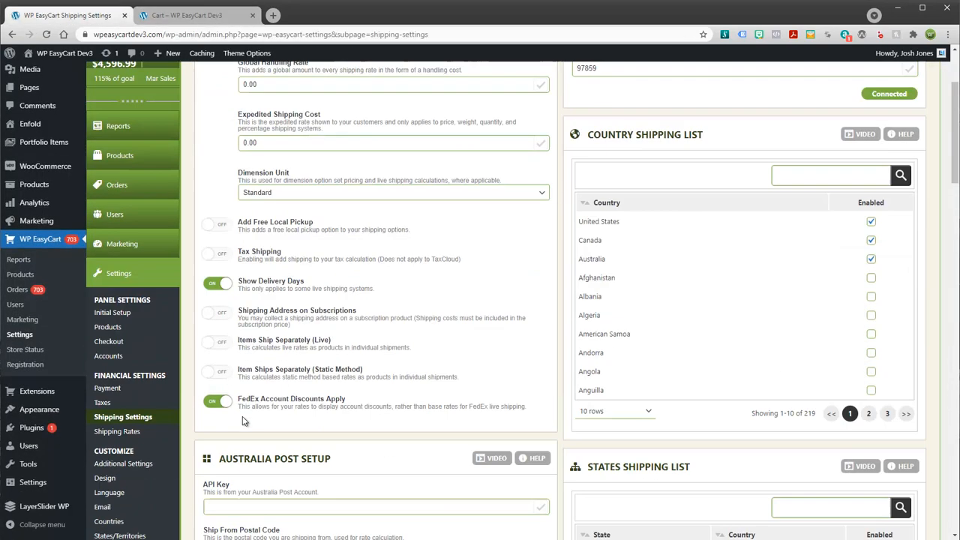
{"action": "scroll", "scroll_direction": "down", "scroll_amount": 3}
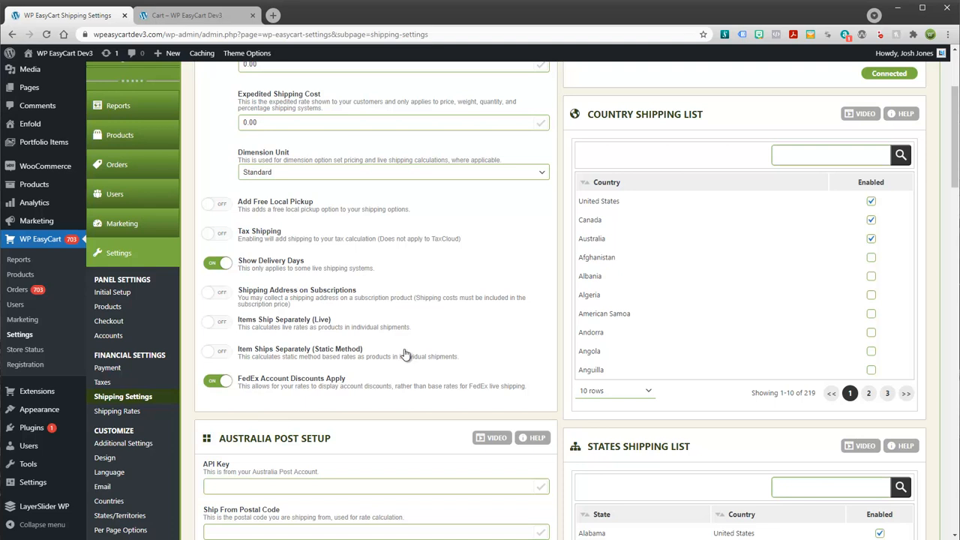
{"action": "scroll", "scroll_direction": "up", "scroll_amount": 3}
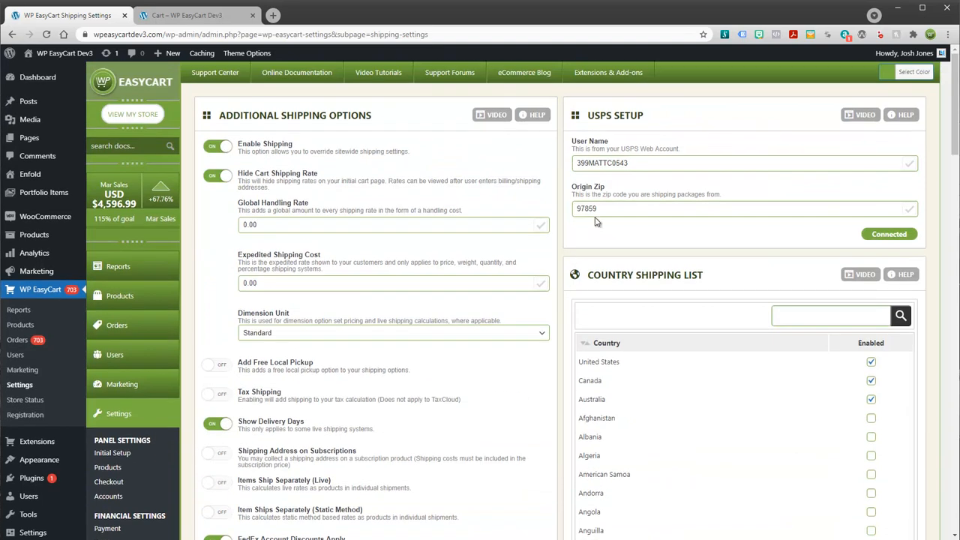
{"action": "mouse_move", "coordinate": [582, 228]}
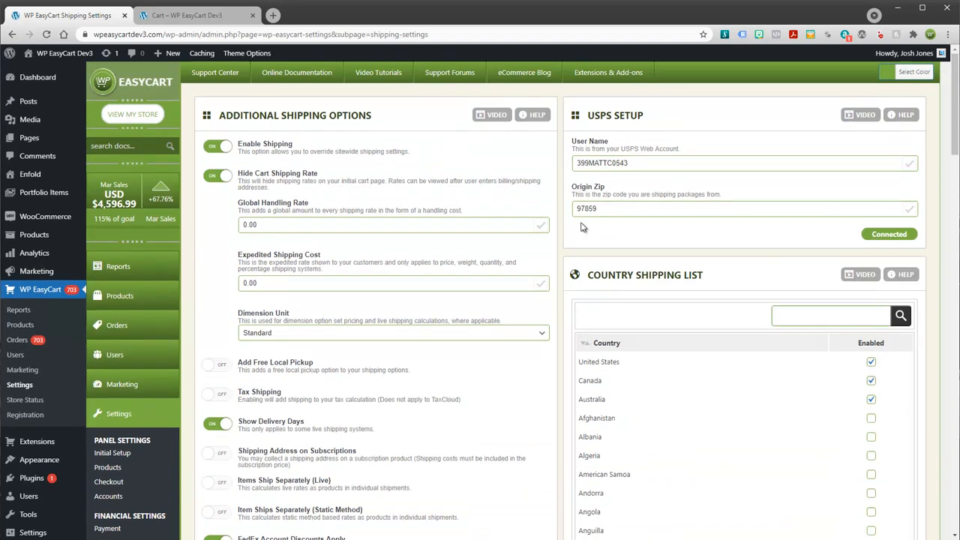
{"action": "scroll", "scroll_direction": "down", "scroll_amount": 3}
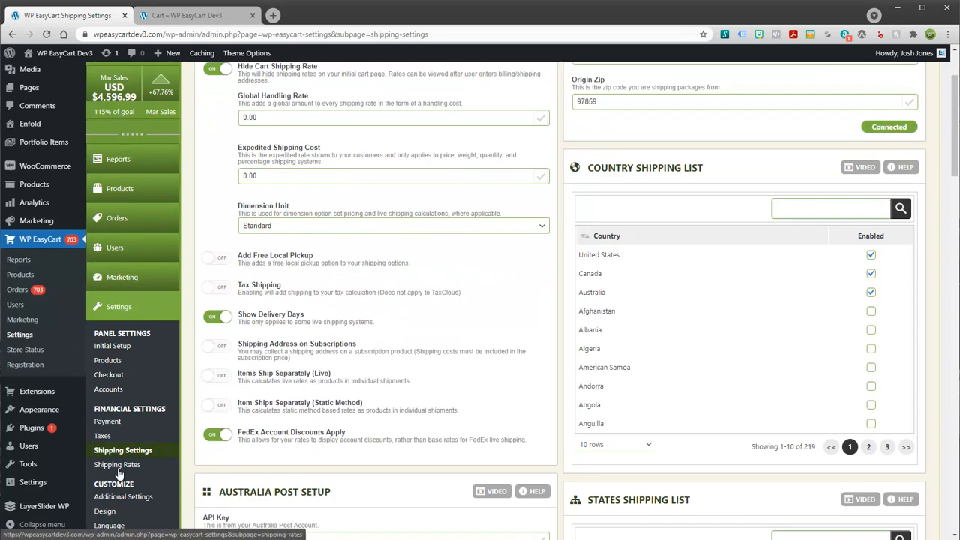
{"action": "left_click", "coordinate": [117, 465]}
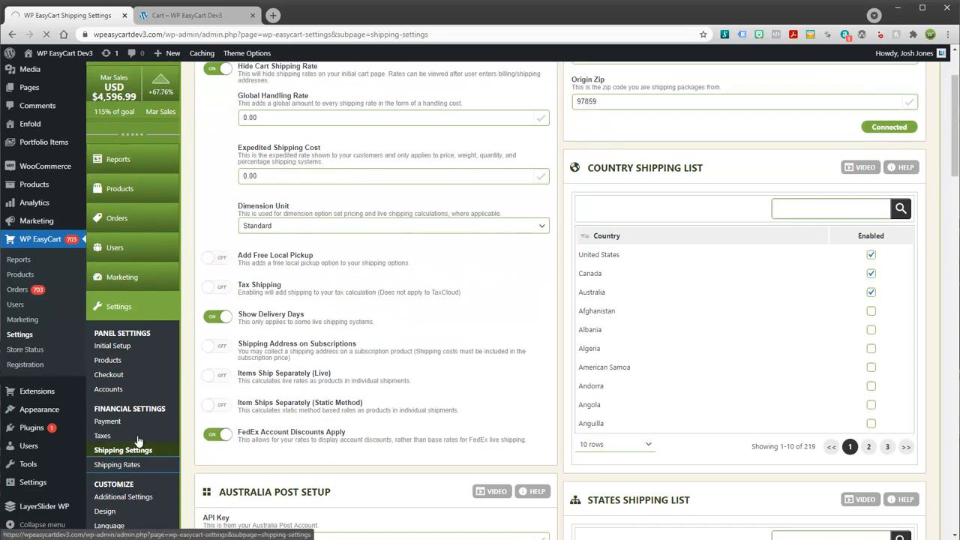
- Look over the Your Live Rates list of USPS rates, expanding and collapsing USPS Retail Ground
{"action": "left_click", "coordinate": [117, 465]}
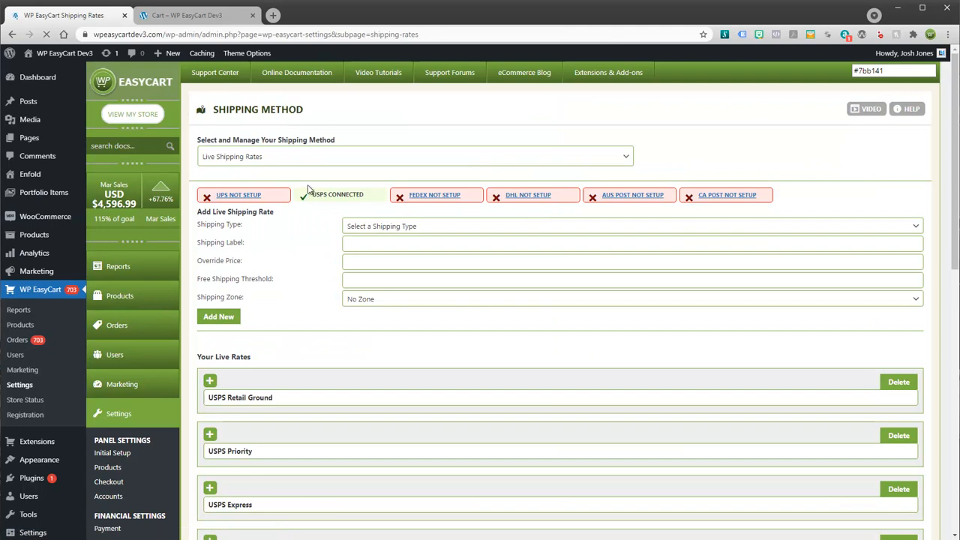
{"action": "scroll", "scroll_direction": "down", "scroll_amount": 3}
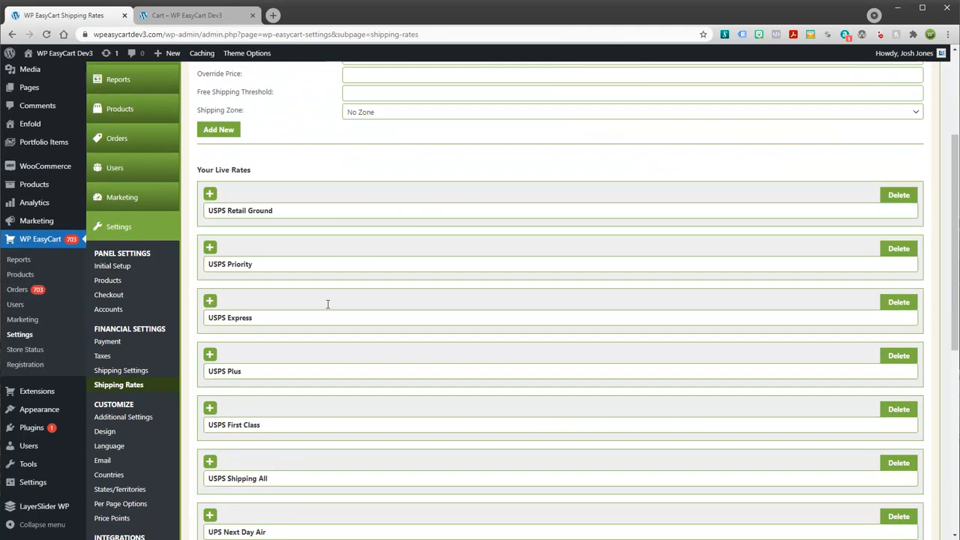
{"action": "scroll", "scroll_direction": "down", "scroll_amount": 3}
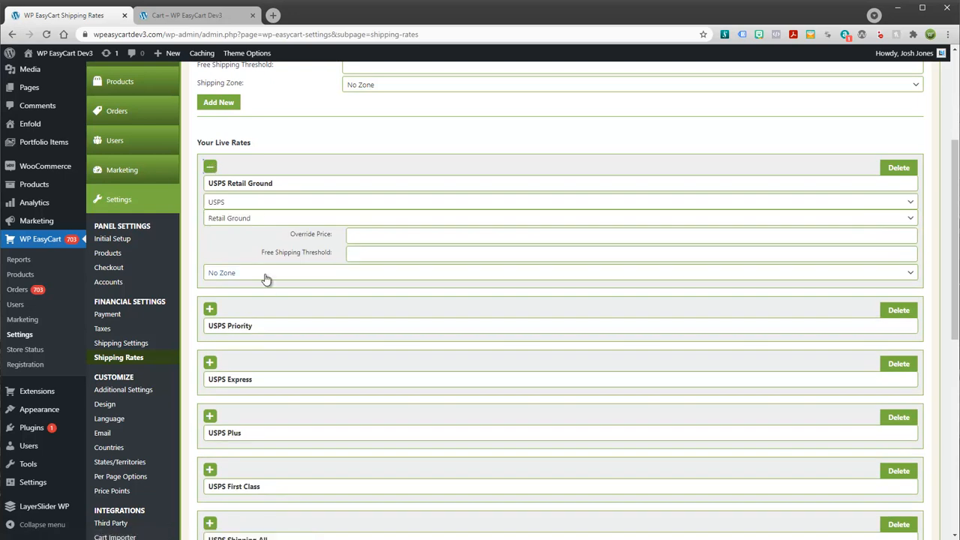
{"action": "left_click", "coordinate": [210, 165]}
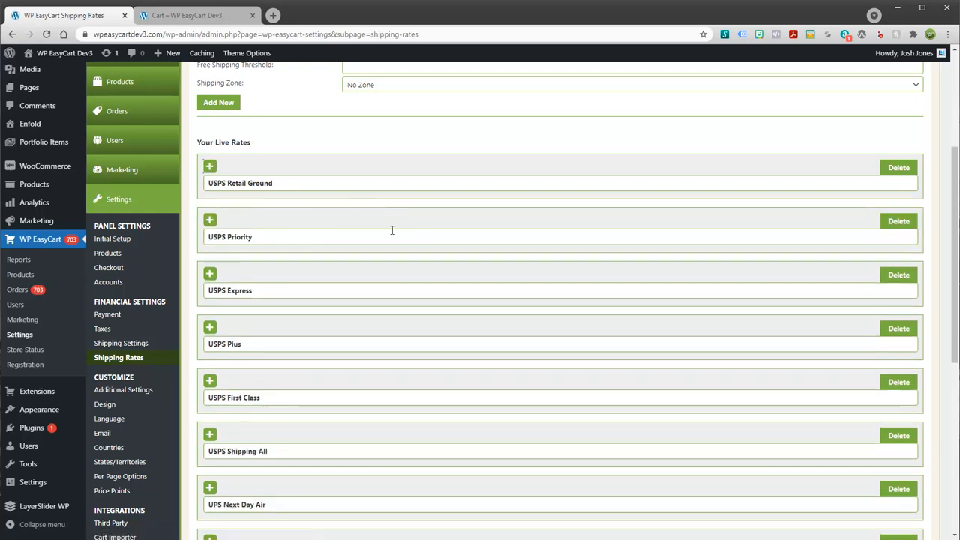
{"action": "scroll", "scroll_direction": "up", "scroll_amount": 3}
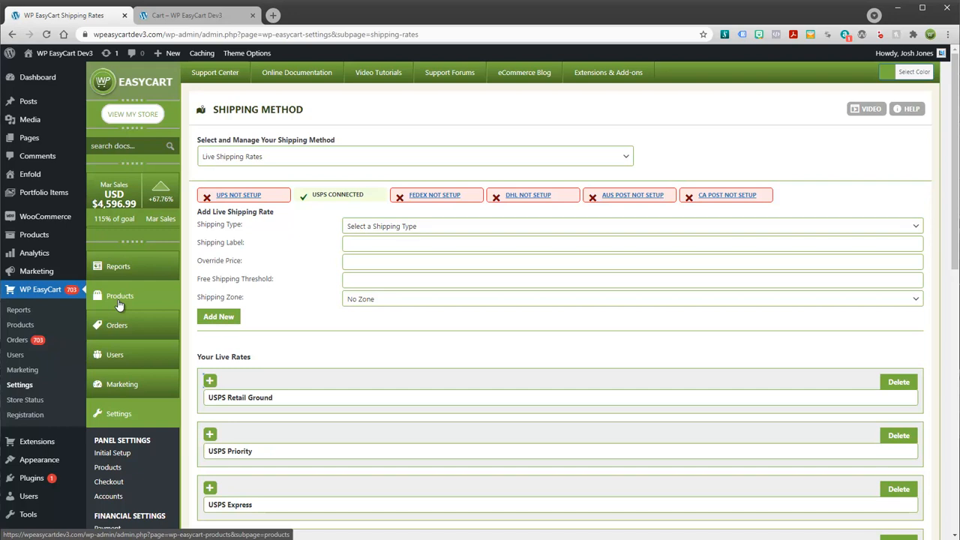
{"action": "scroll", "scroll_direction": "down", "scroll_amount": 3}
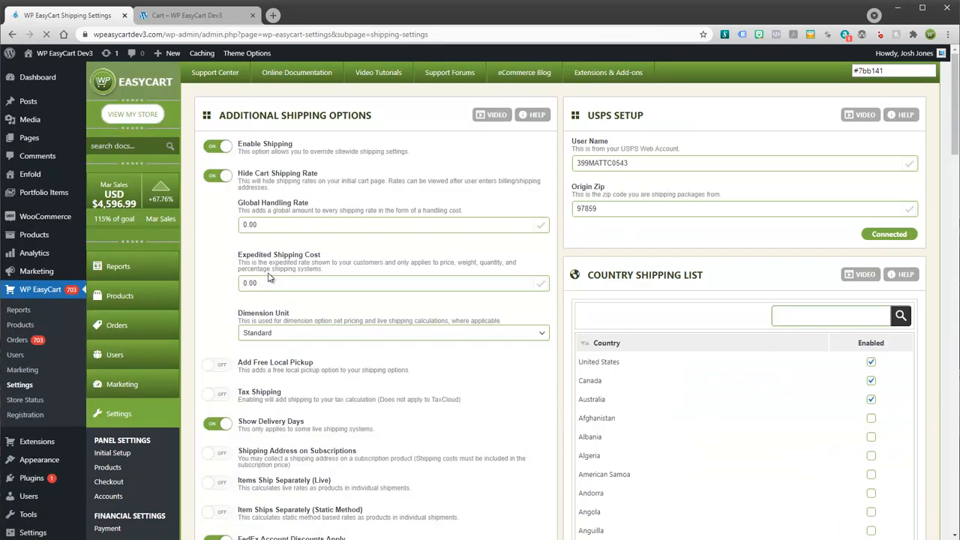
{"action": "scroll", "scroll_direction": "down", "scroll_amount": 3}
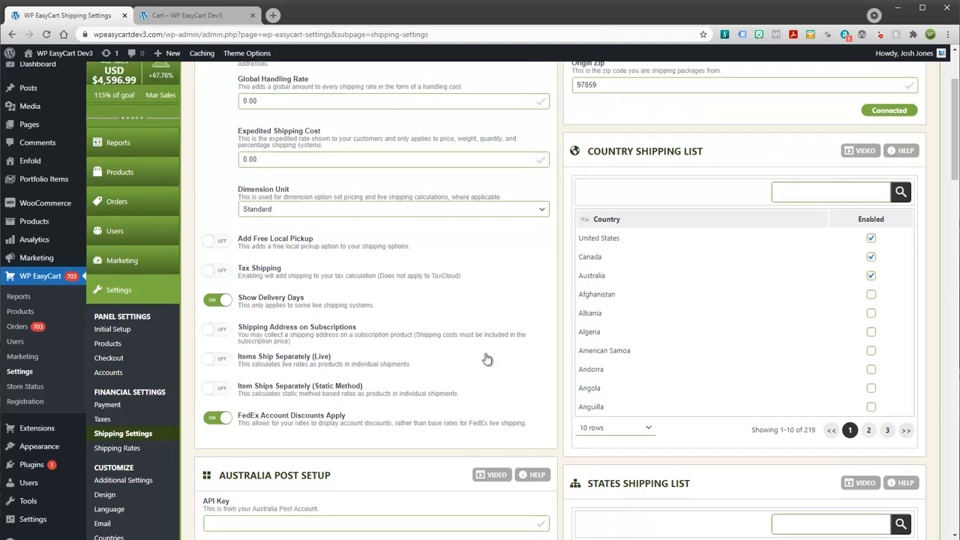
{"action": "scroll", "scroll_direction": "up", "scroll_amount": 3}
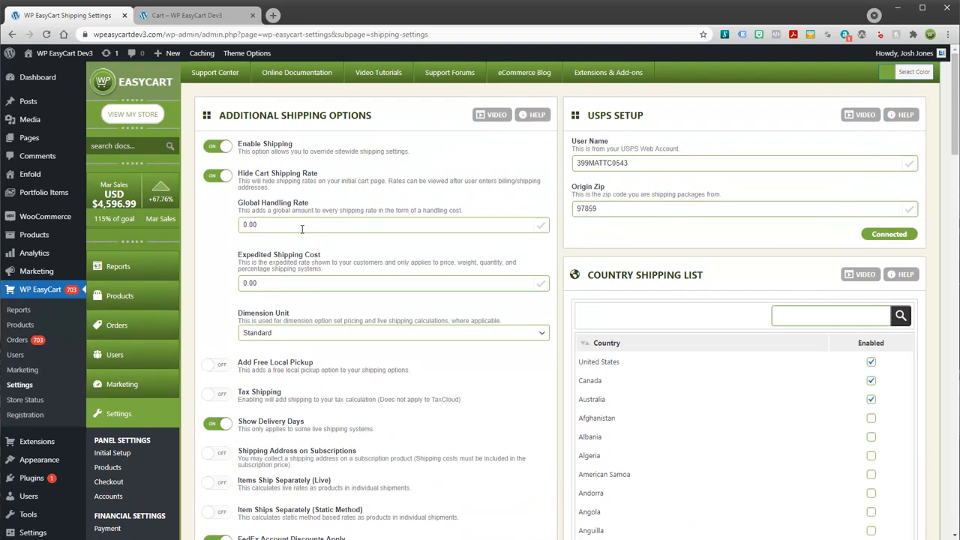
{"action": "mouse_move", "coordinate": [308, 311]}
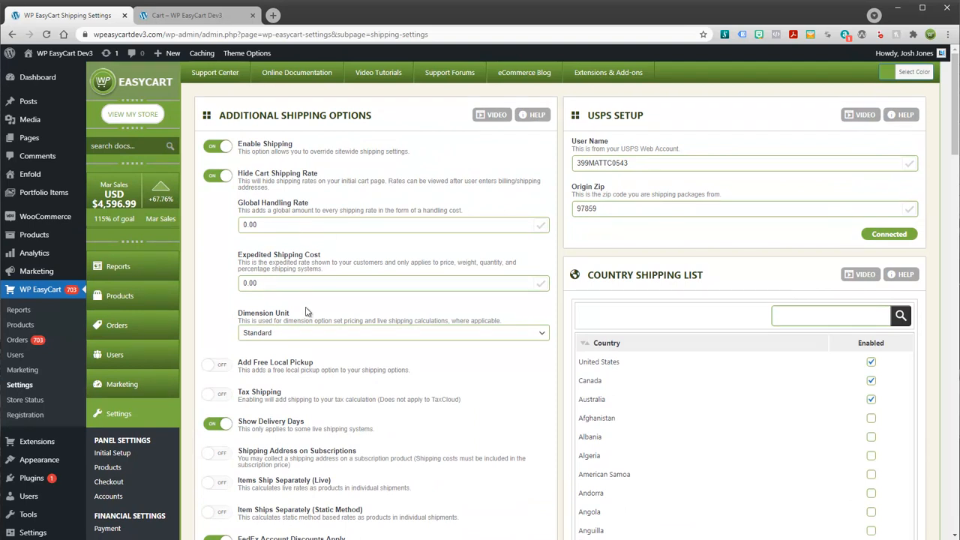
{"action": "left_click", "coordinate": [393, 333]}
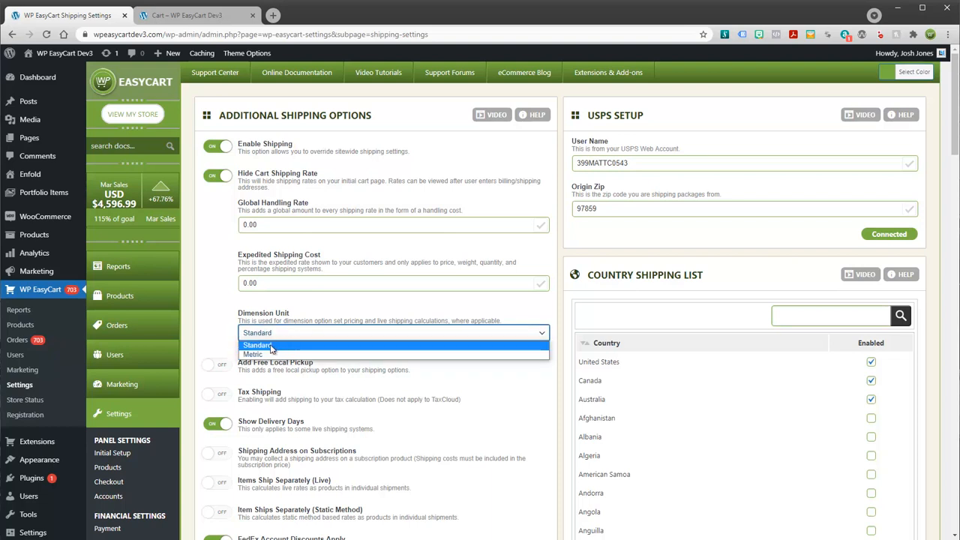
{"action": "left_click", "coordinate": [257, 344]}
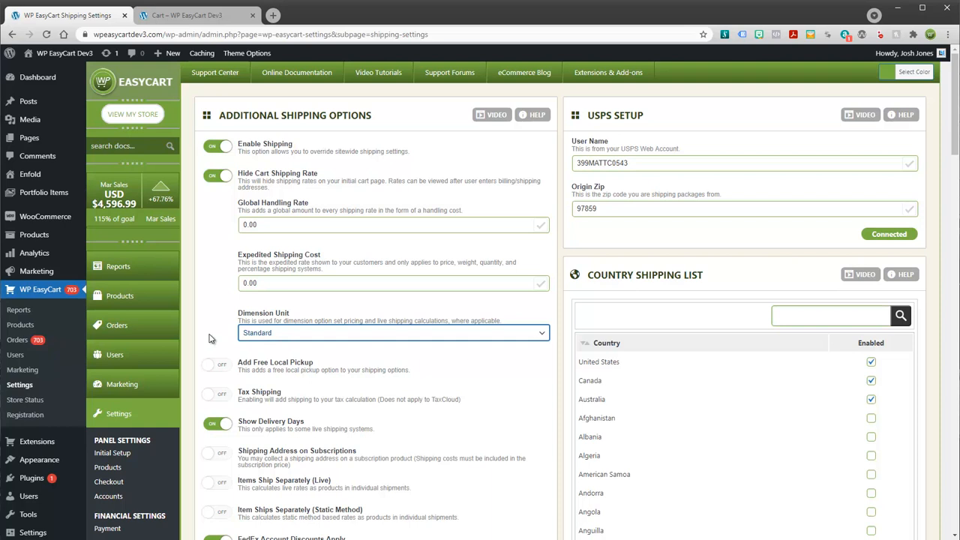
{"action": "mouse_move", "coordinate": [683, 139]}
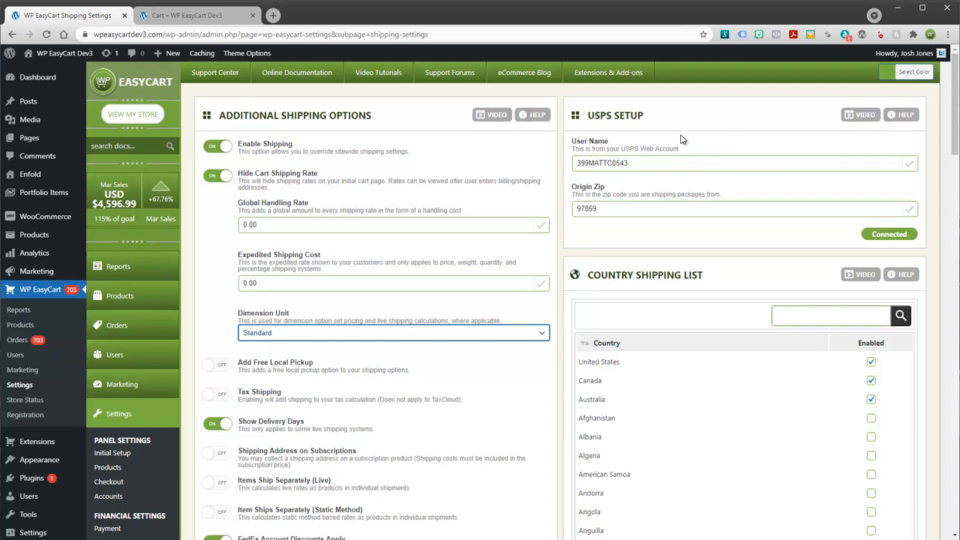